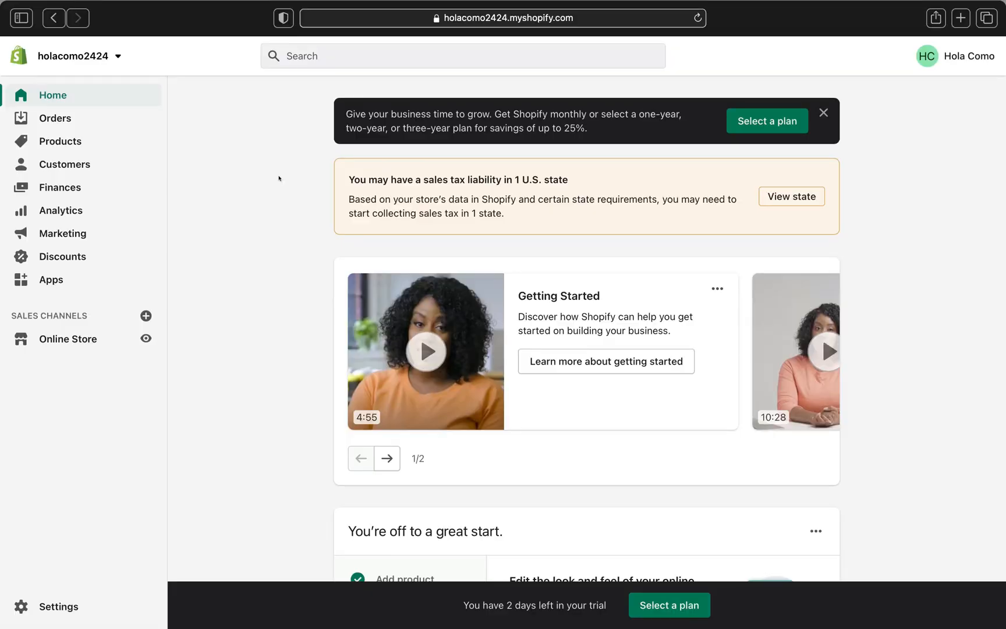
mouse_move(38, 282)
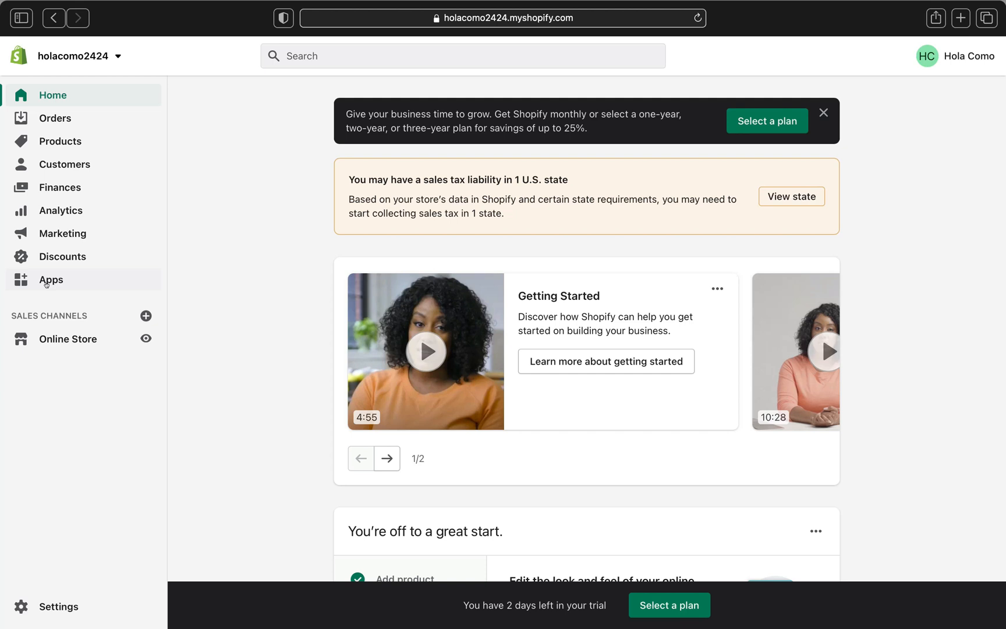
View the store's installed apps list (Instafeed, Judge.me, WooHoo) from the Shopify sidebar.
click(50, 279)
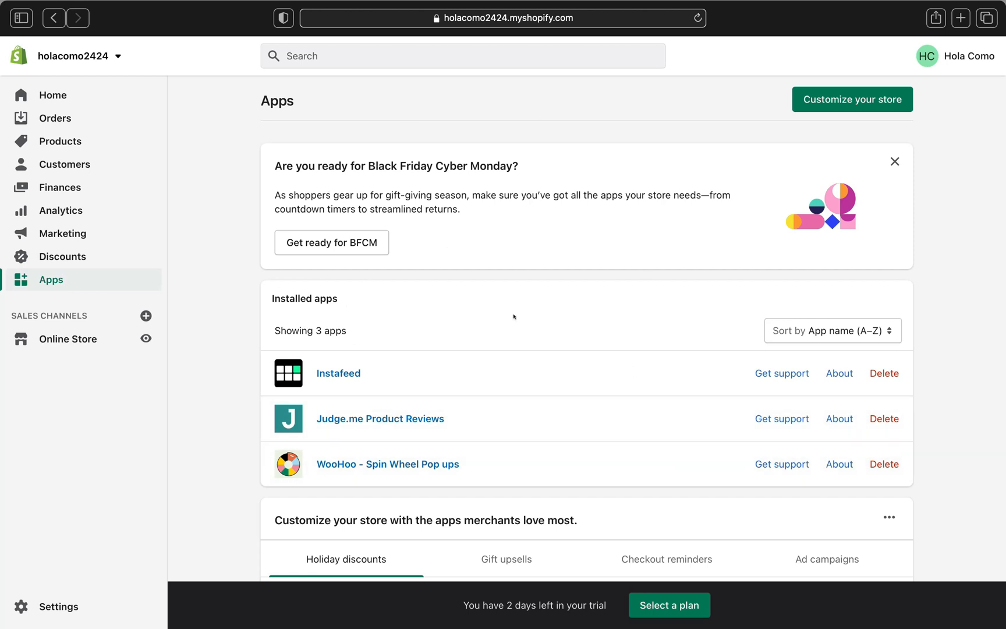
mouse_move(344, 208)
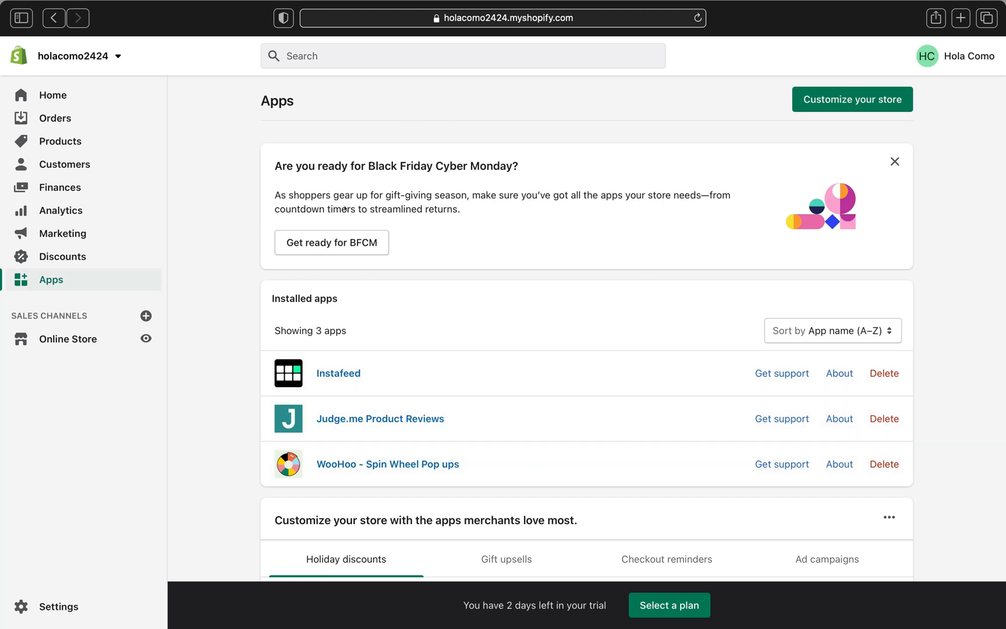
mouse_move(326, 350)
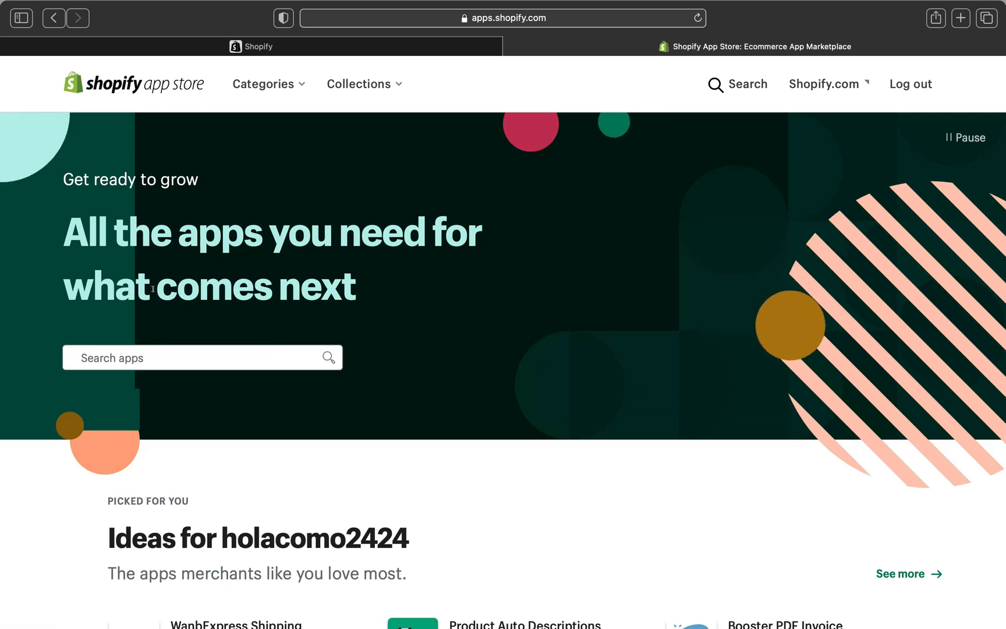
Search the Shopify App Store for 'kiwi sizing', returning 119 results.
click(193, 358)
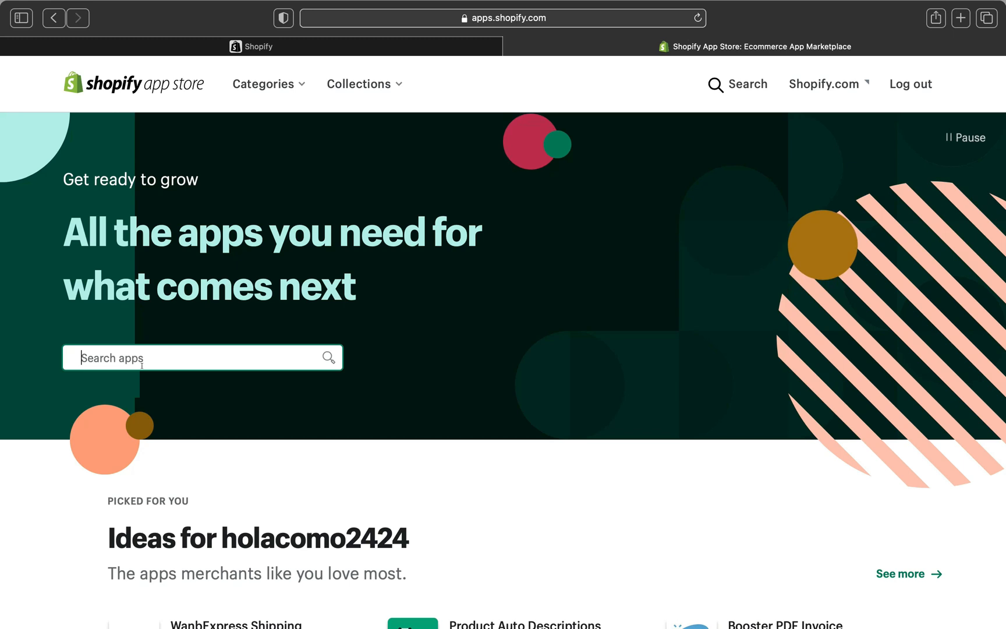
text(kiwi sizing a)
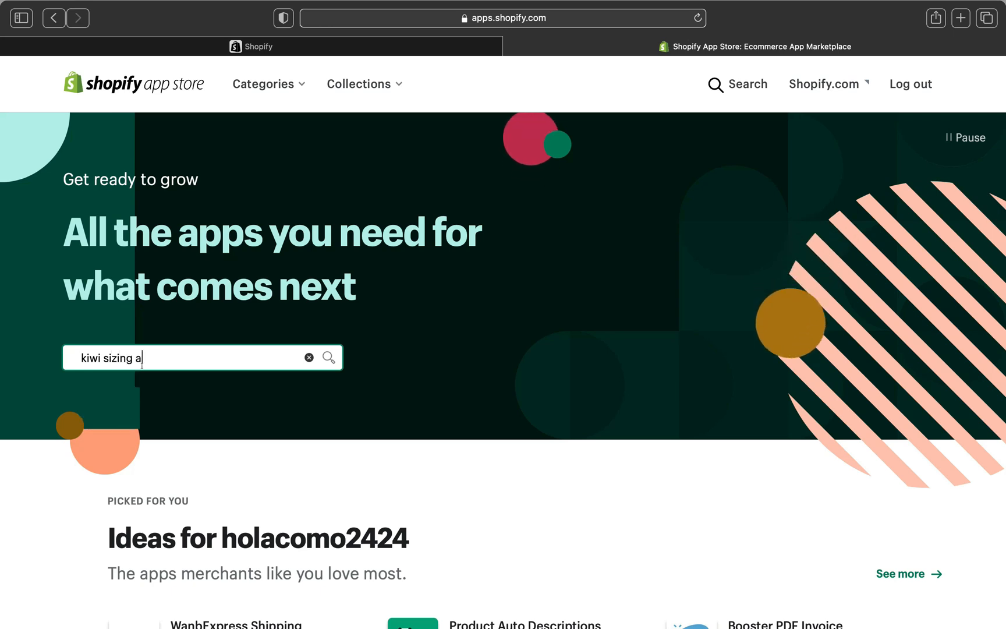
key(Backspace)
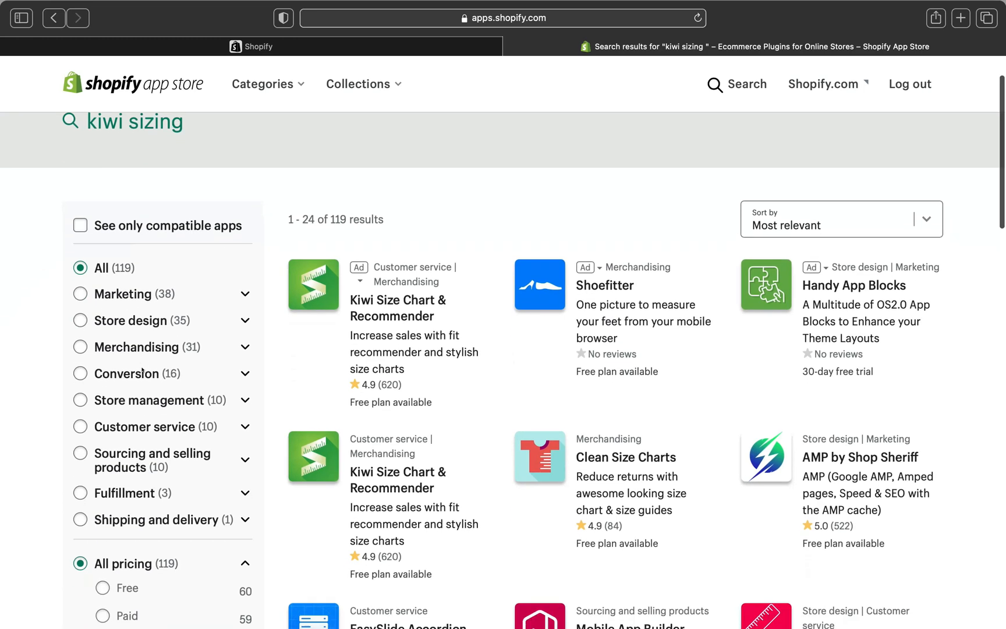
Open the Kiwi Size Chart & Recommender listing by StayTuned from the results.
scroll(down, 3)
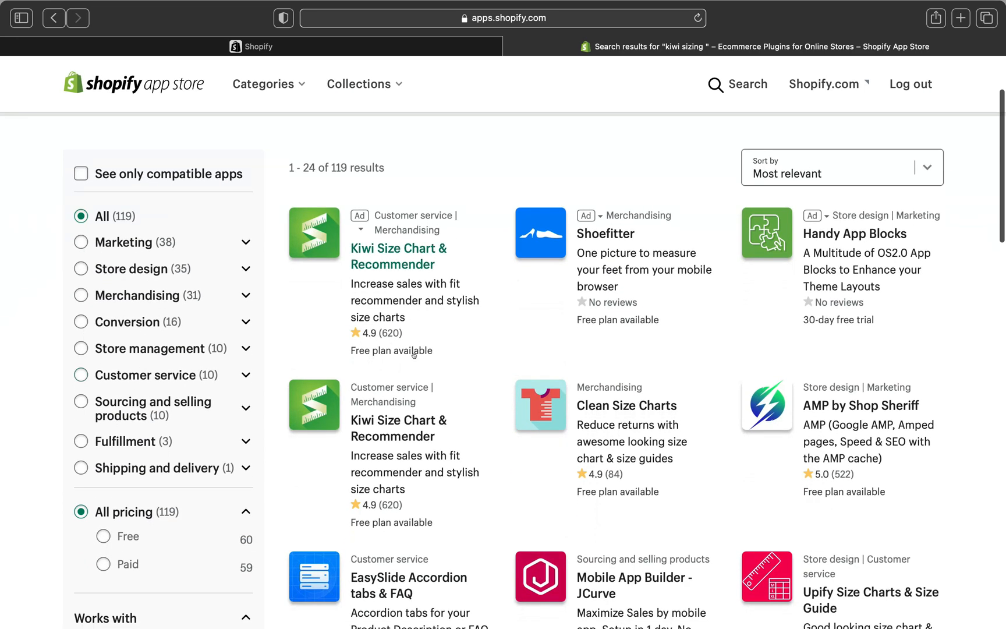
scroll(down, 3)
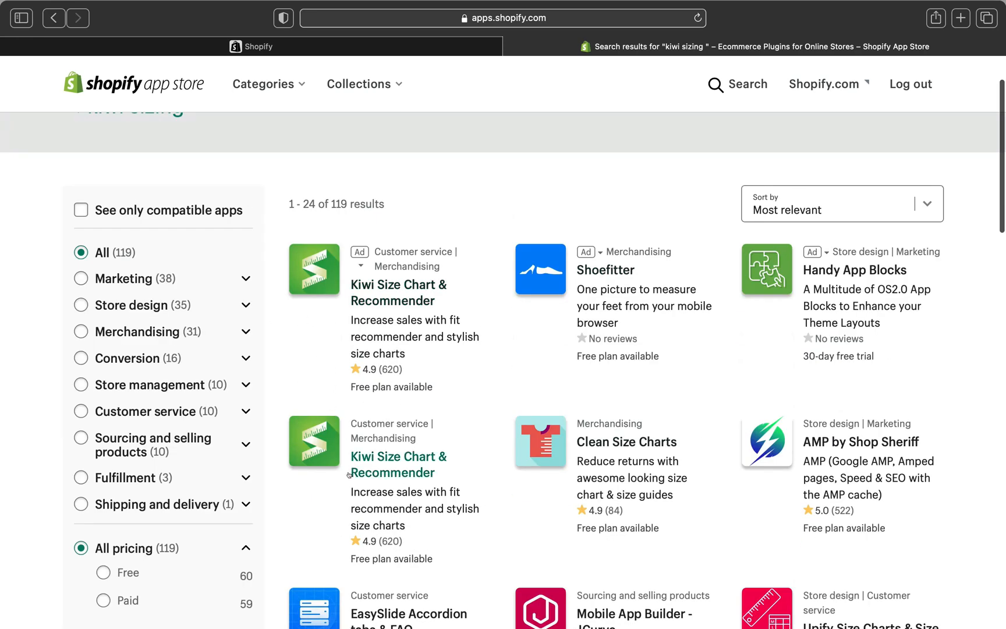
mouse_move(365, 328)
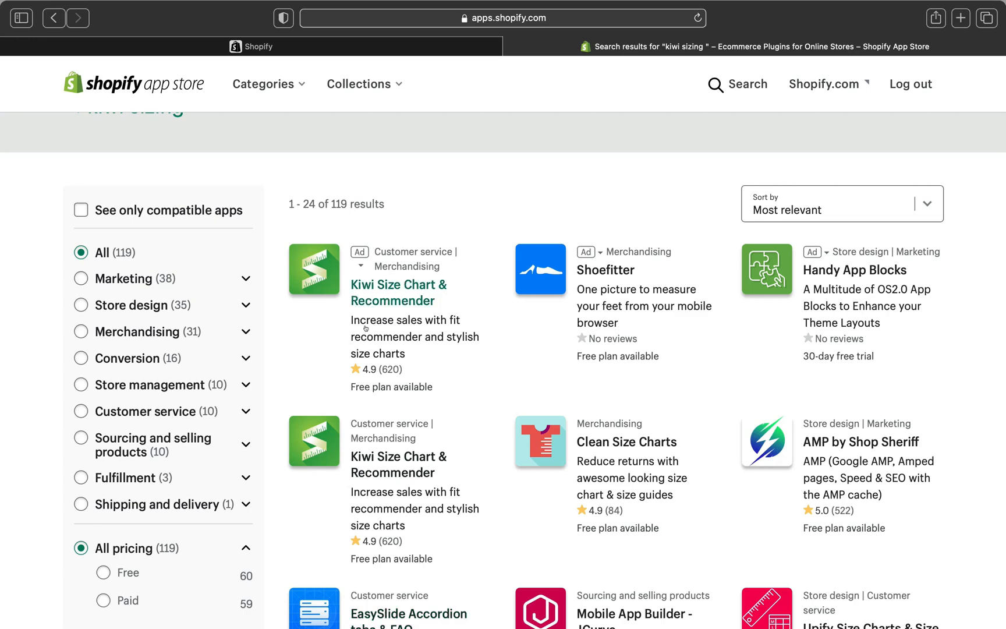
click(398, 293)
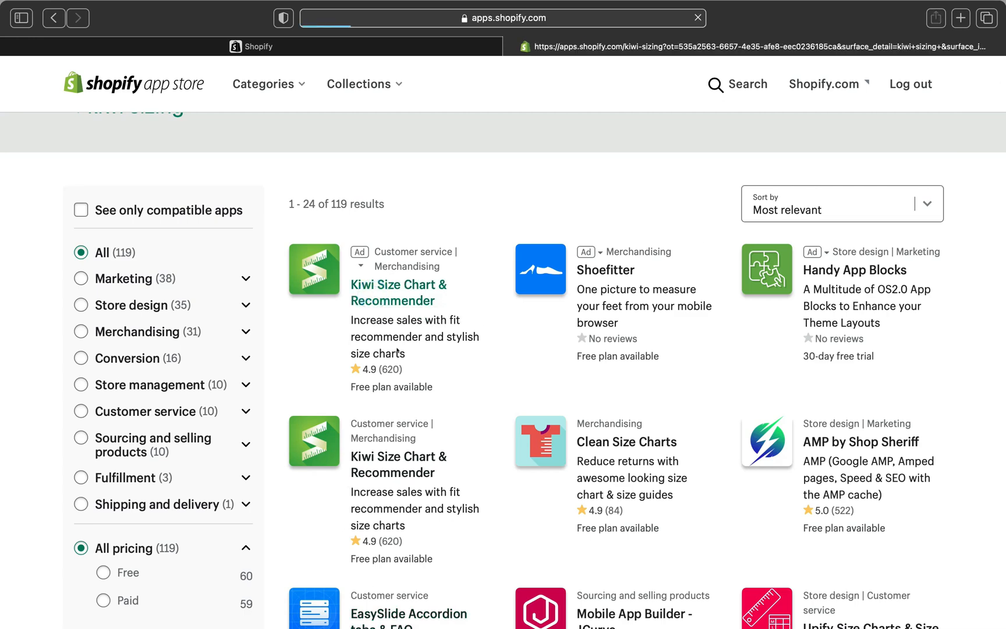
click(398, 292)
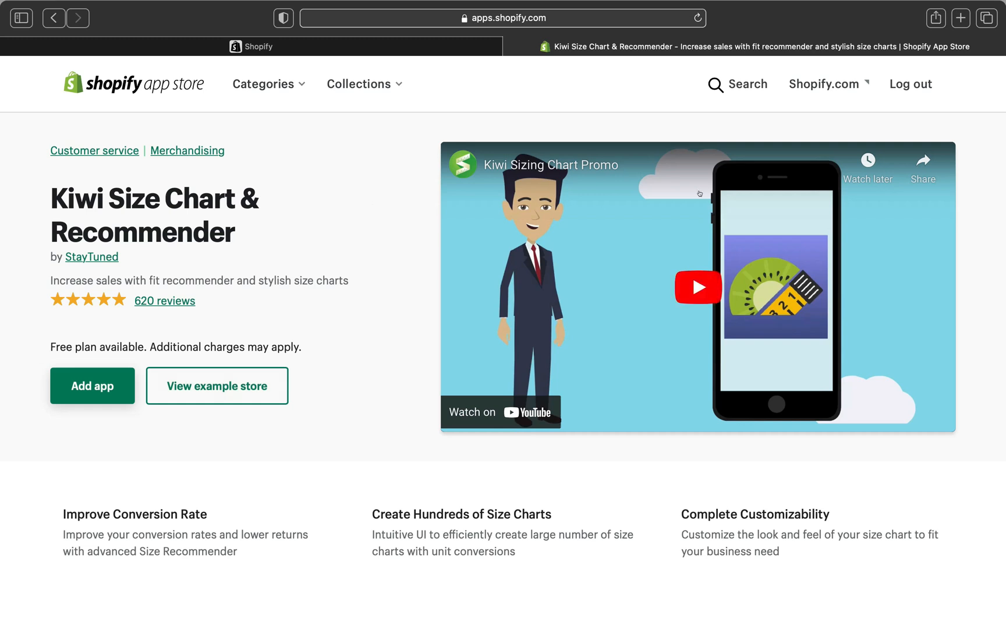
mouse_move(593, 272)
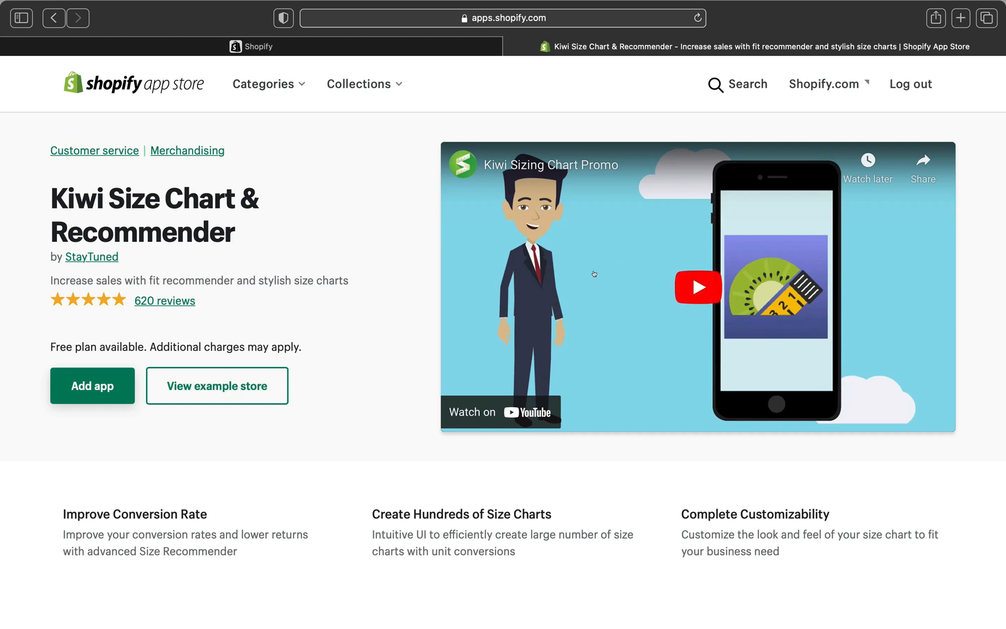
mouse_move(388, 422)
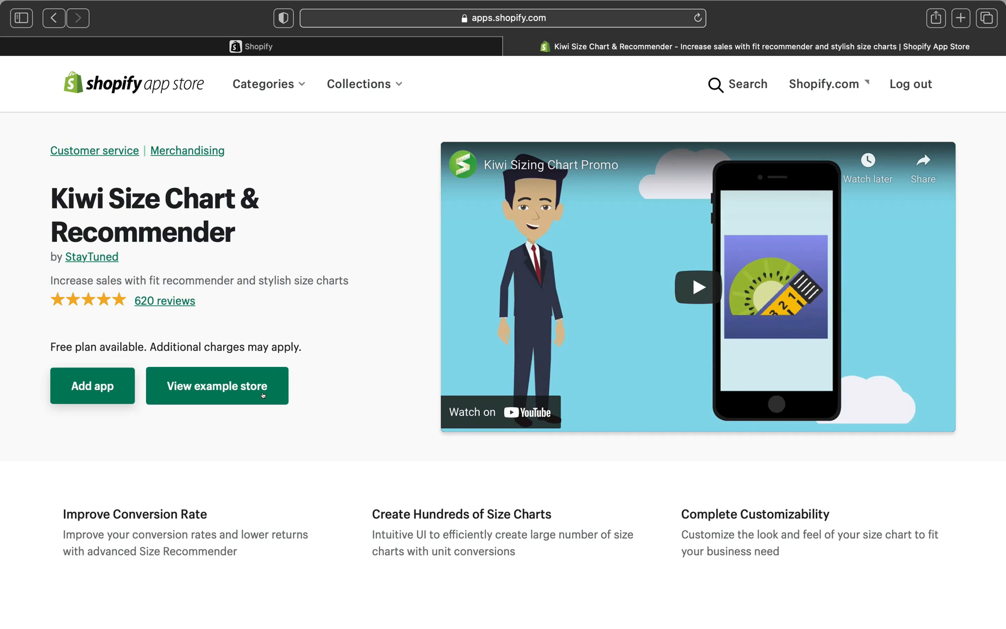
mouse_move(47, 318)
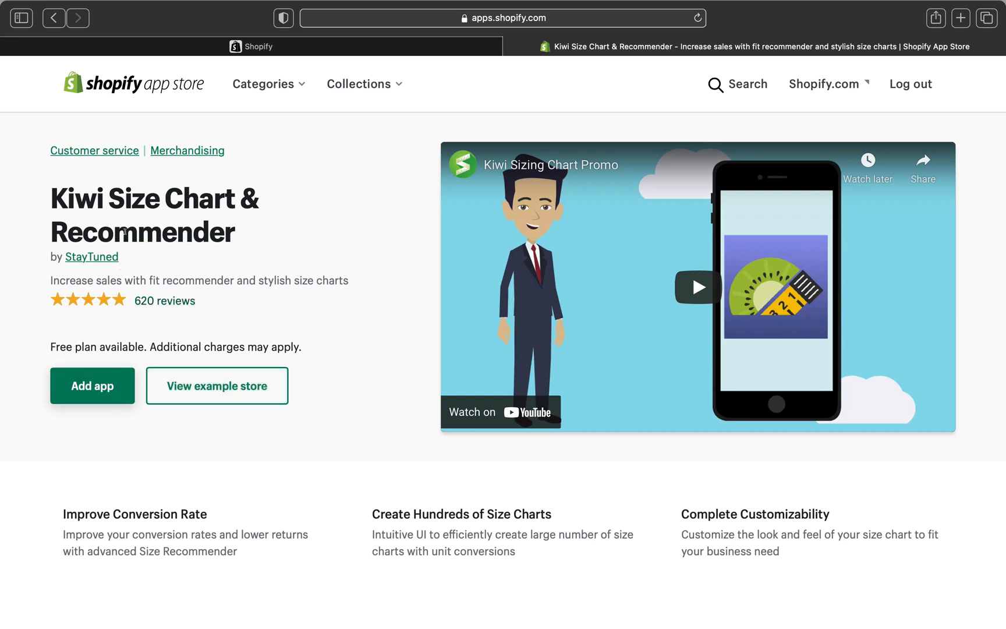
mouse_move(164, 300)
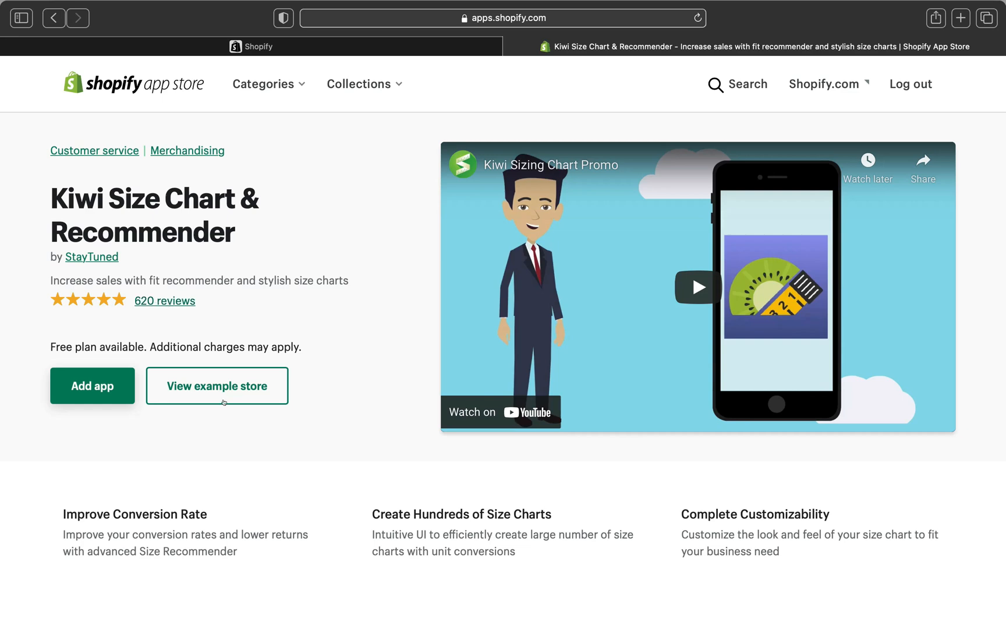
Expand all nine screenshots and bring the Free, $6.99 and $12.49 pricing plans into view.
scroll(down, 3)
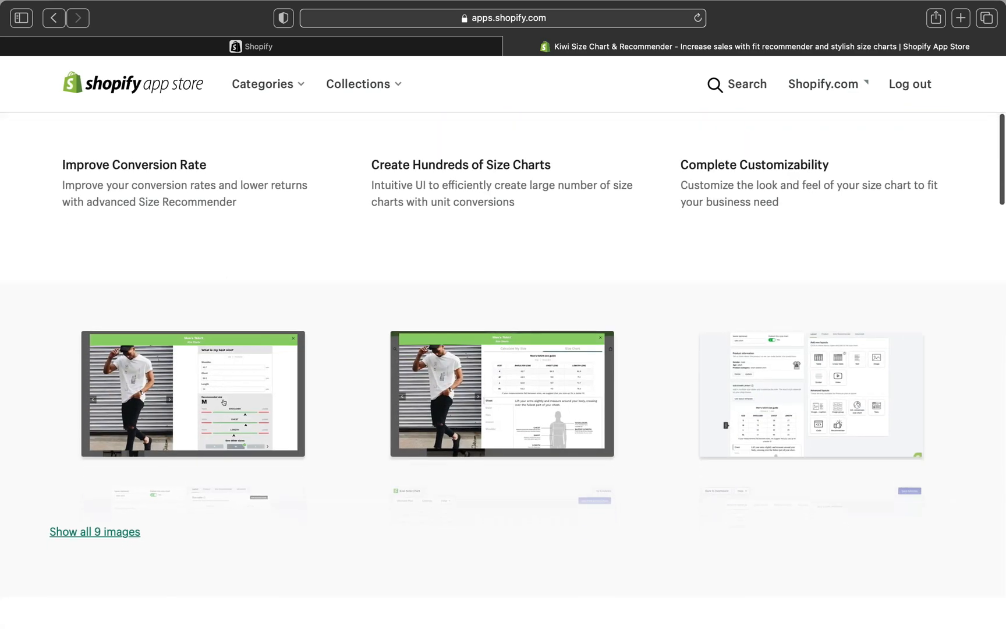
scroll(down, 3)
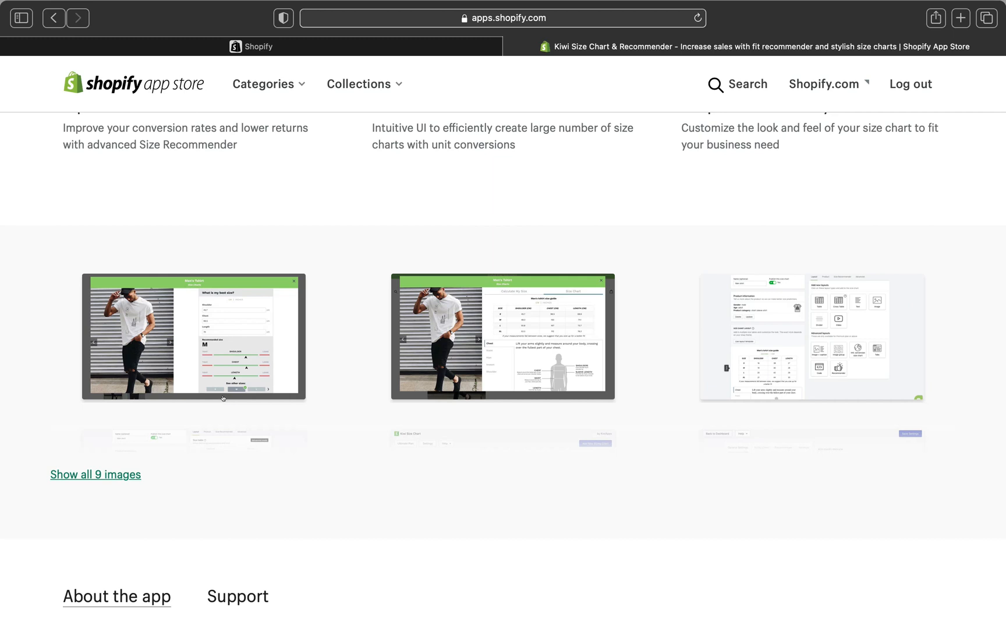
scroll(down, 3)
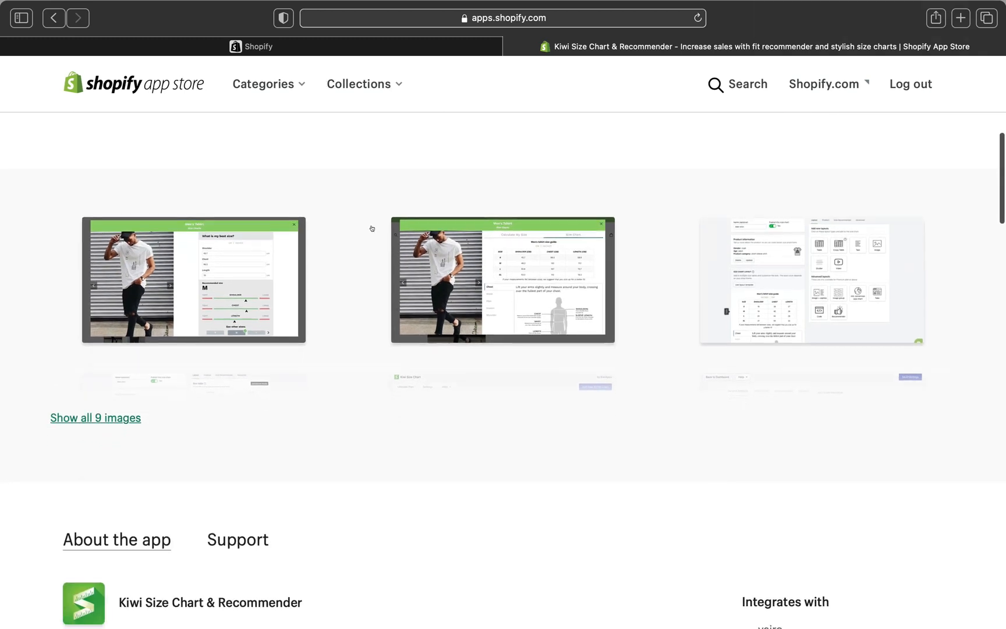
mouse_move(768, 272)
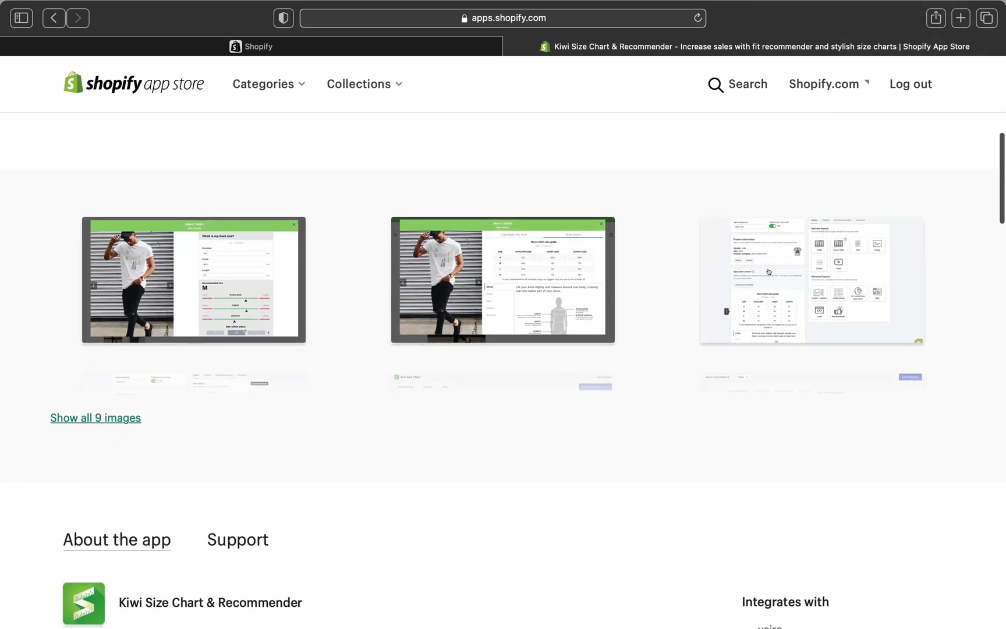
click(95, 417)
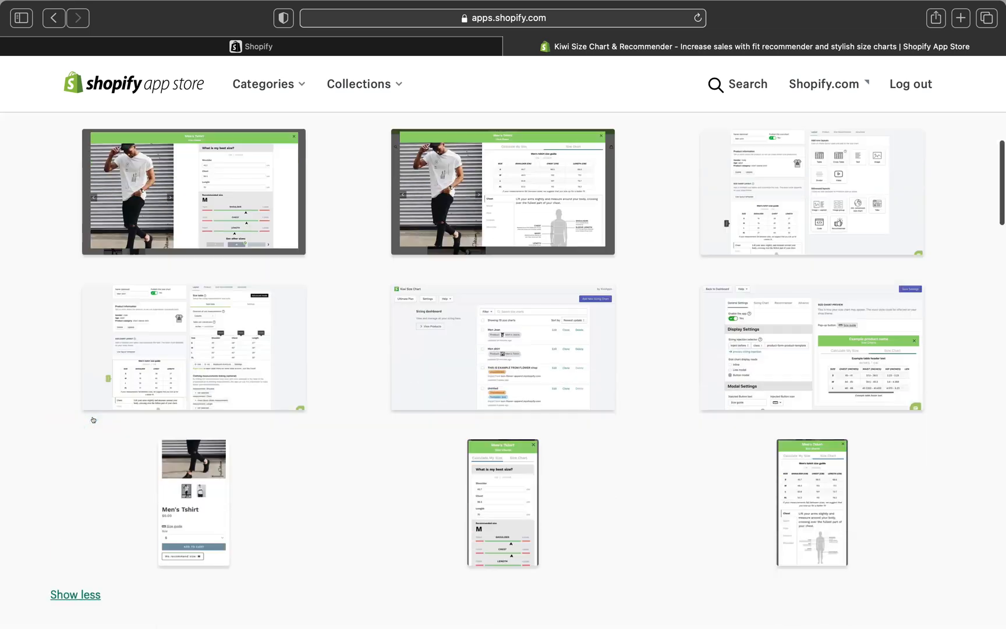
scroll(down, 3)
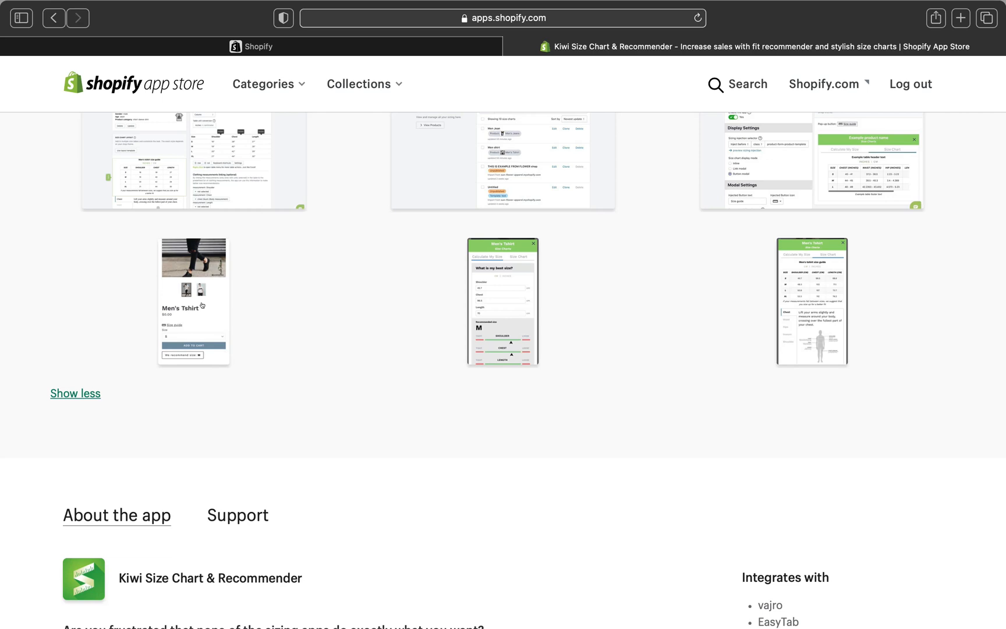
scroll(down, 3)
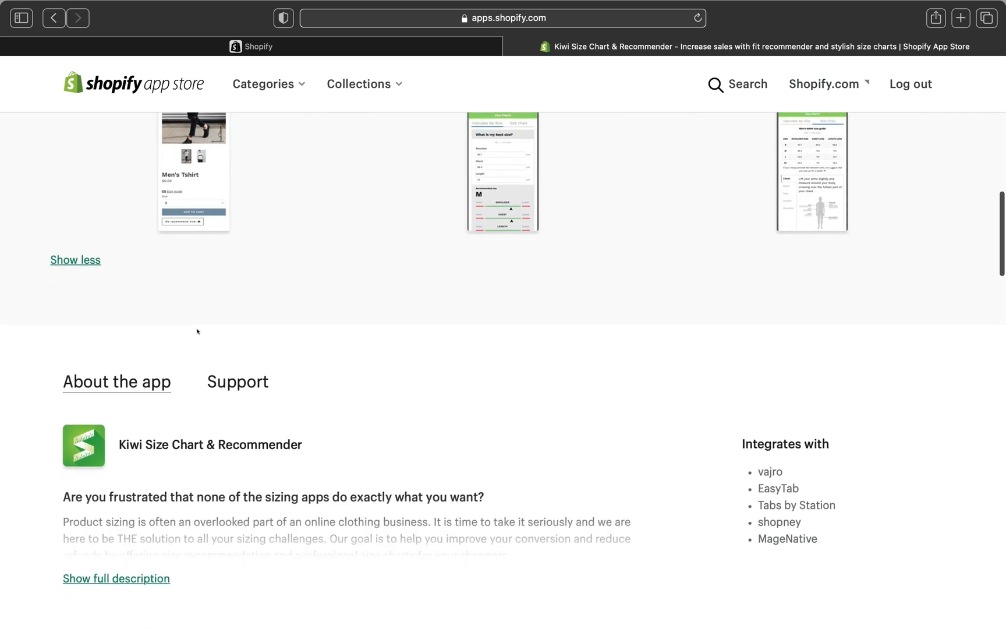
scroll(down, 3)
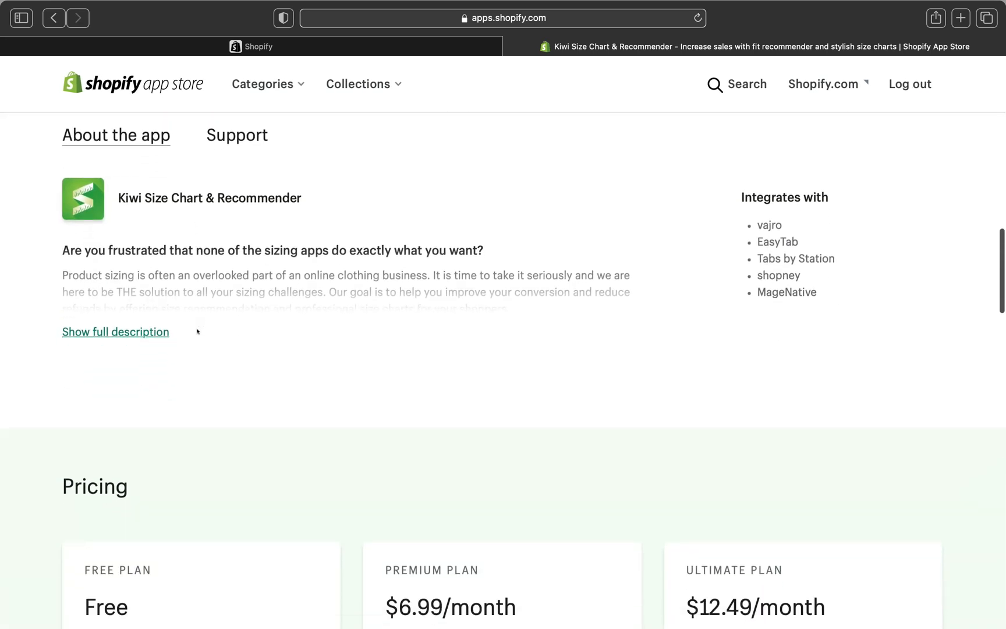
scroll(down, 3)
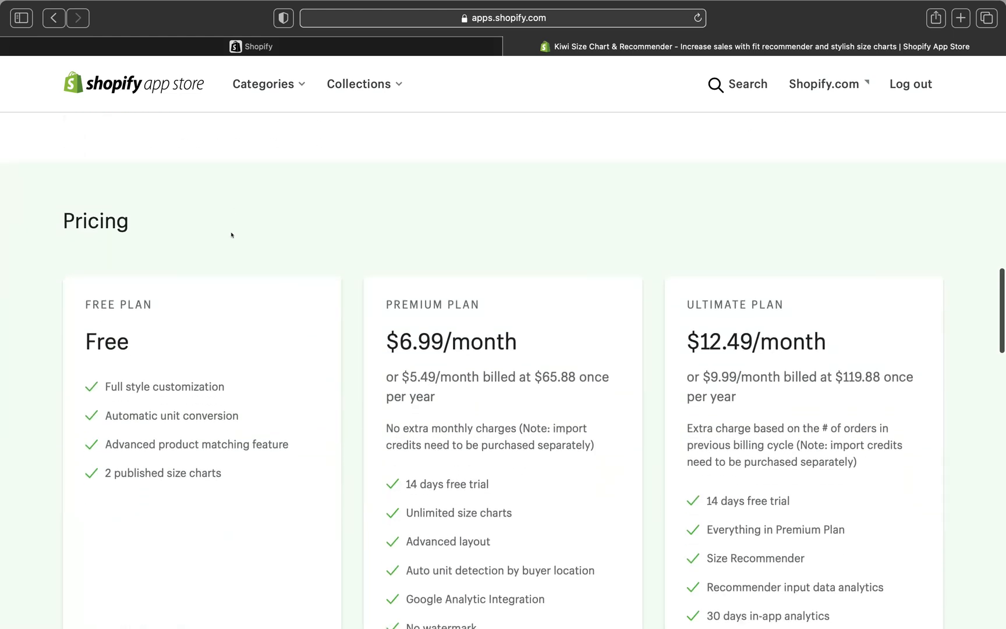
scroll(down, 3)
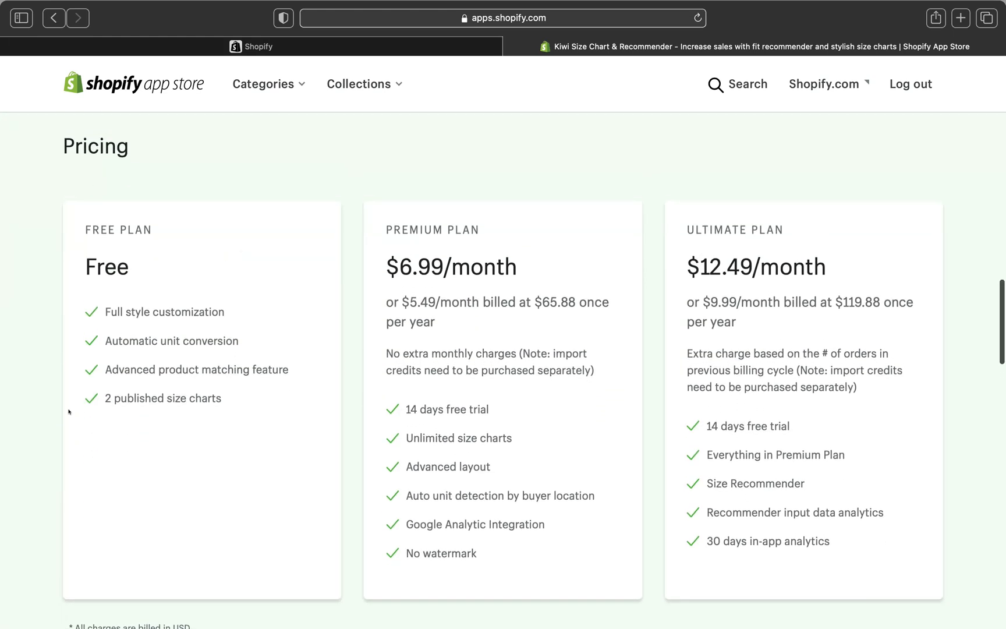
mouse_move(162, 299)
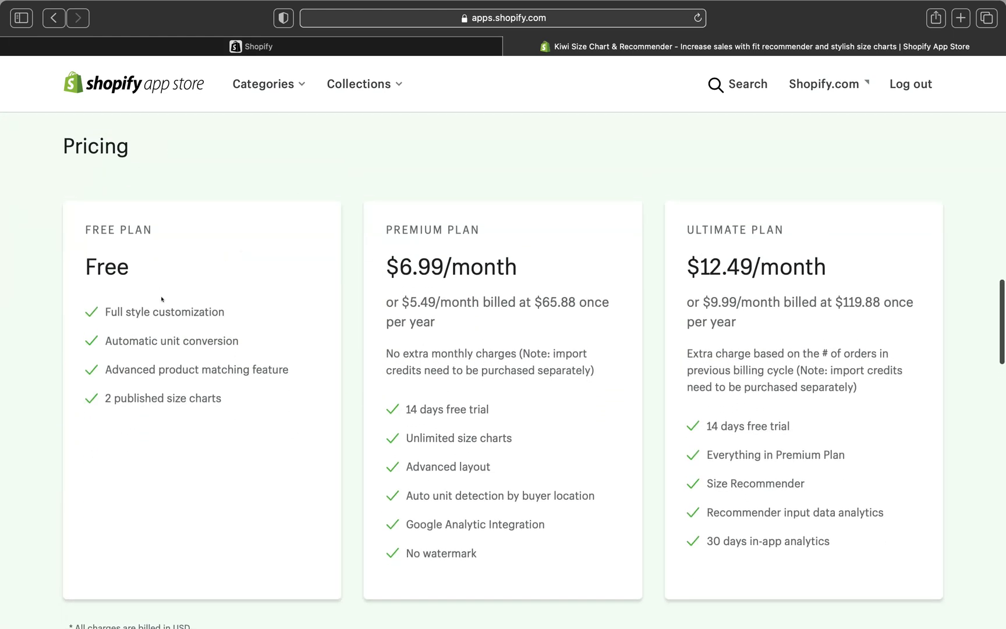
mouse_move(216, 268)
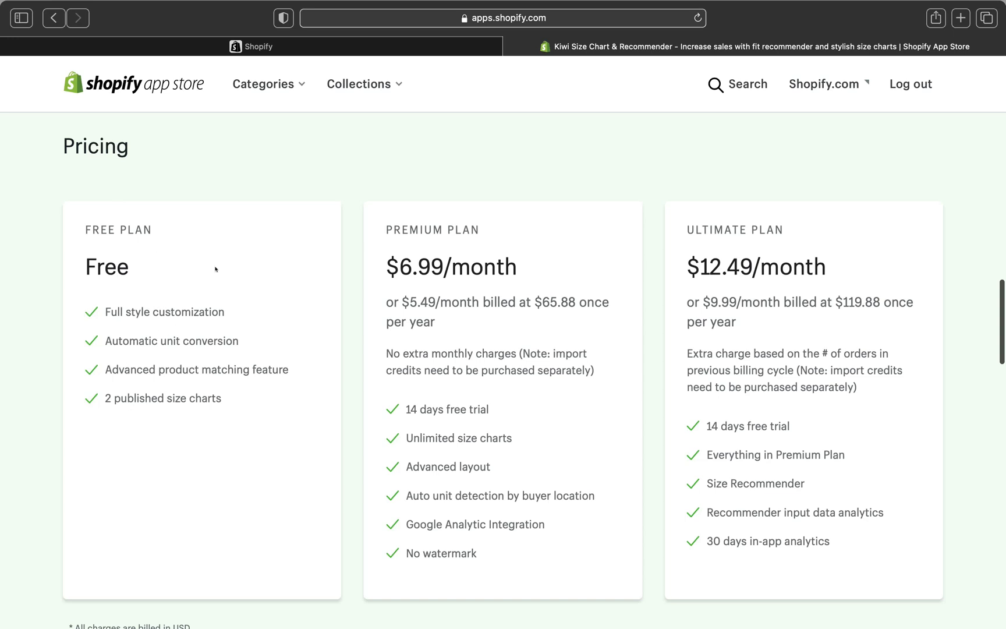
mouse_move(433, 295)
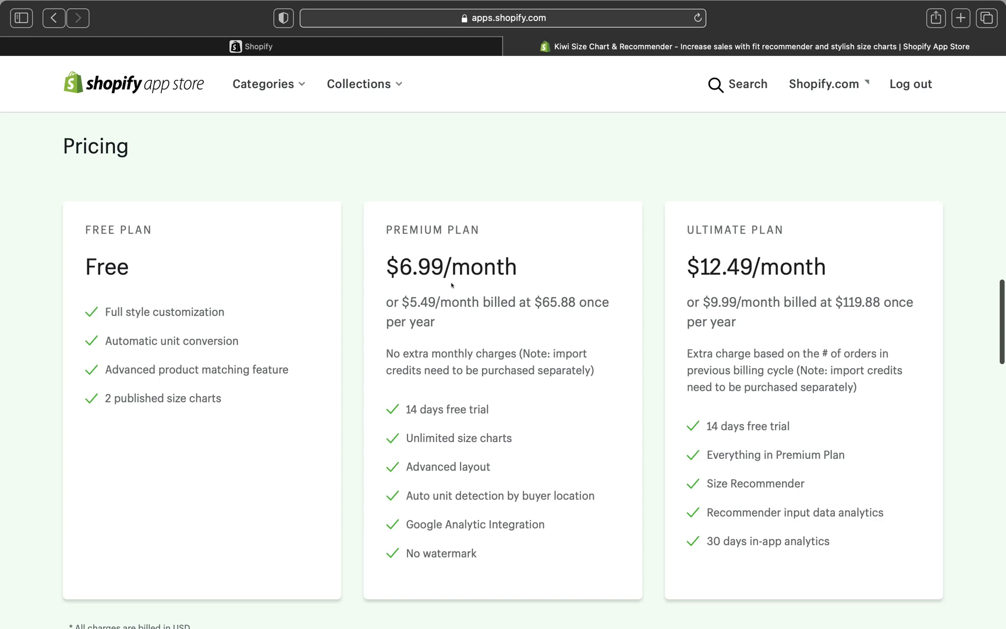
scroll(down, 3)
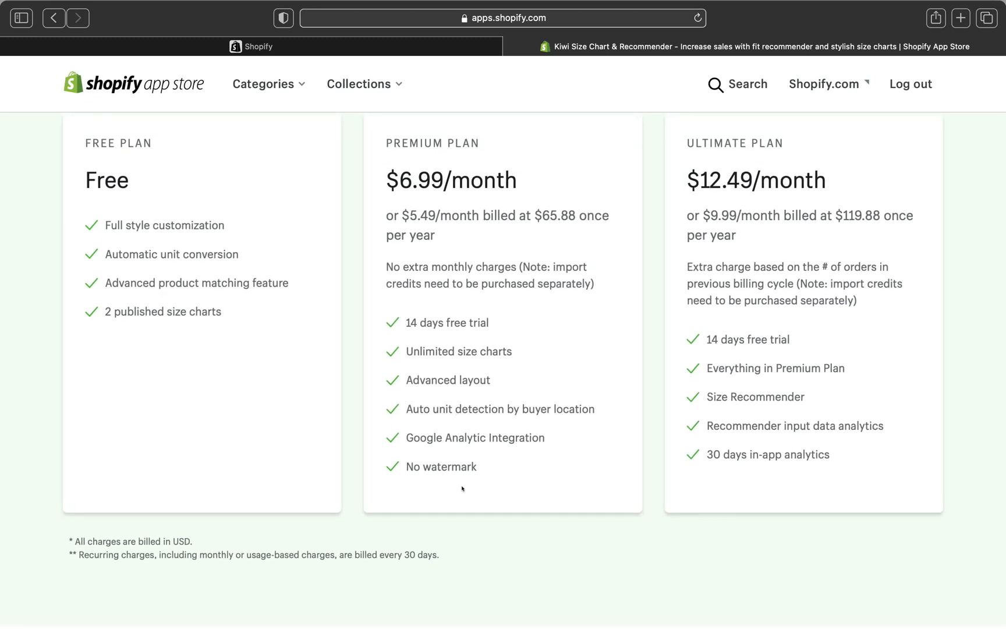
mouse_move(463, 459)
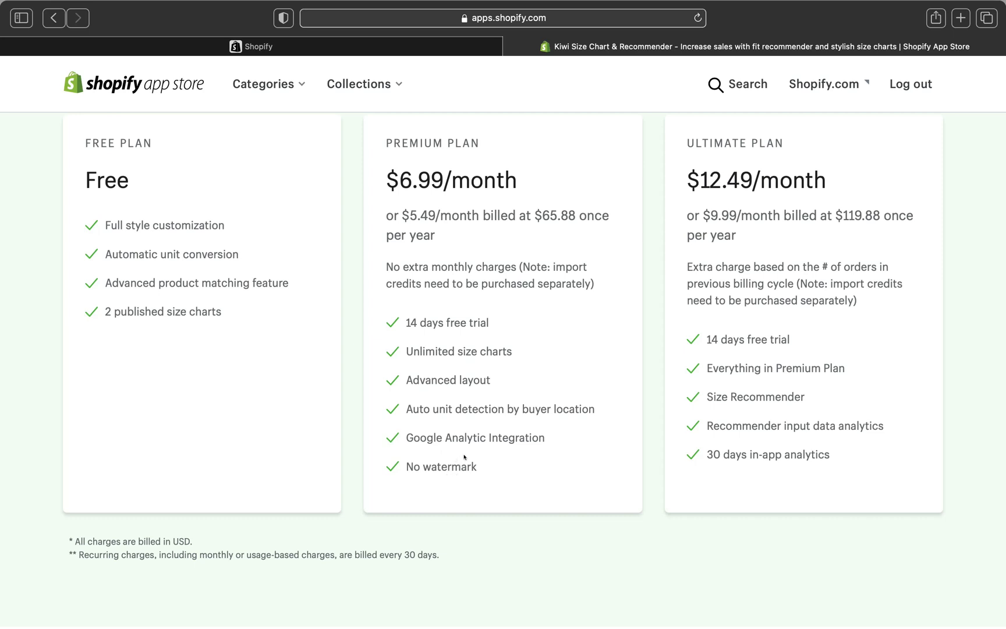
mouse_move(471, 403)
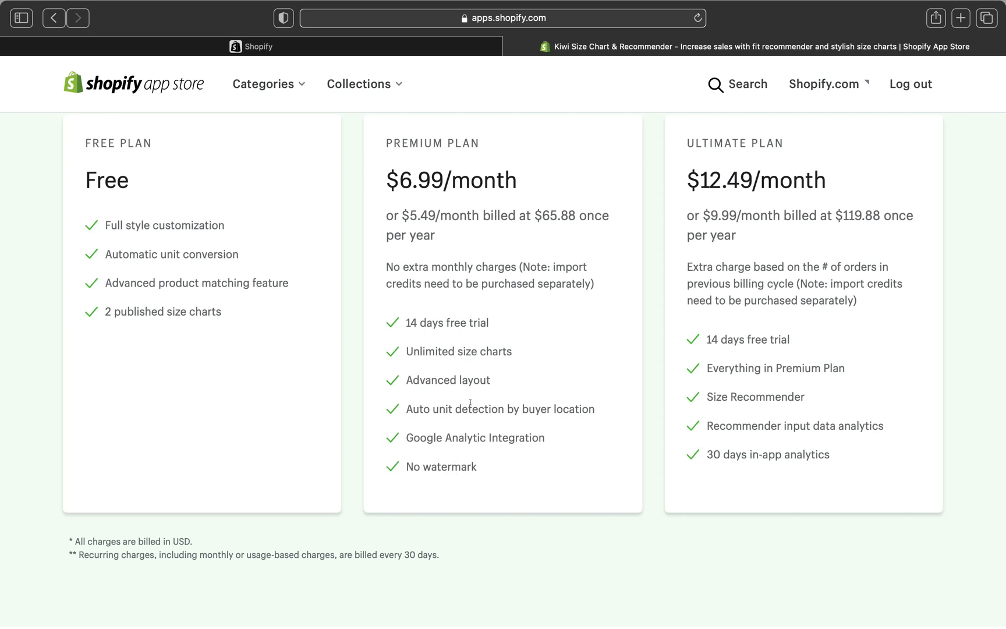
mouse_move(456, 359)
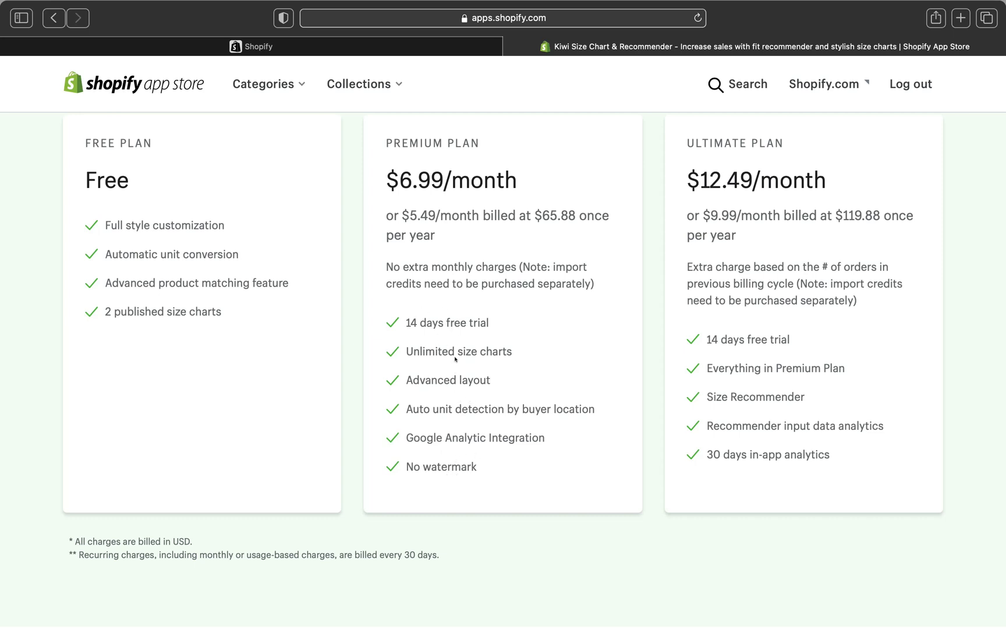
mouse_move(553, 308)
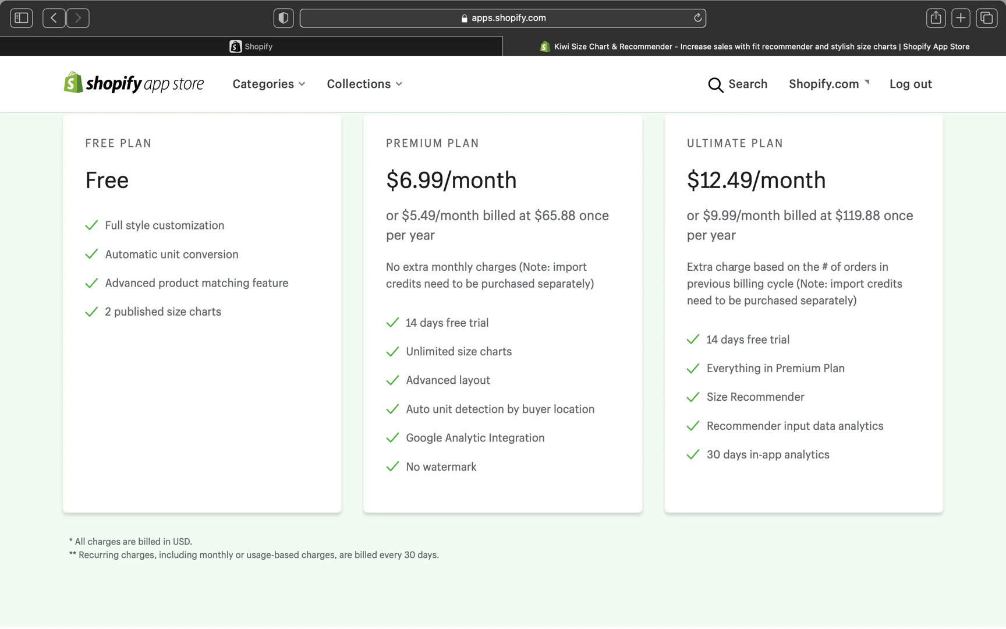
mouse_move(782, 434)
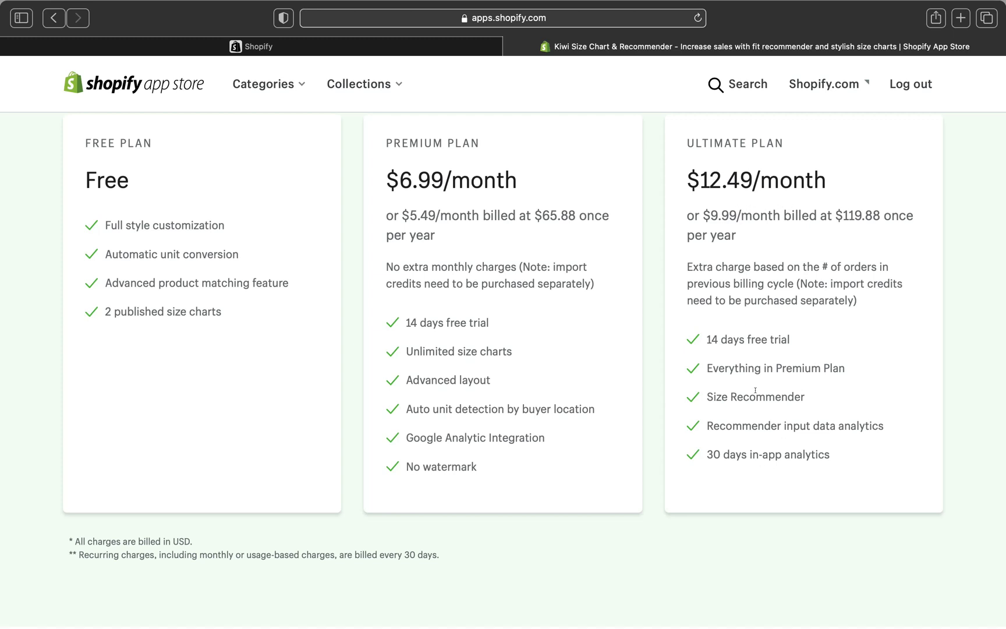
mouse_move(802, 444)
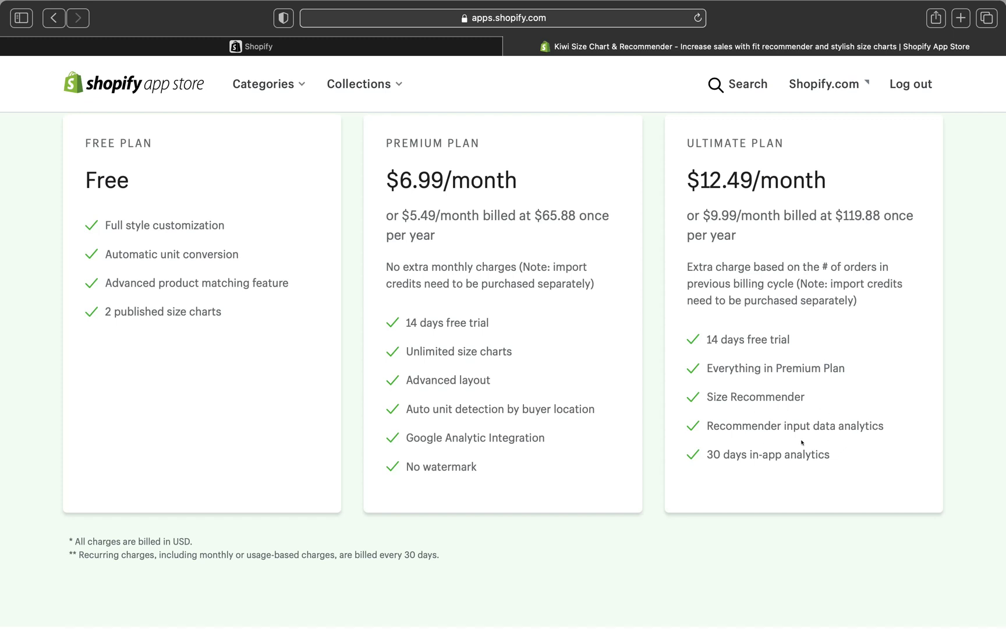
mouse_move(776, 182)
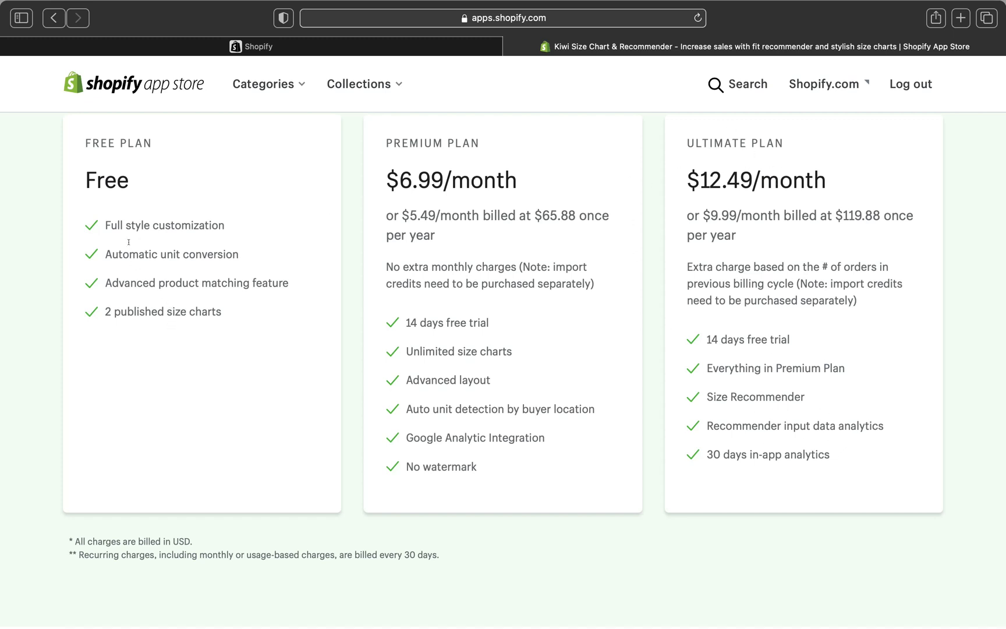
mouse_move(136, 246)
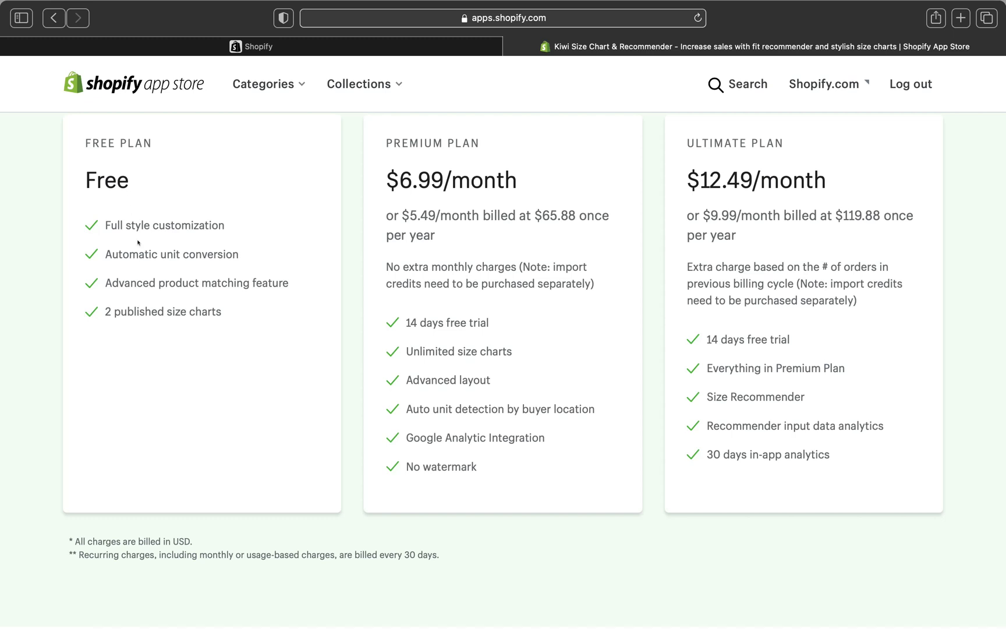
mouse_move(224, 240)
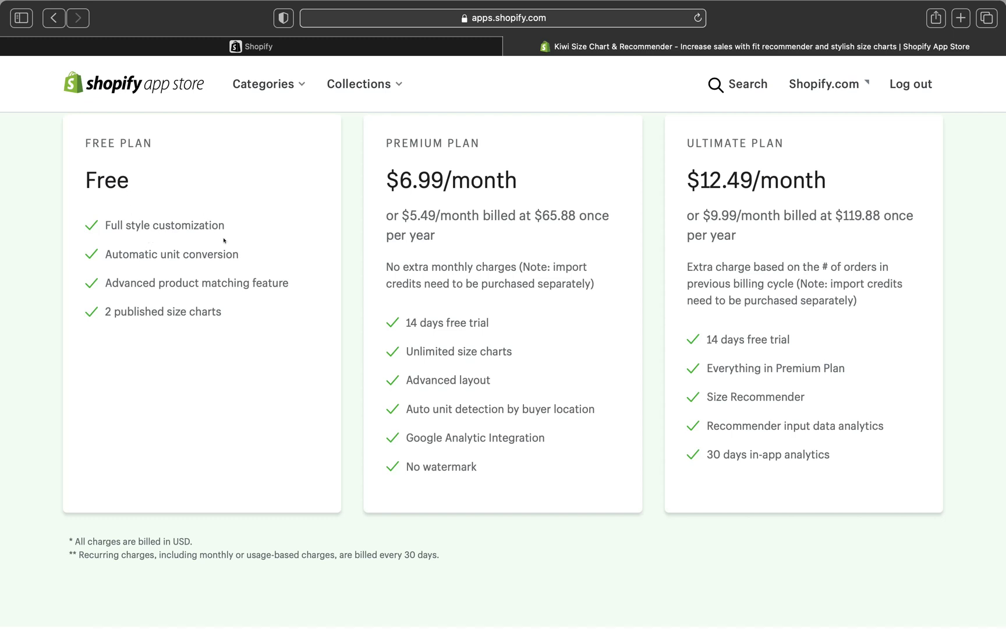
mouse_move(161, 265)
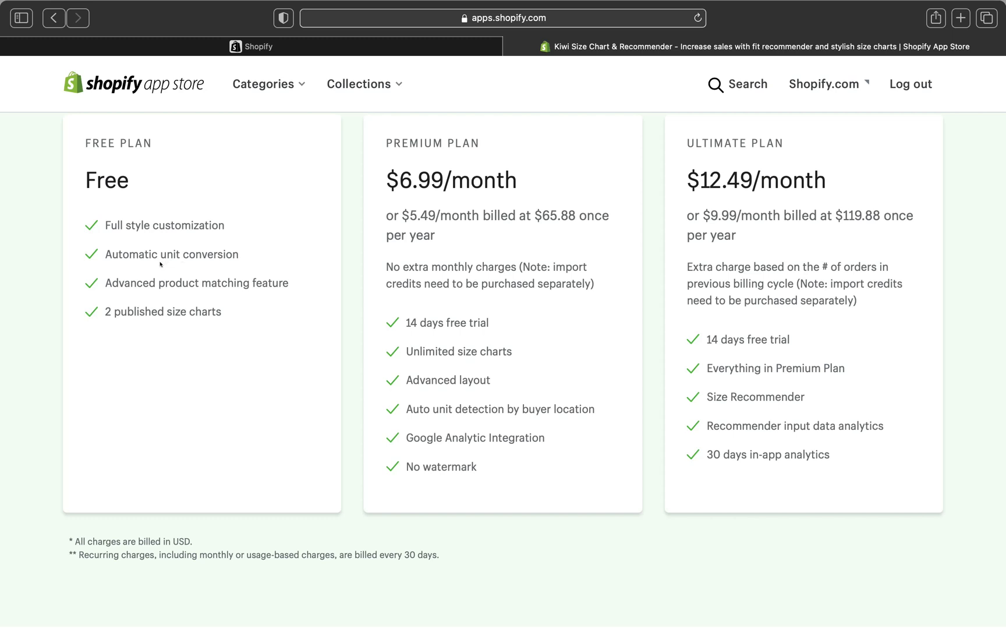
mouse_move(222, 265)
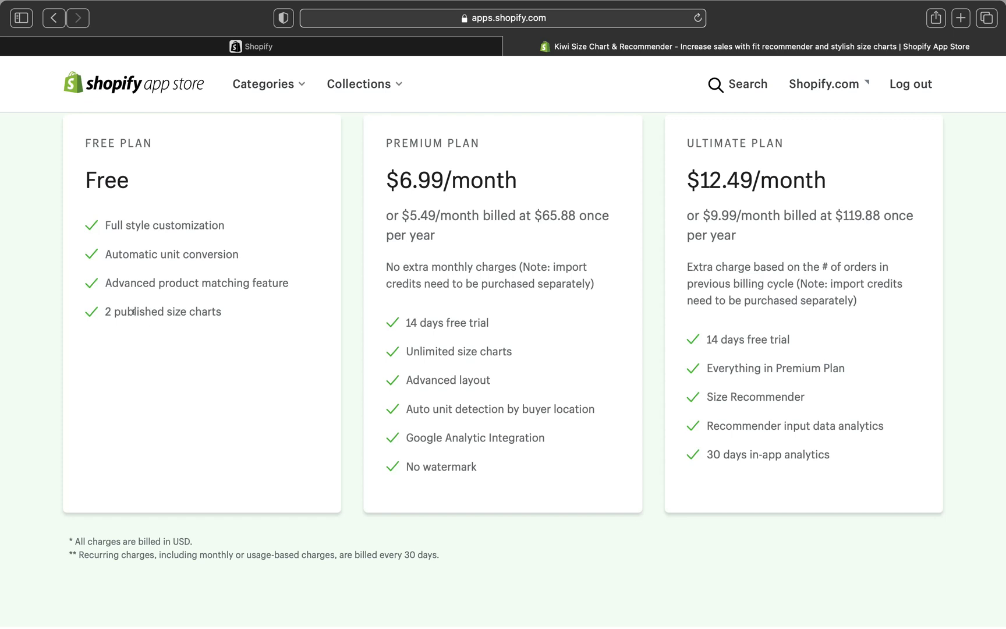
mouse_move(209, 332)
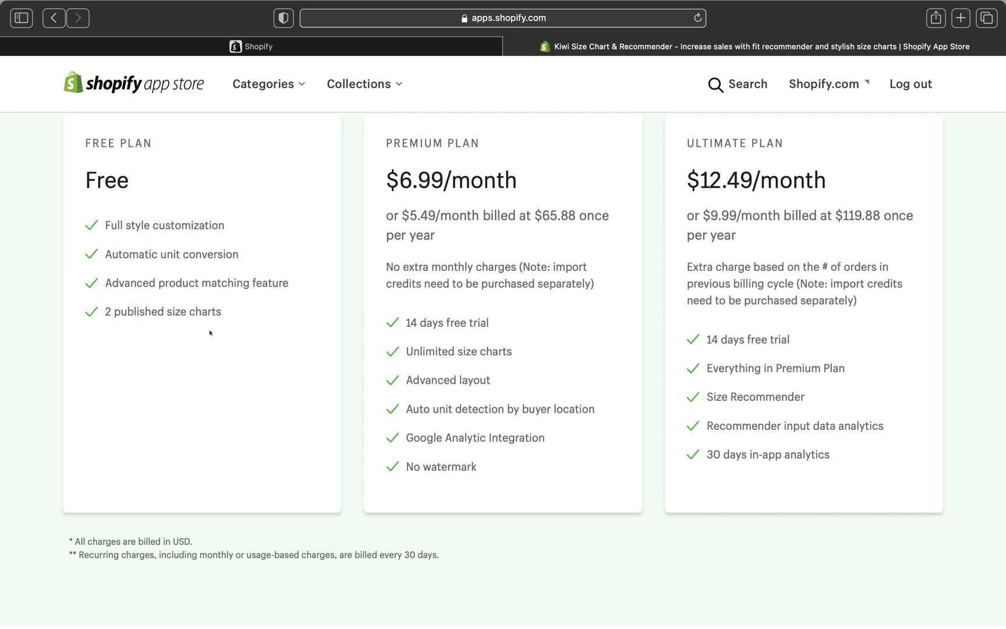
mouse_move(245, 353)
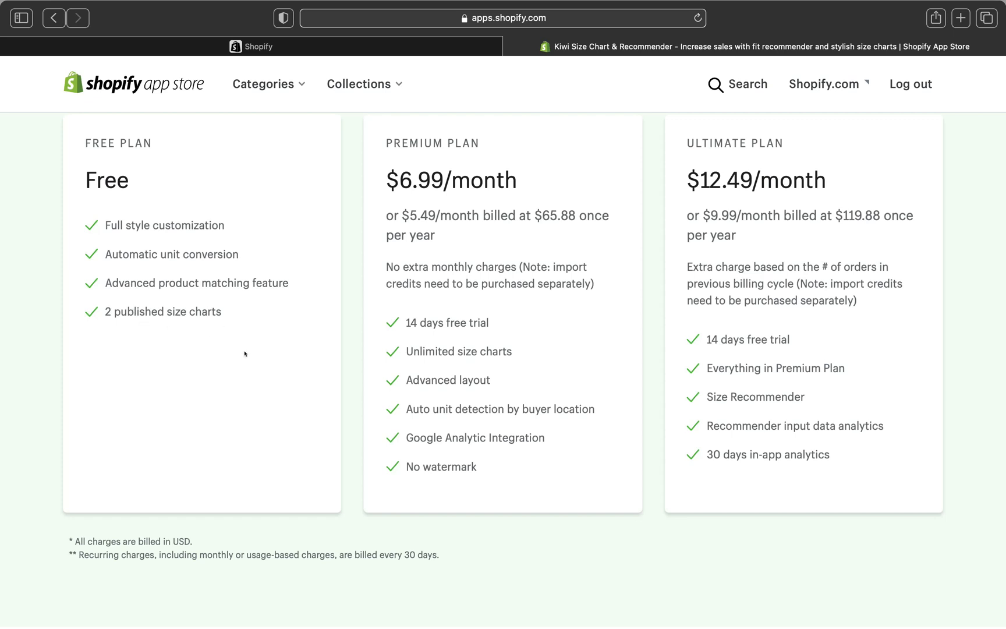
scroll(up, 3)
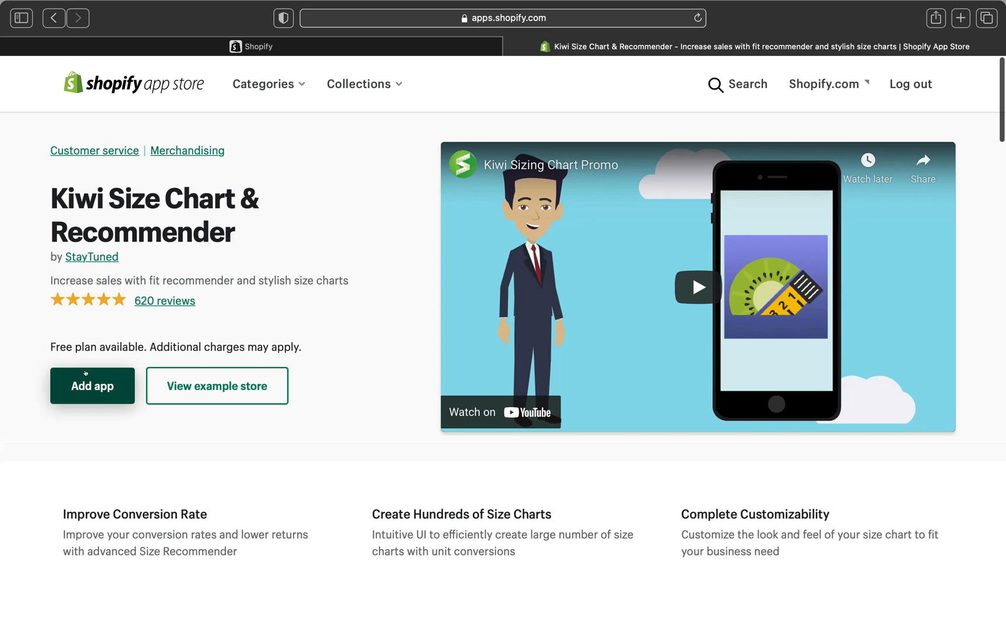
Add the Kiwi Size Chart app and approve its permissions to install it on the store.
click(92, 385)
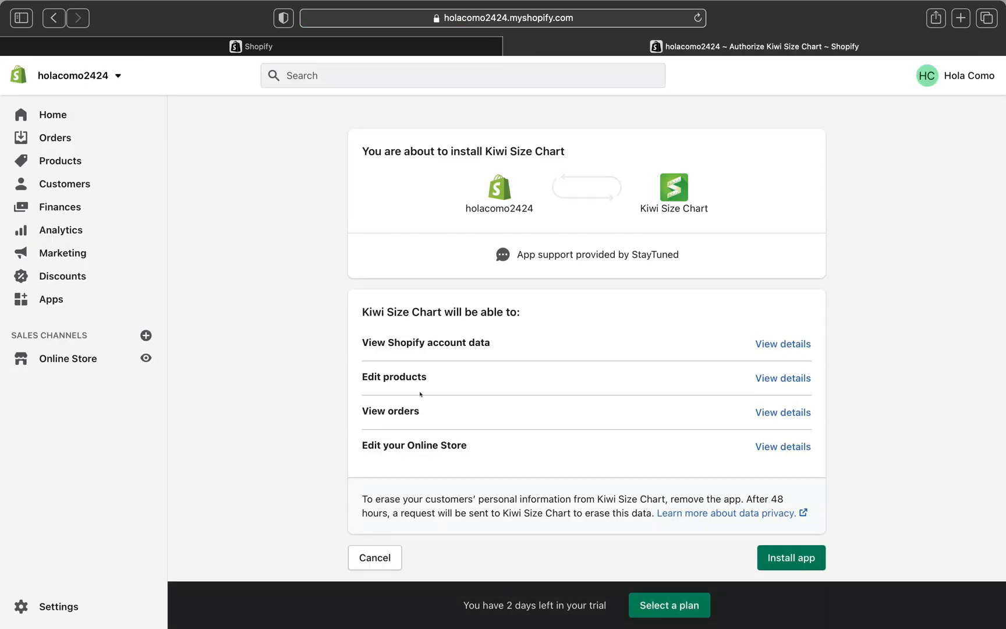
click(791, 558)
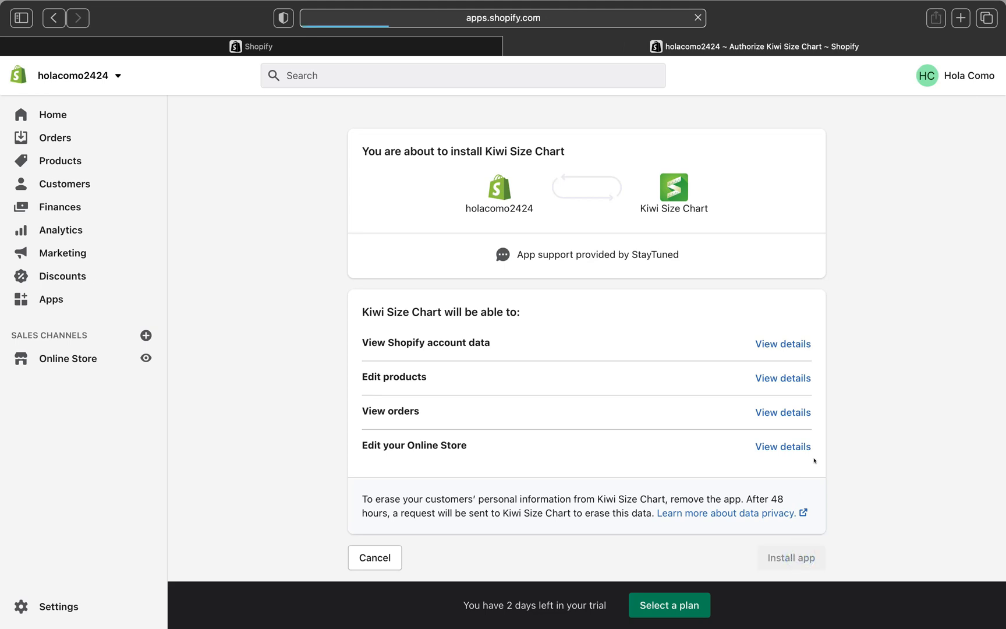
click(790, 557)
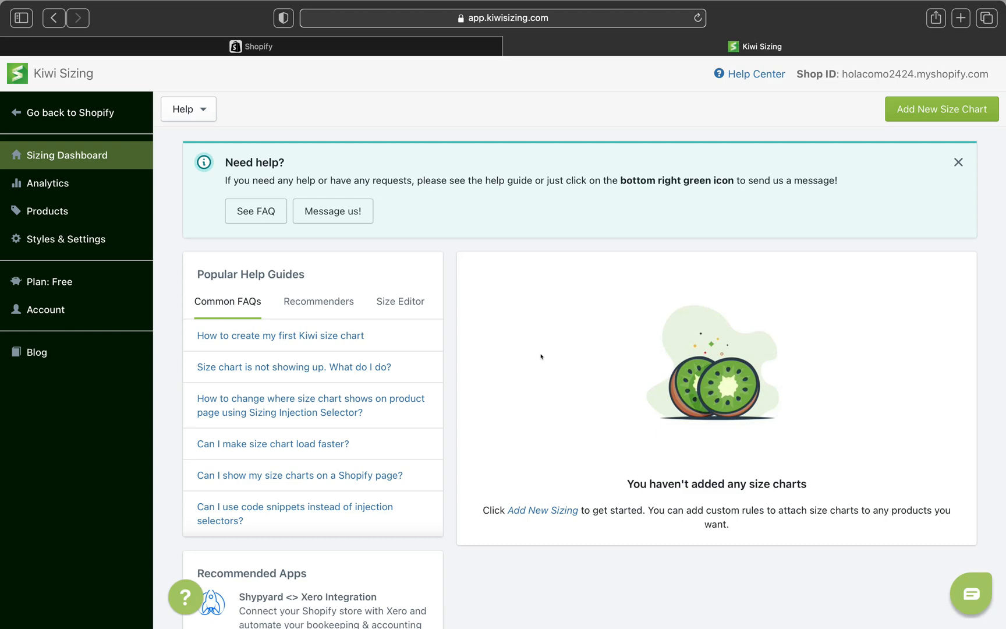
mouse_move(892, 197)
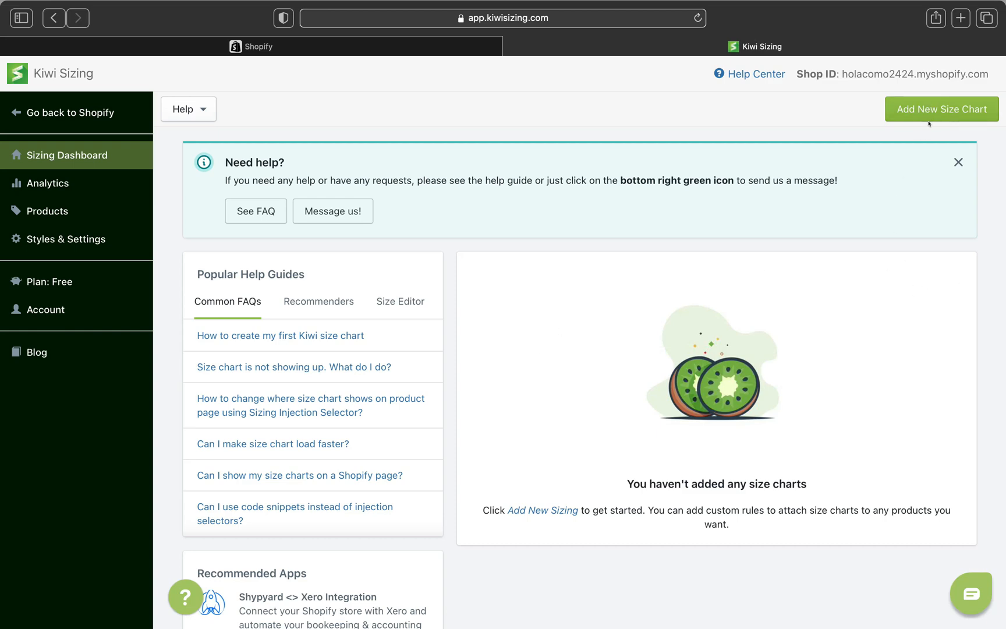
Start a new size chart from the Dress design with US sizes 2–10 and bust, waist, hip rows.
click(941, 108)
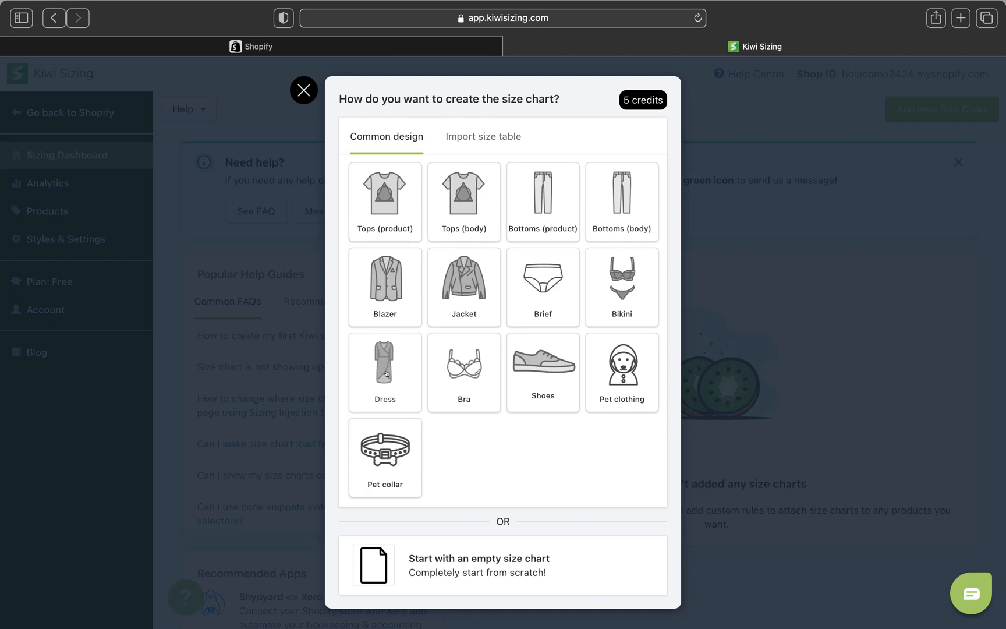
click(385, 195)
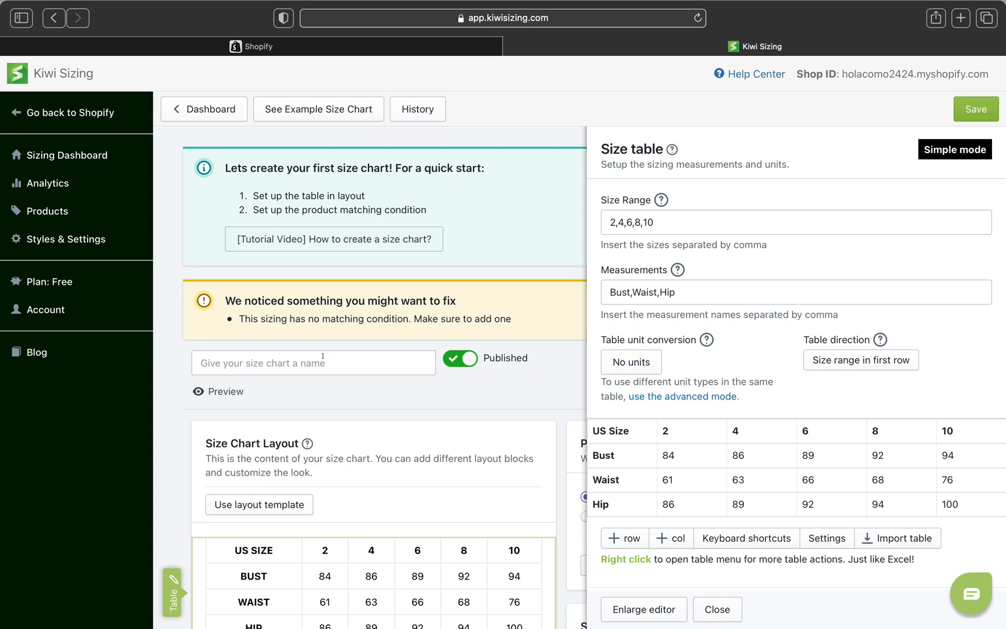
Name the chart 'Dresses size chart'.
click(313, 362)
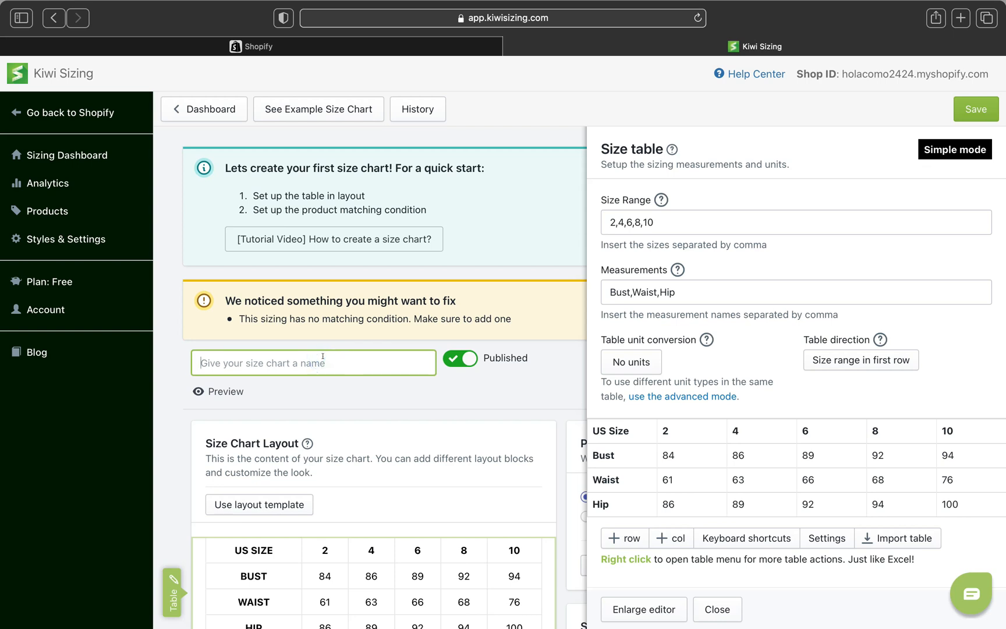
text(dresse)
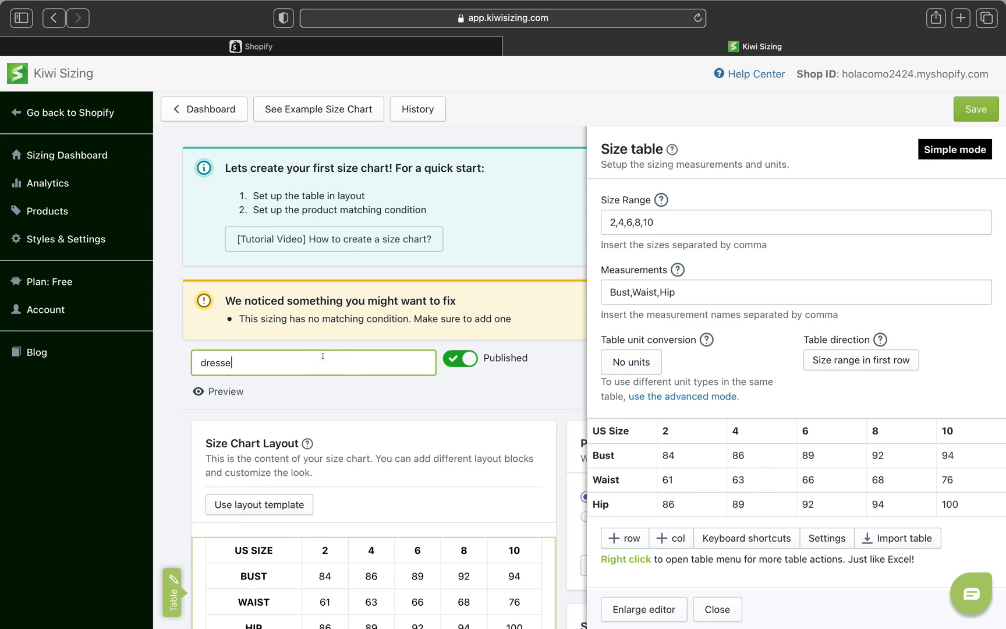
key(Backspace)
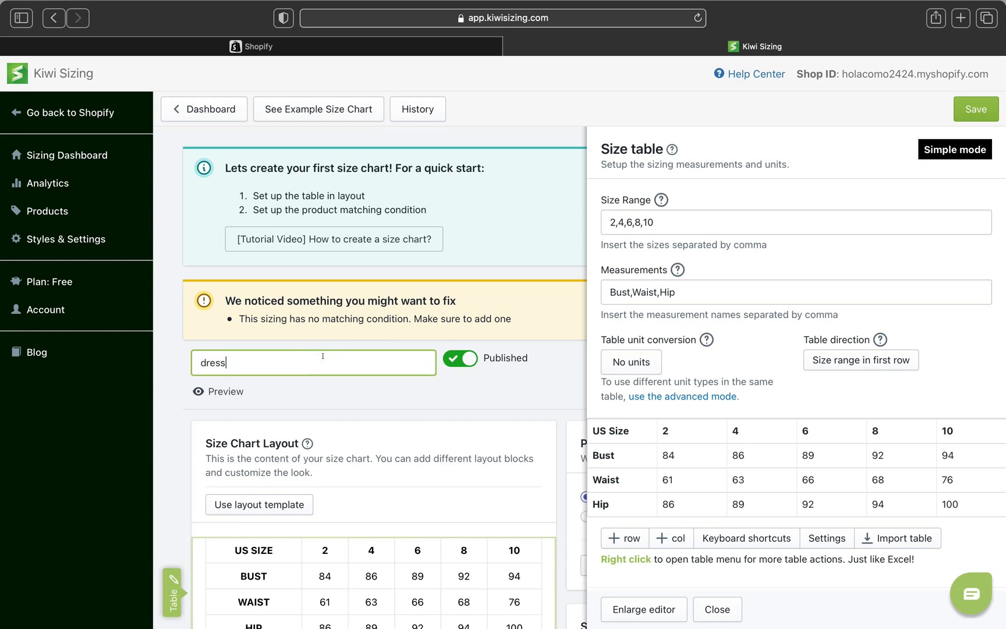
text(D)
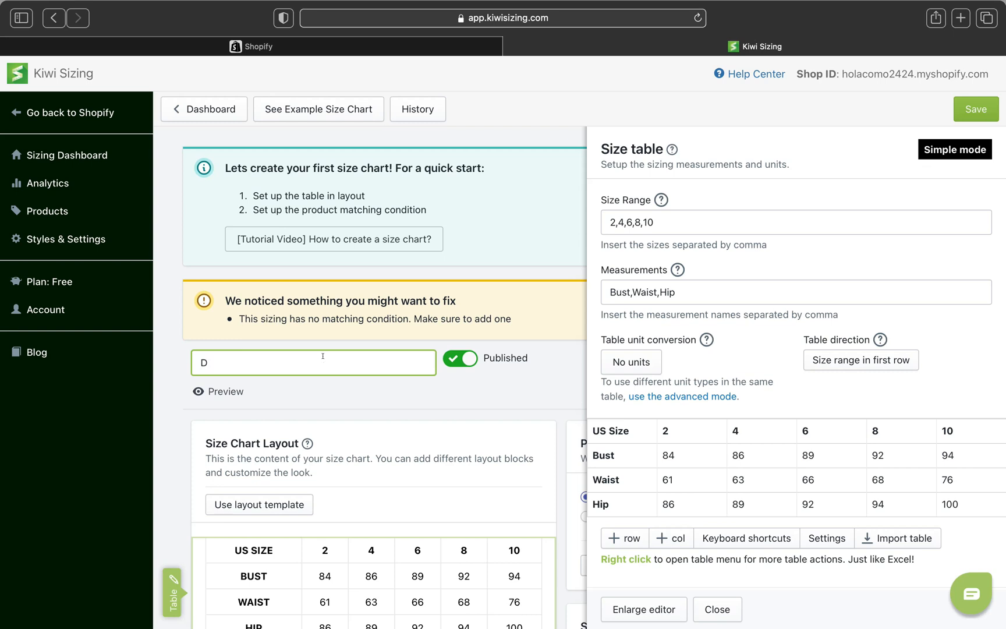
text(Dresses size ch)
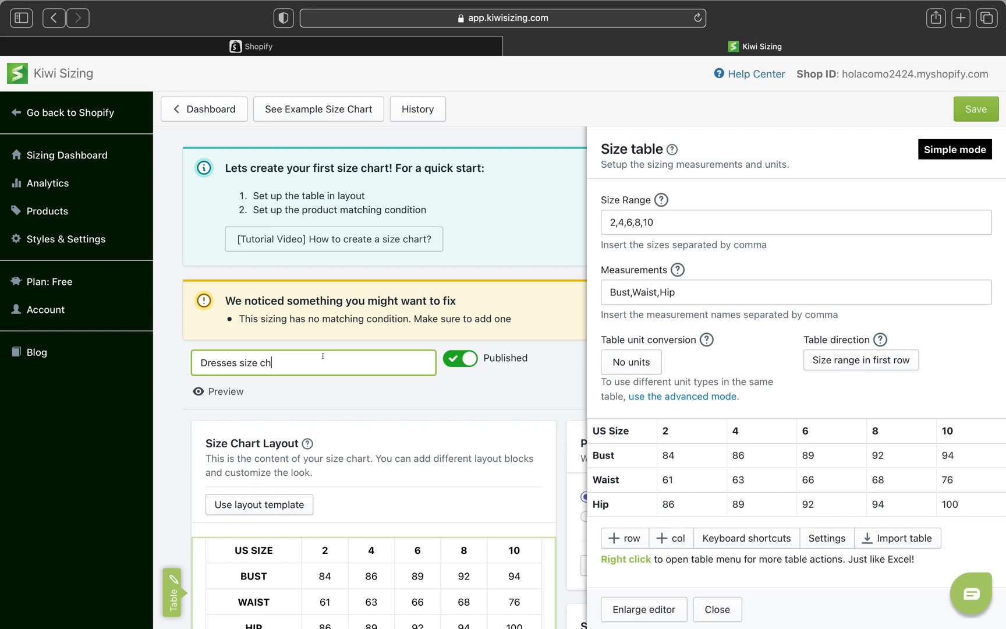
text(art)
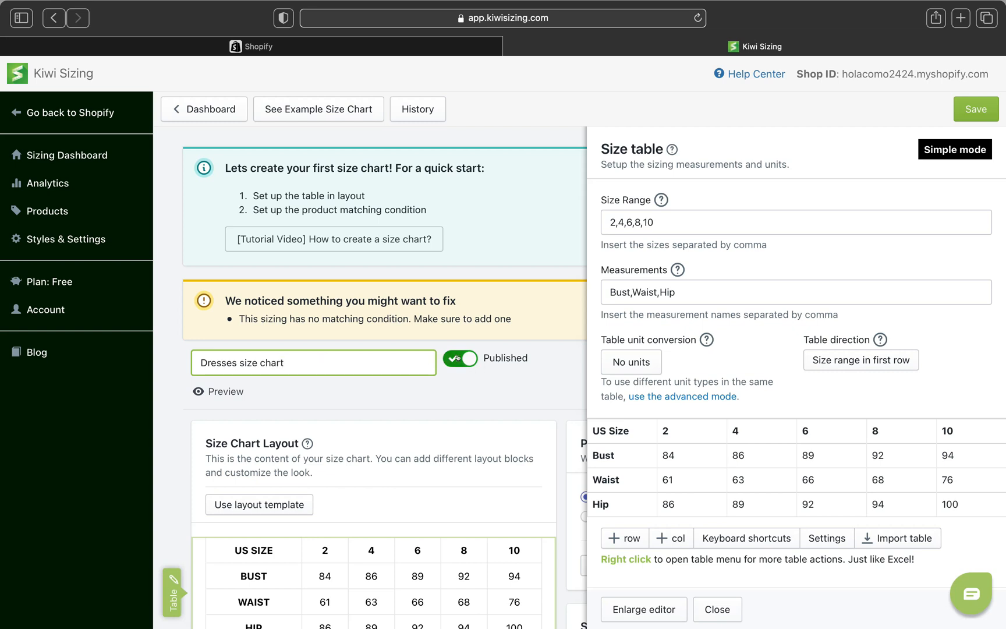
Toggle the Published switch off and back on, leaving the chart published.
click(460, 358)
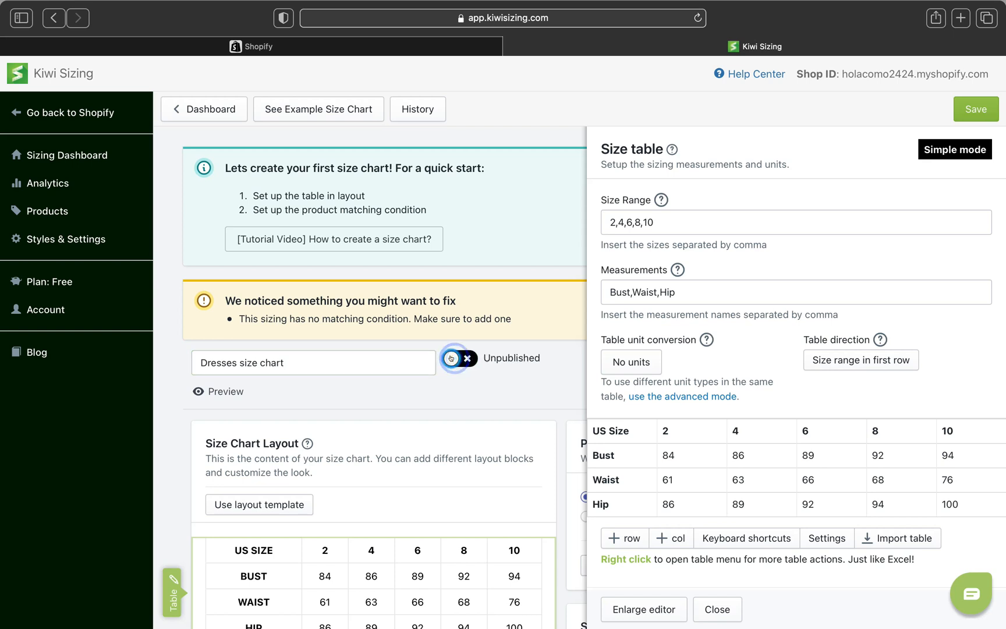
click(454, 358)
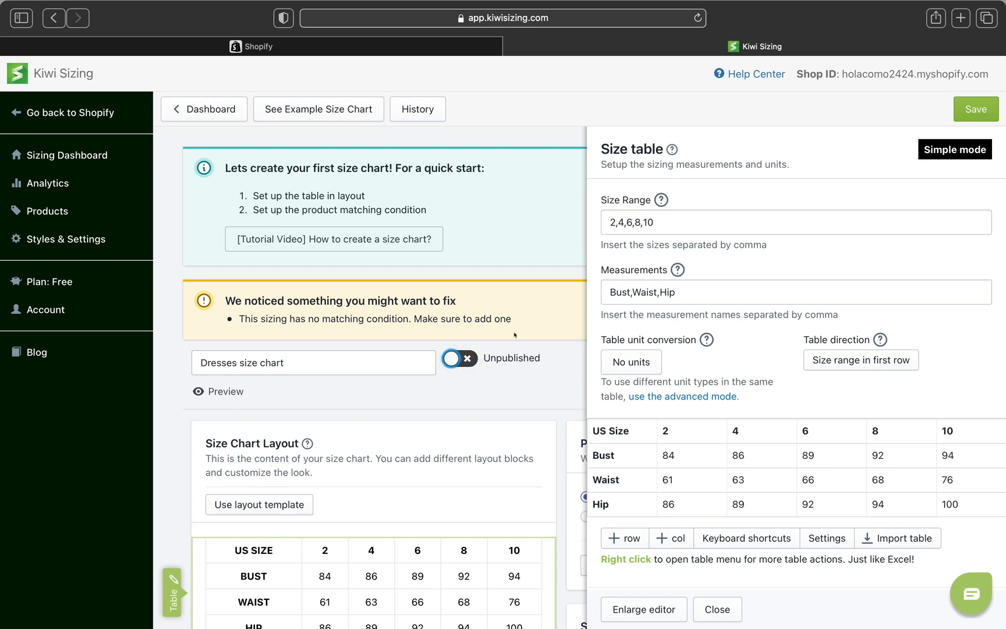
click(457, 358)
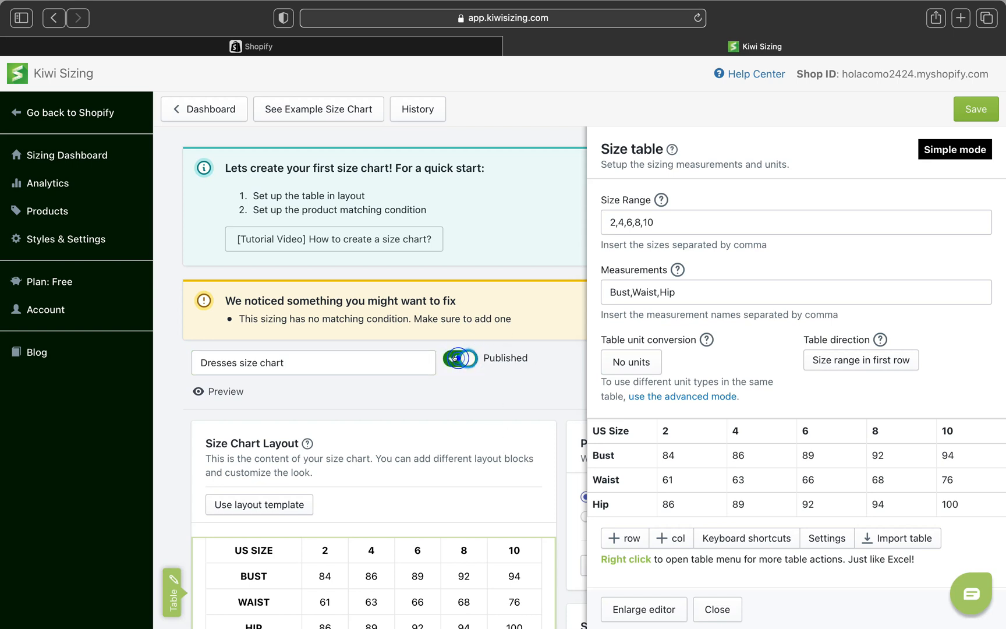
click(954, 149)
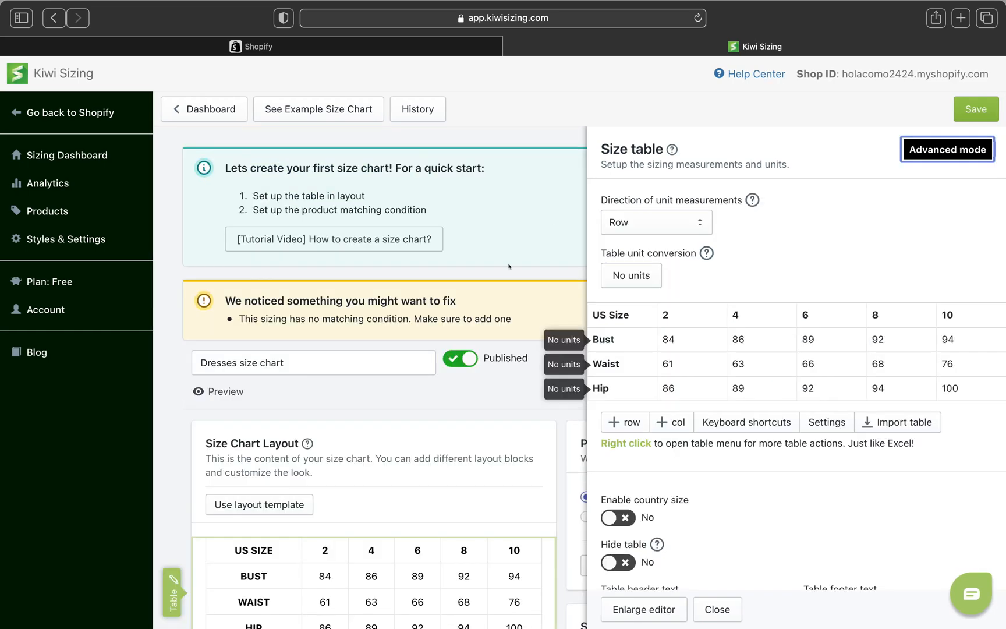
mouse_move(662, 173)
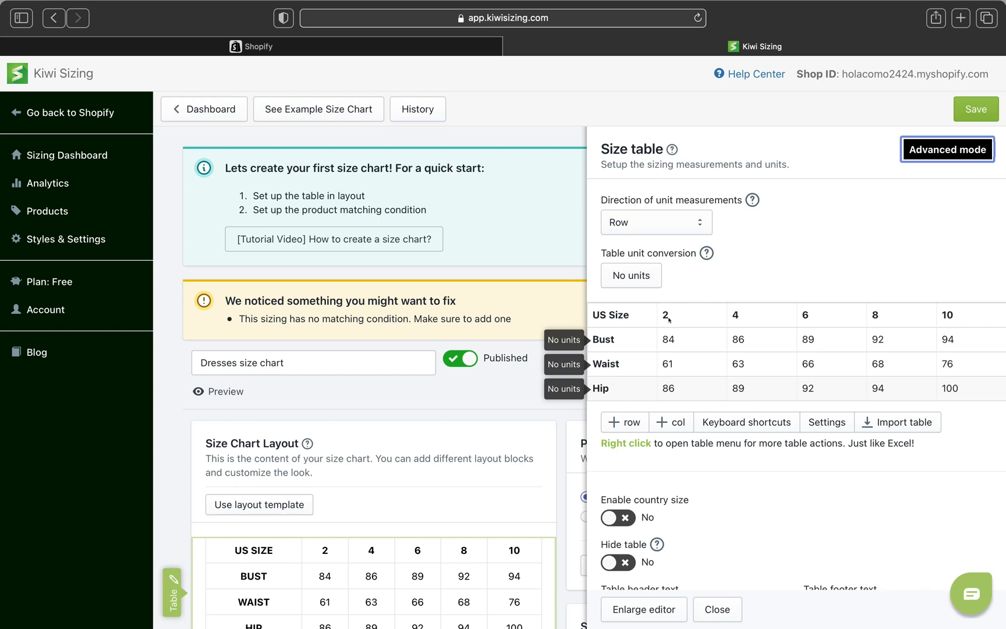
mouse_move(725, 384)
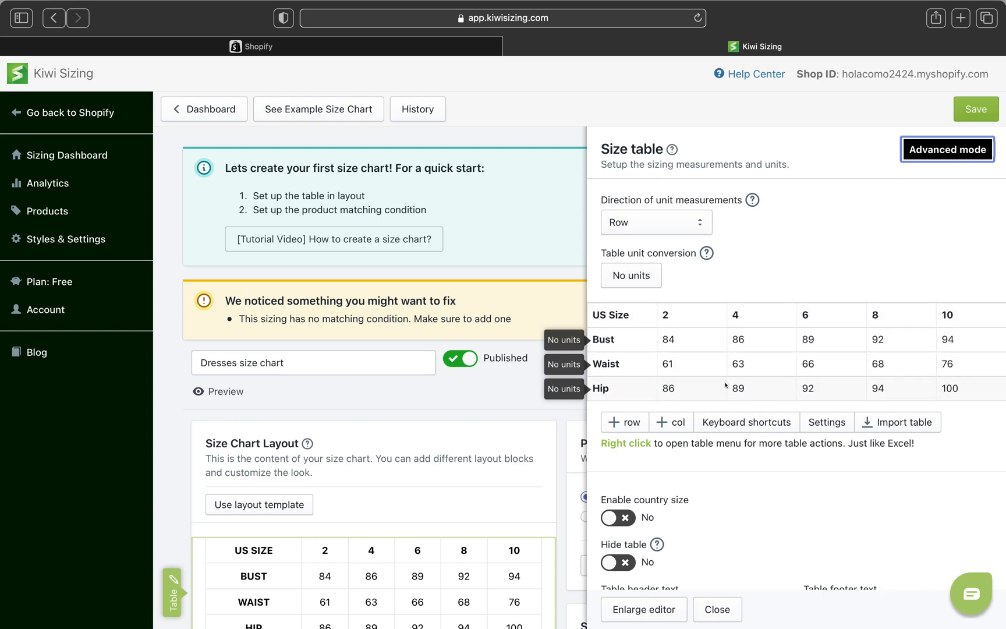
mouse_move(899, 208)
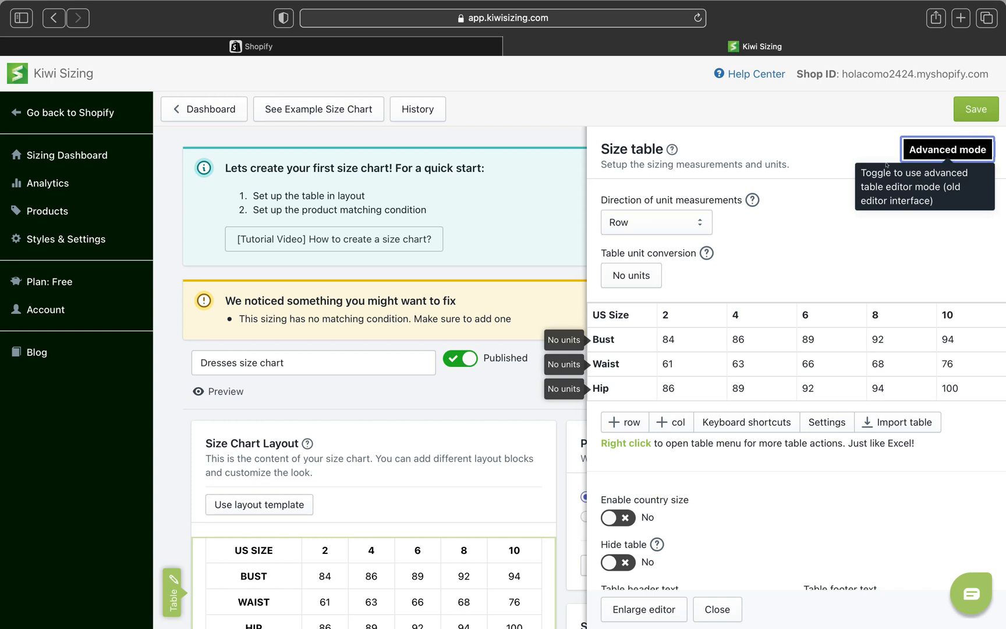
mouse_move(947, 150)
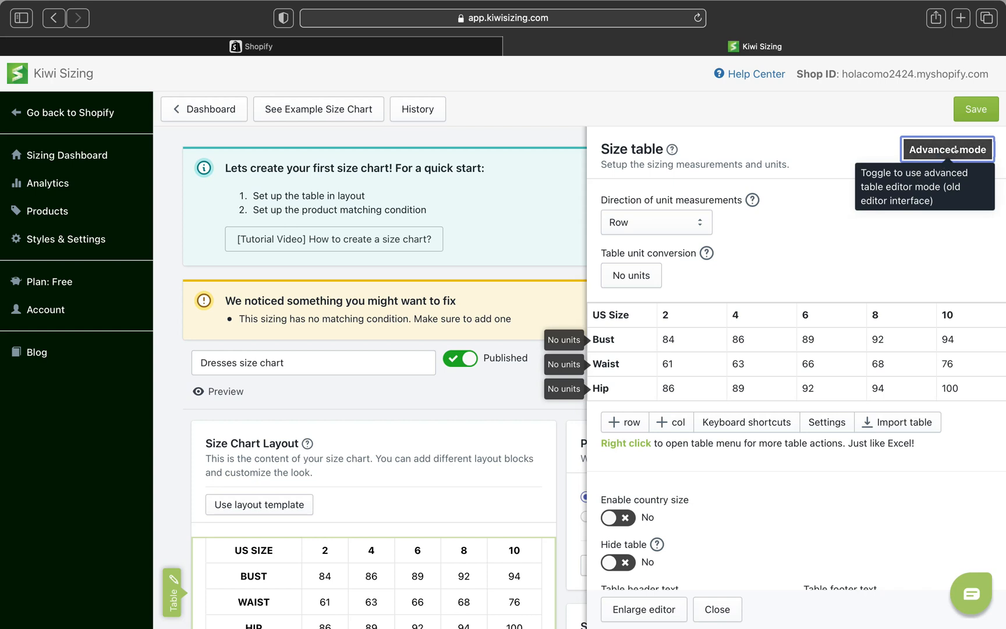
mouse_move(678, 268)
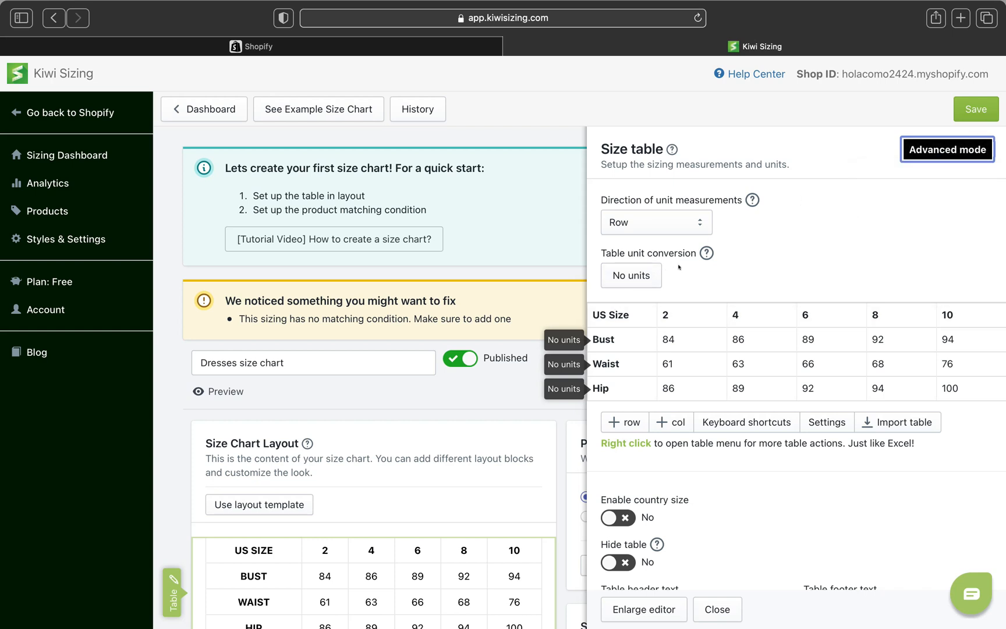
mouse_move(707, 252)
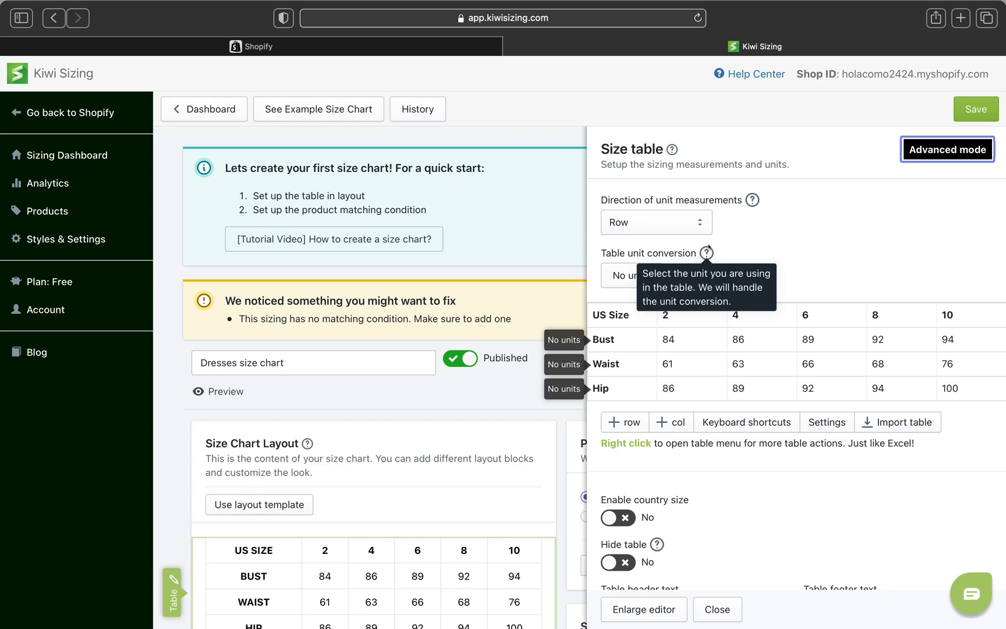
mouse_move(710, 247)
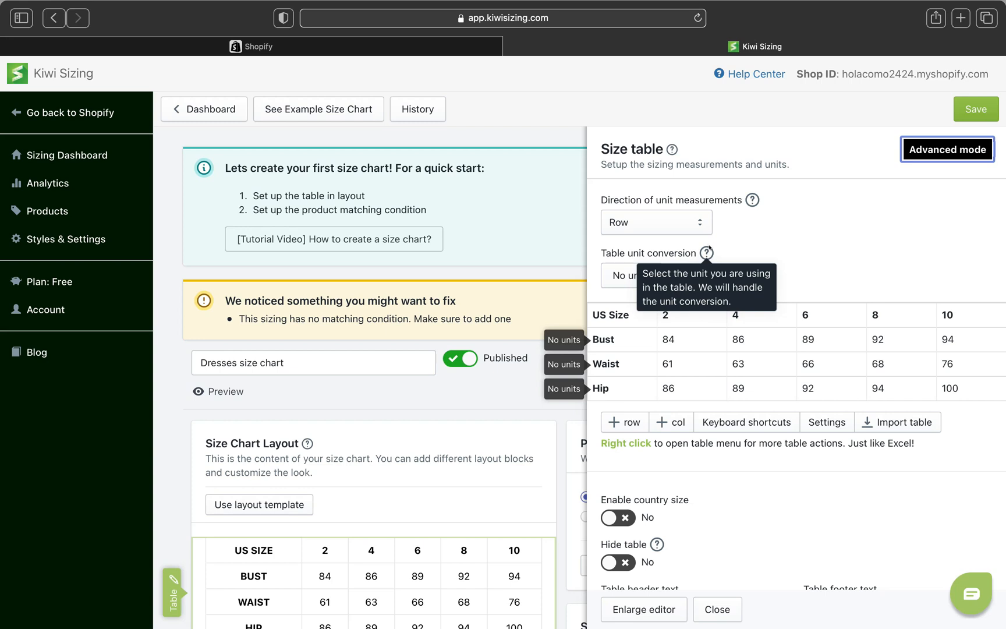
click(947, 150)
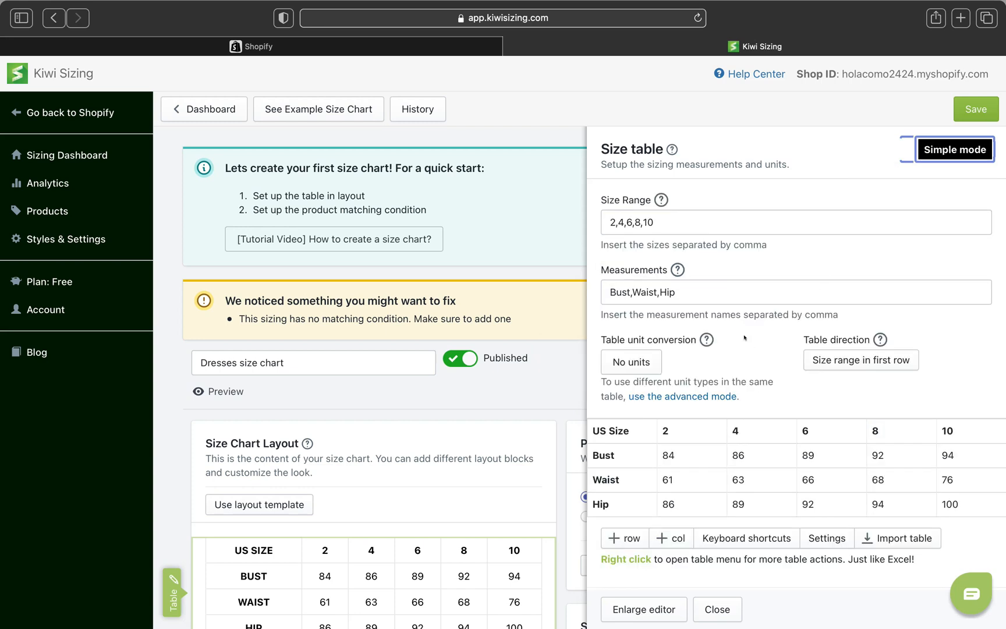
Dismiss the quick-start guidance box above the size table.
scroll(down, 3)
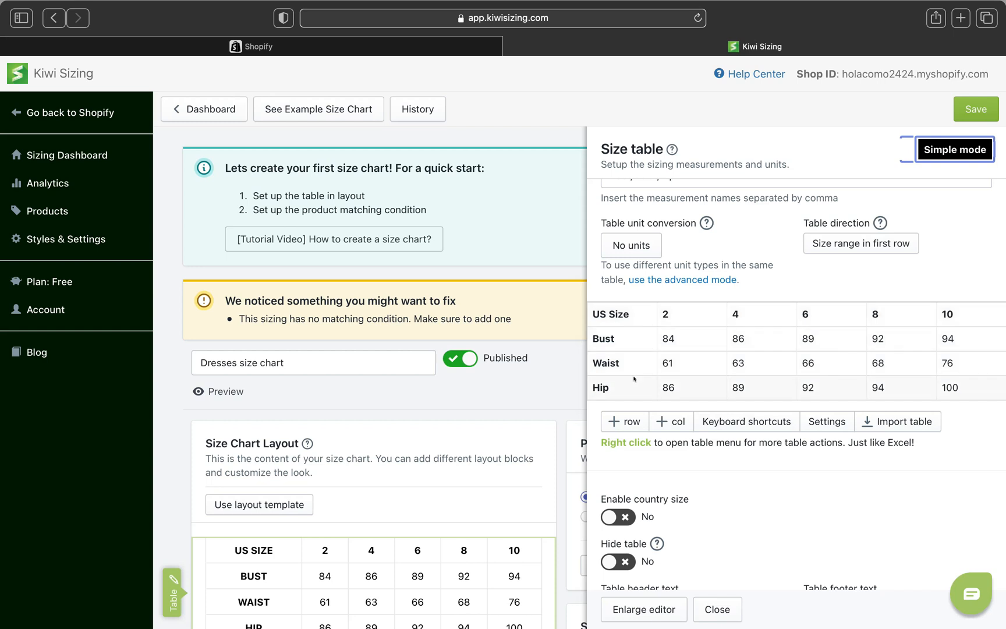
mouse_move(652, 366)
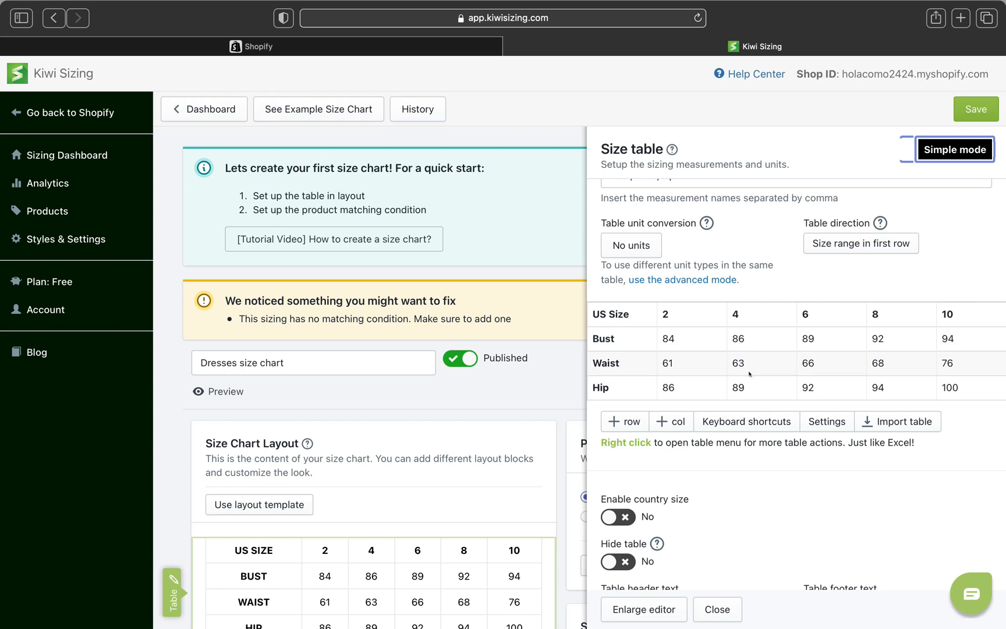
click(955, 150)
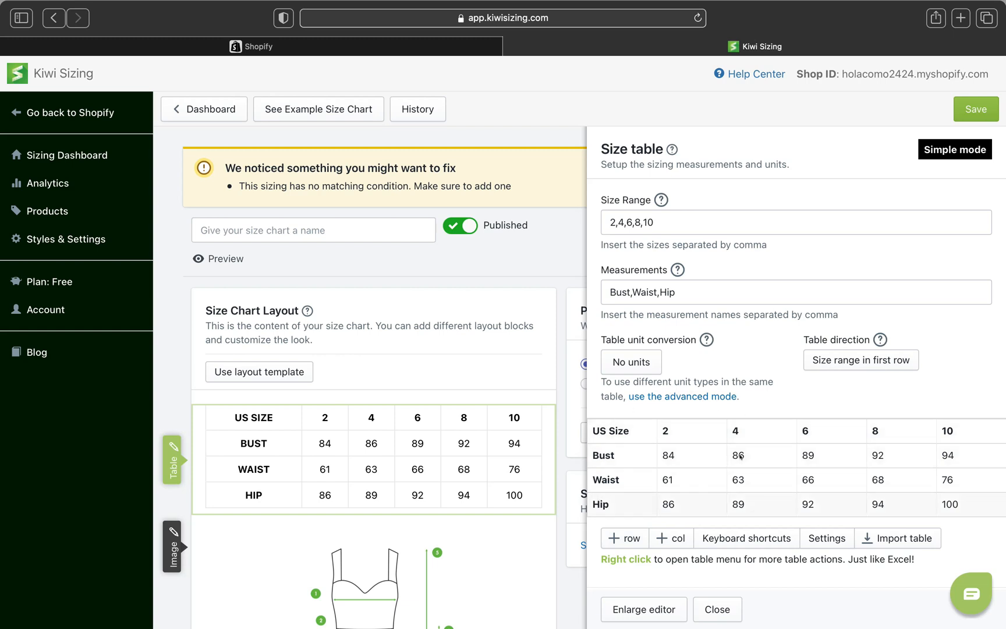
mouse_move(850, 453)
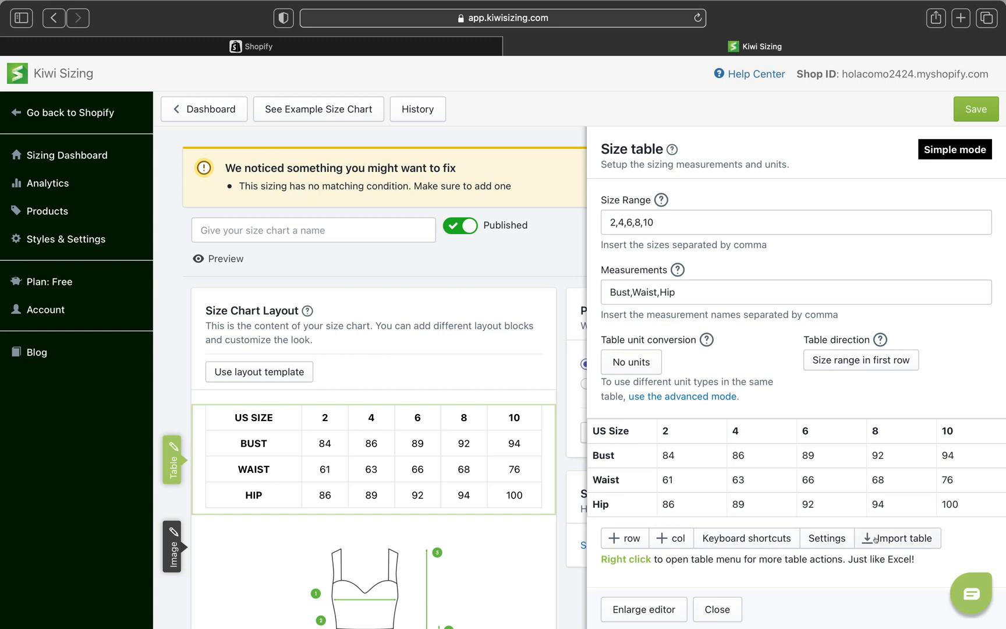
mouse_move(882, 520)
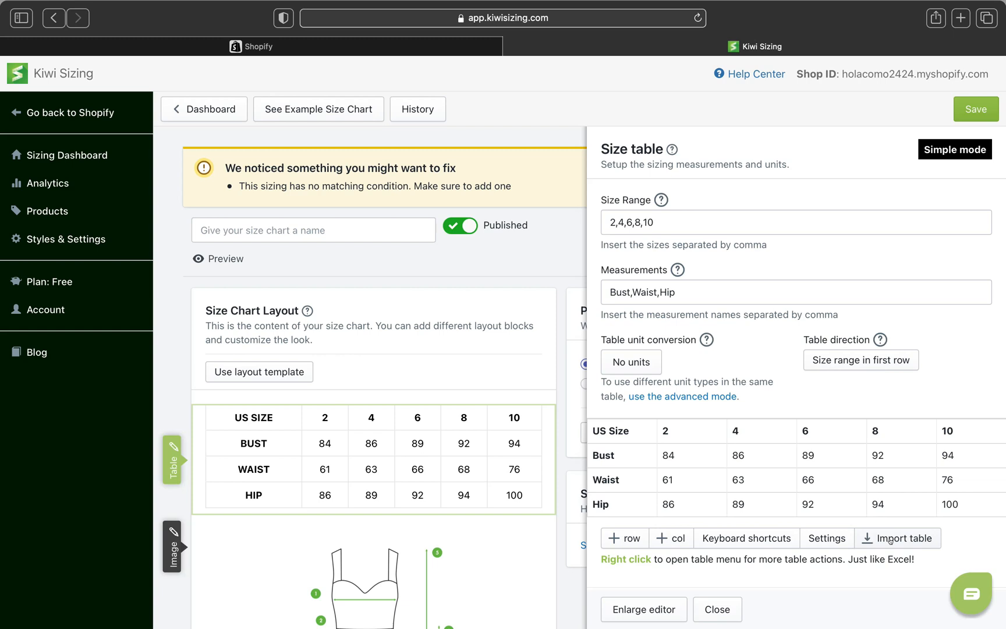
scroll(down, 3)
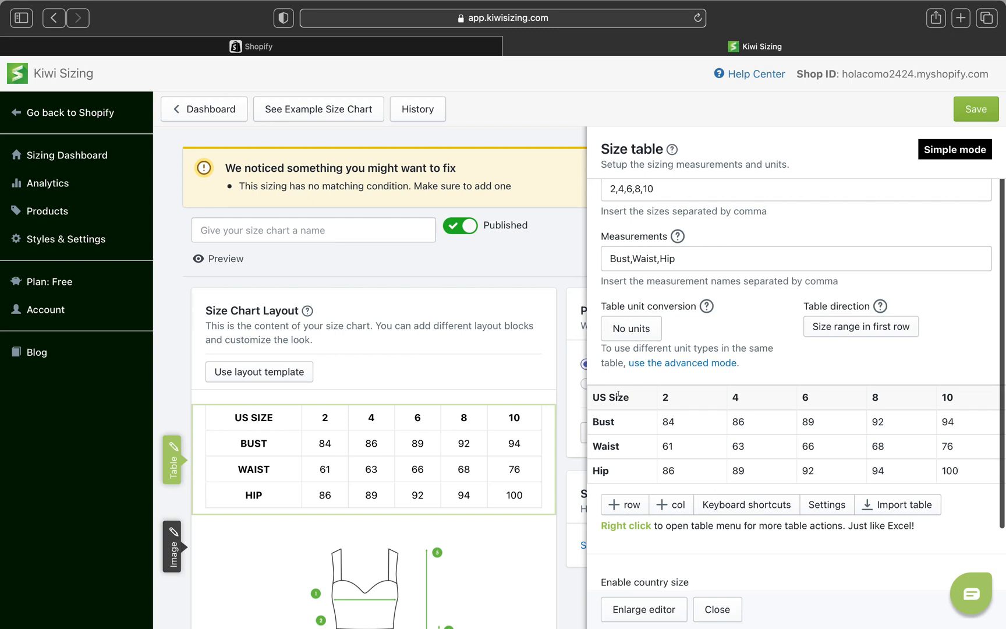
Relabel the first column SIZE with rows XS, SMALL and MEDIUM.
click(621, 397)
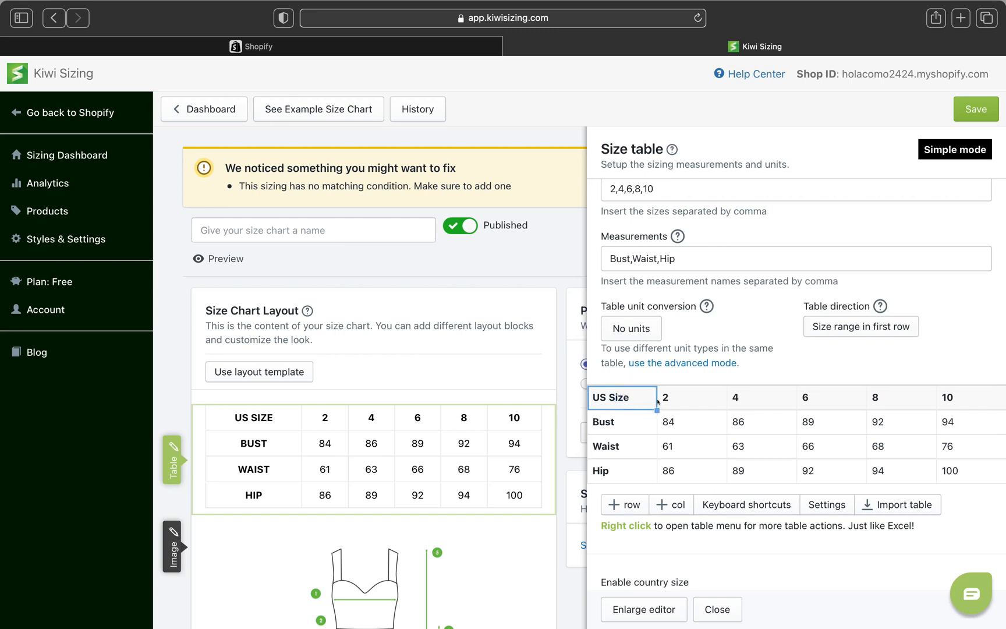
text(SIZE)
click(622, 422)
text(X)
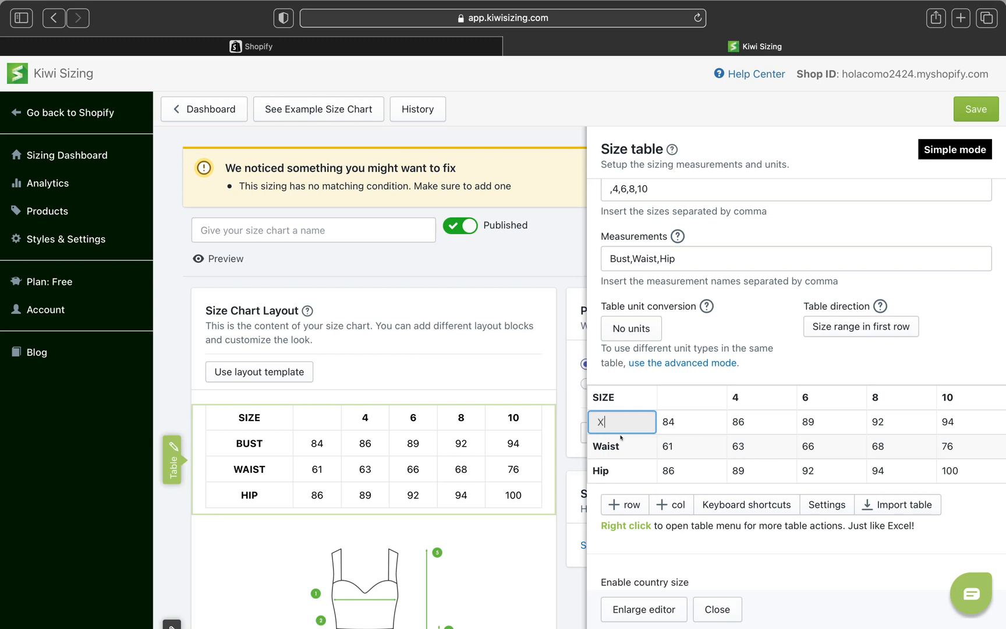
text(S)
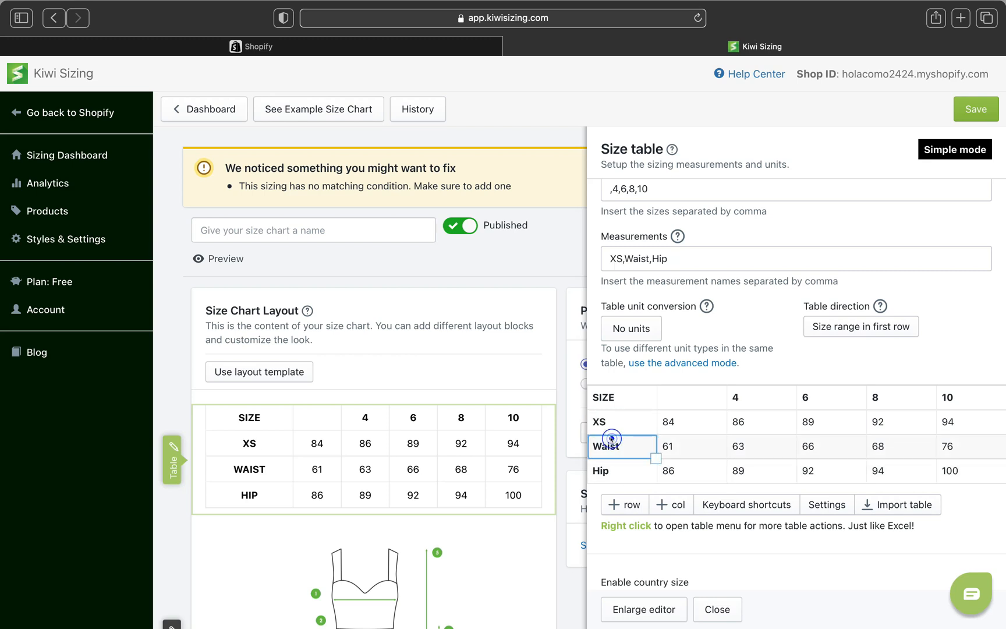
text(SMALL)
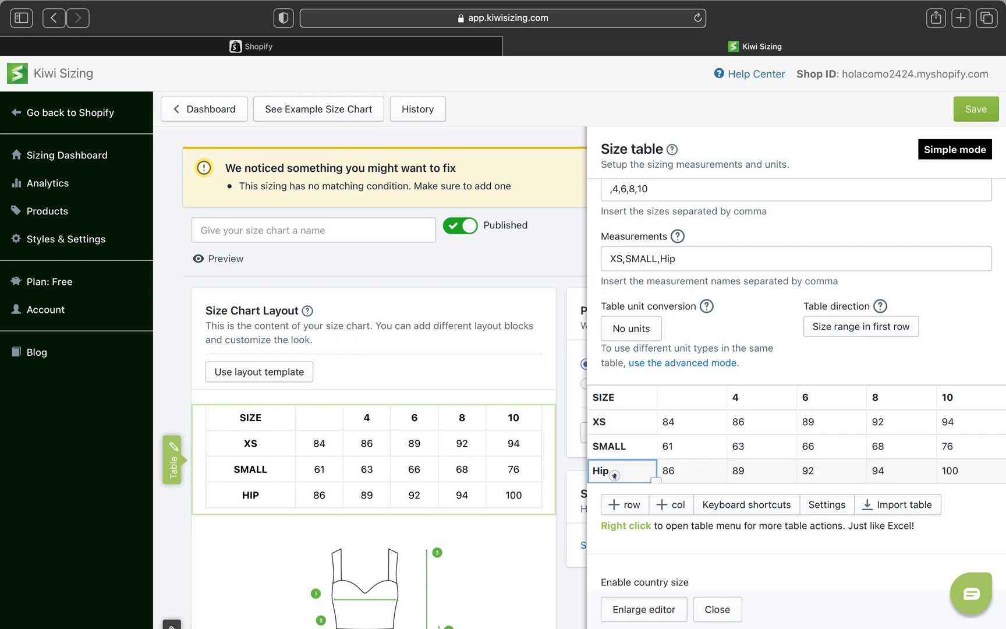
text(MEDU)
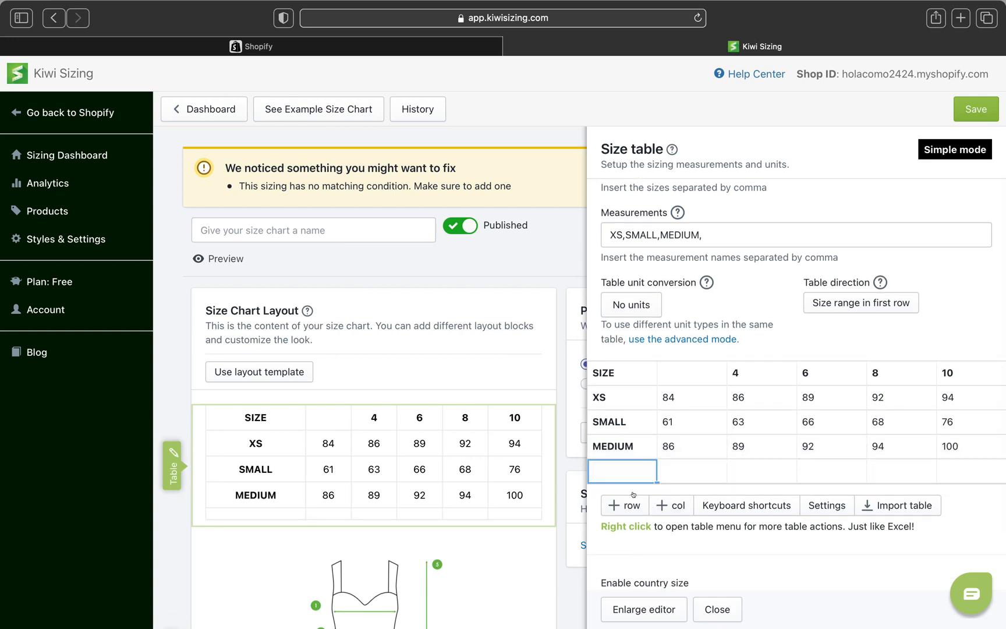
Add LARGE and X LARGE rows below the existing sizes.
text(L)
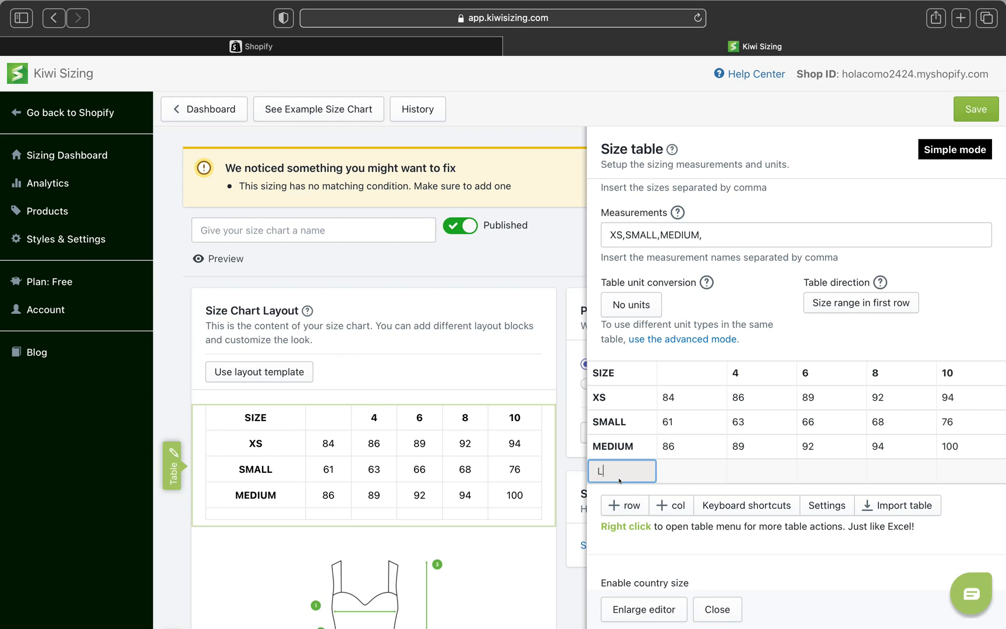
text(ARGE)
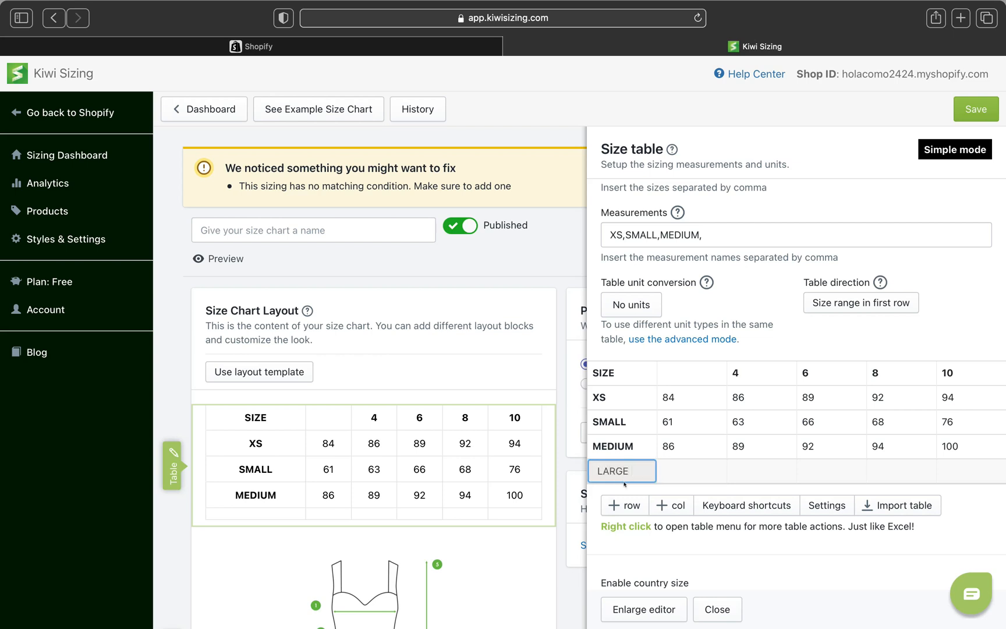
text(LARGE,)
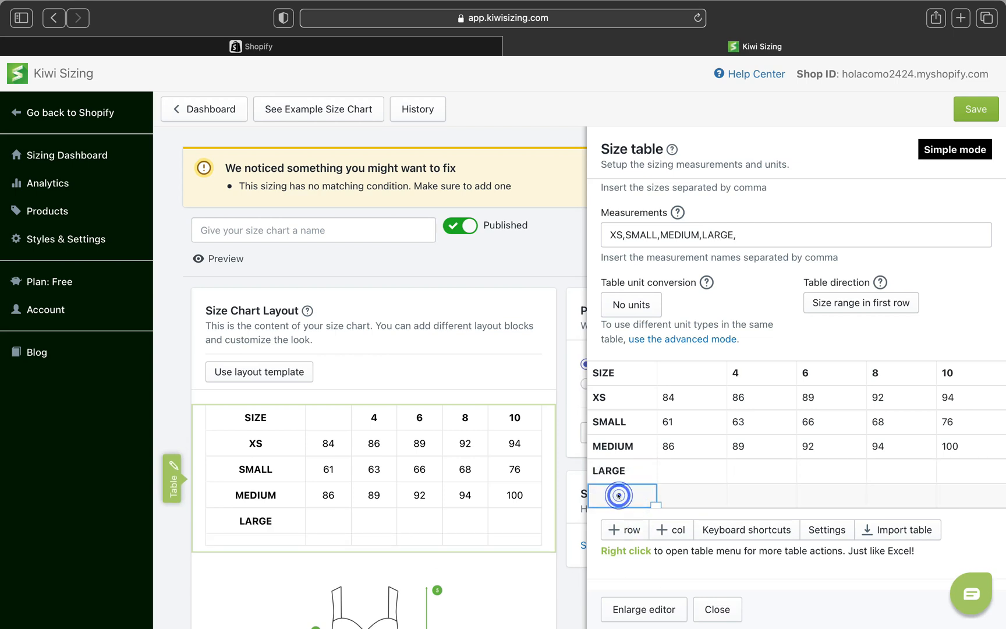
text(X)
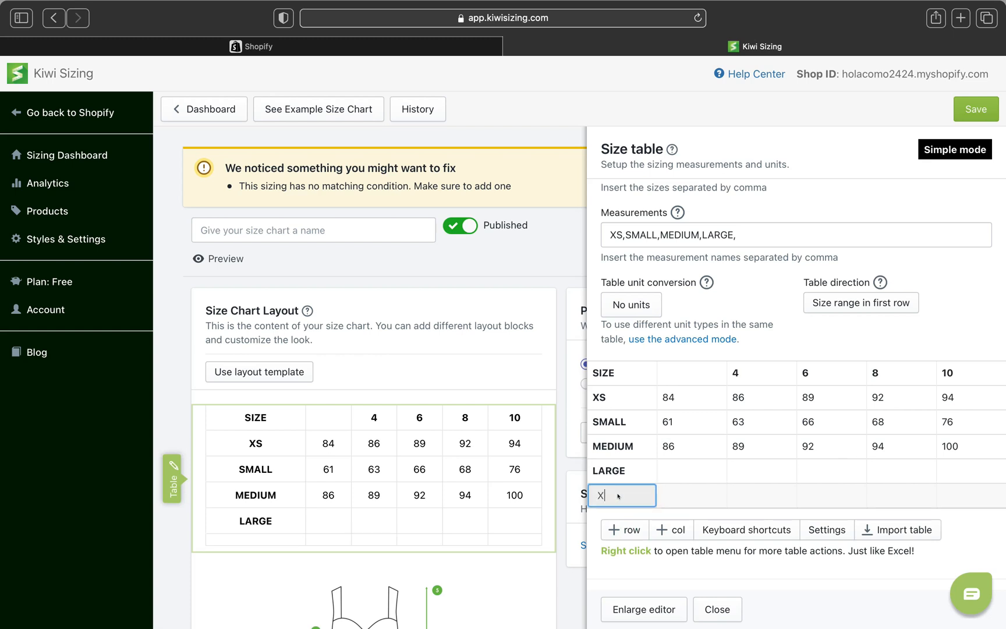
text(LARGE)
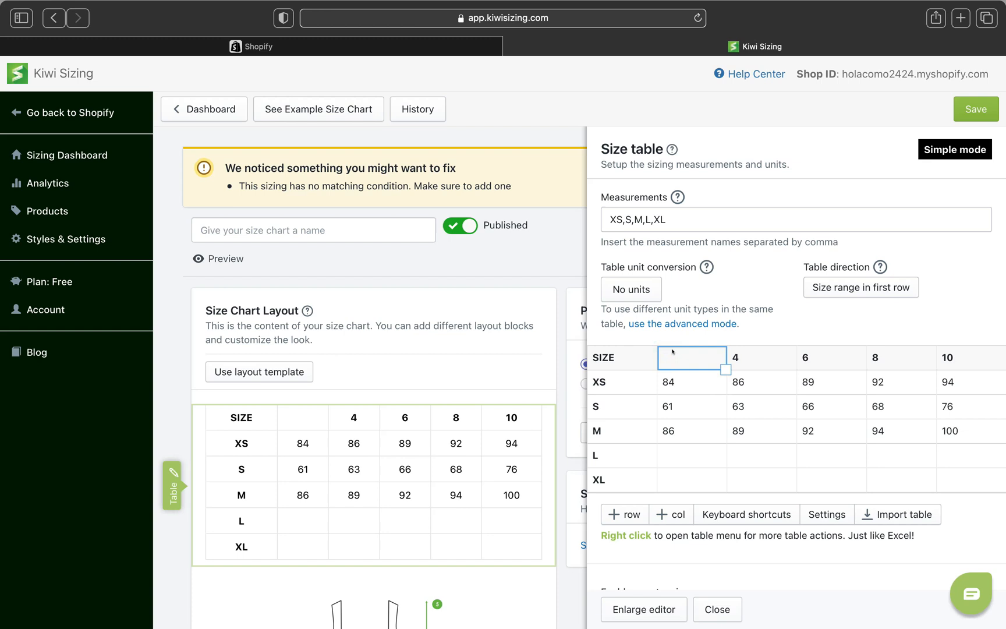
Head the table columns Bust, Waist, Hips and US/CAN in place of the size numbers.
text(Bust)
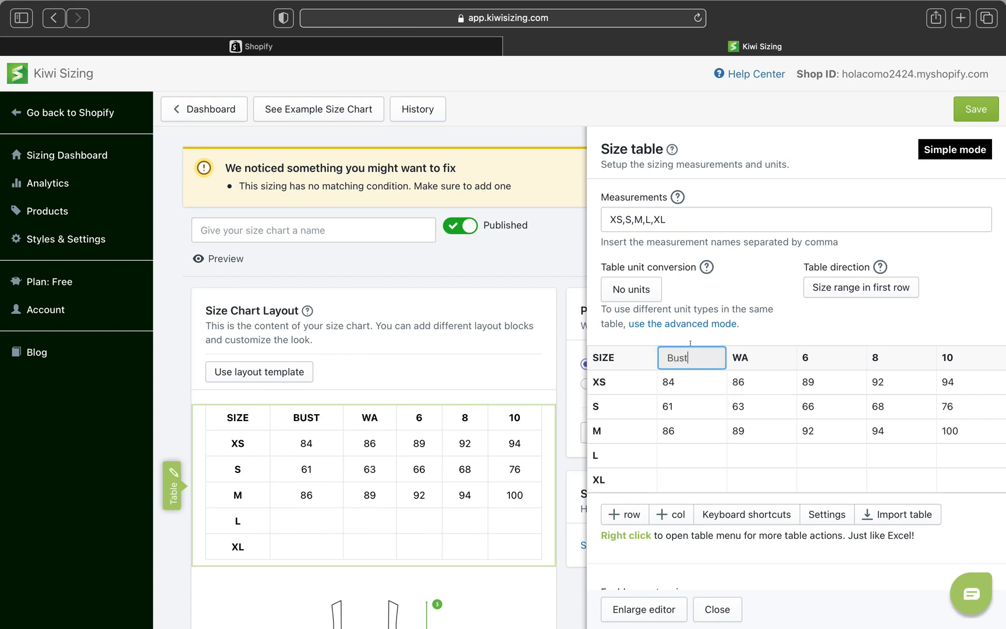
click(761, 358)
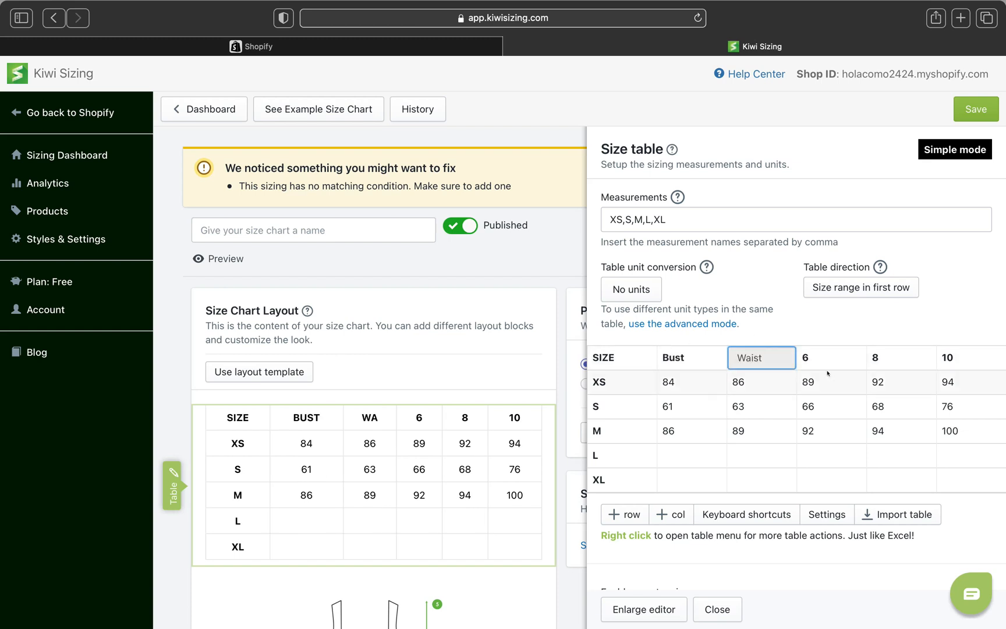
text(h)
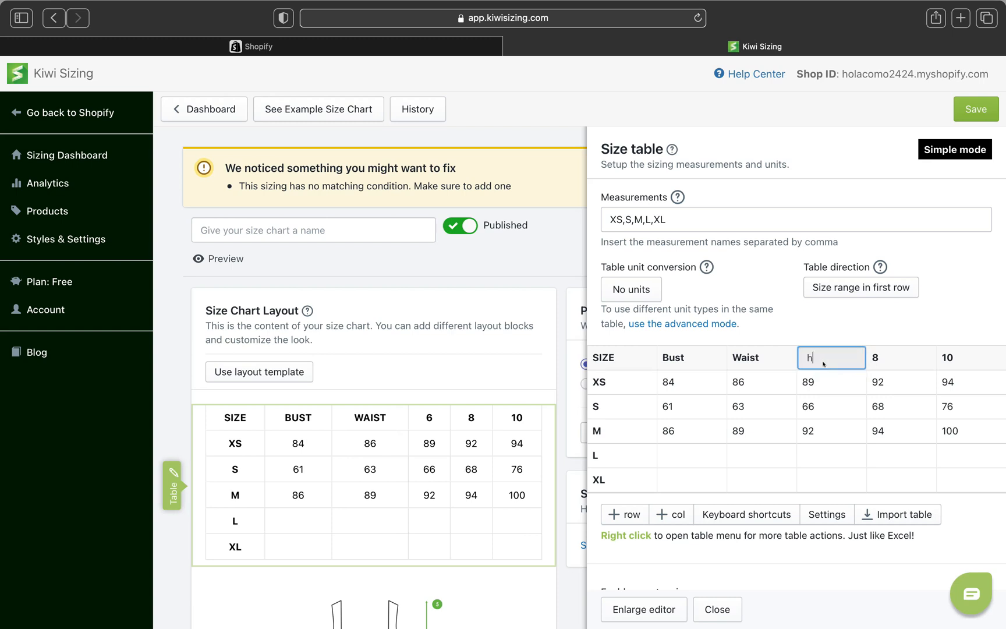
text(Hips)
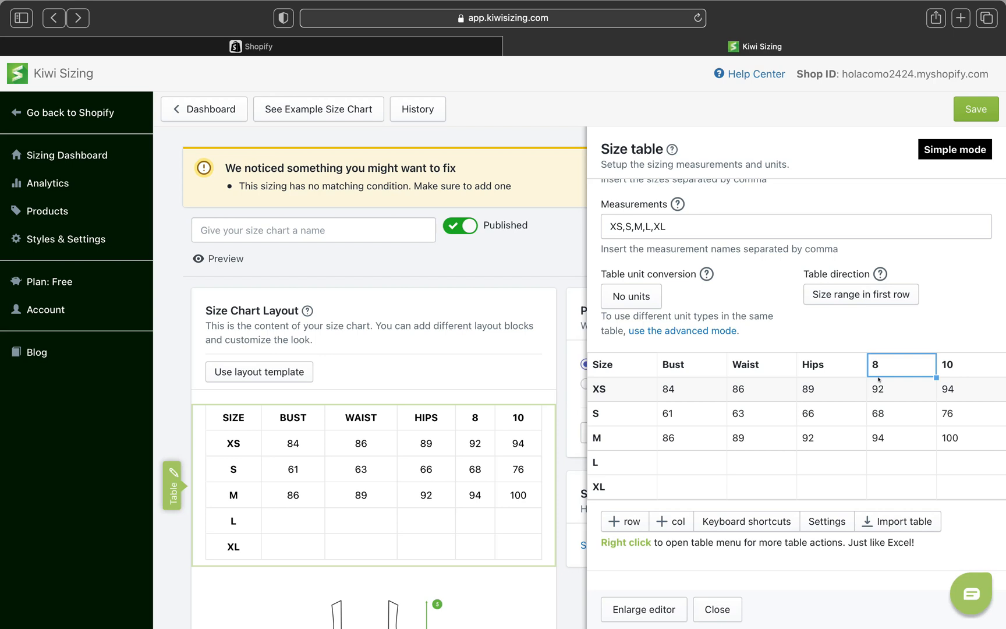
text(US)
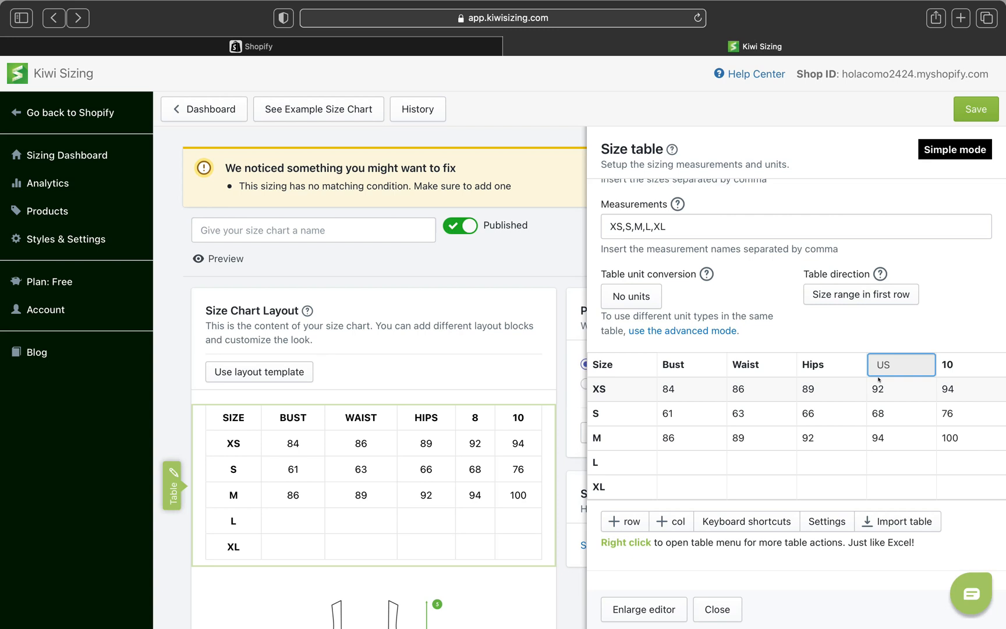
text(/CAN)
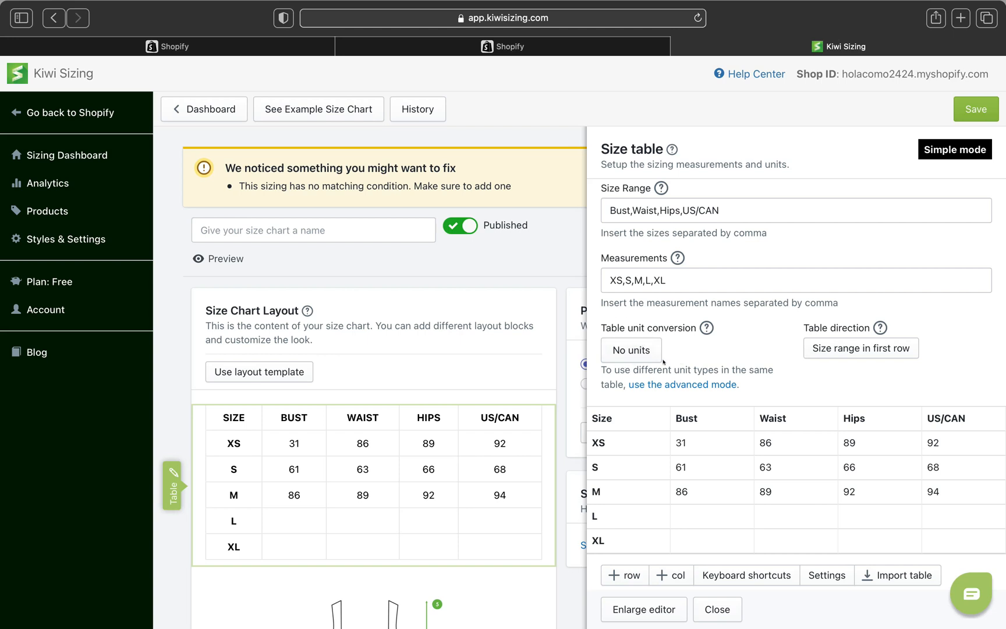
mouse_move(665, 363)
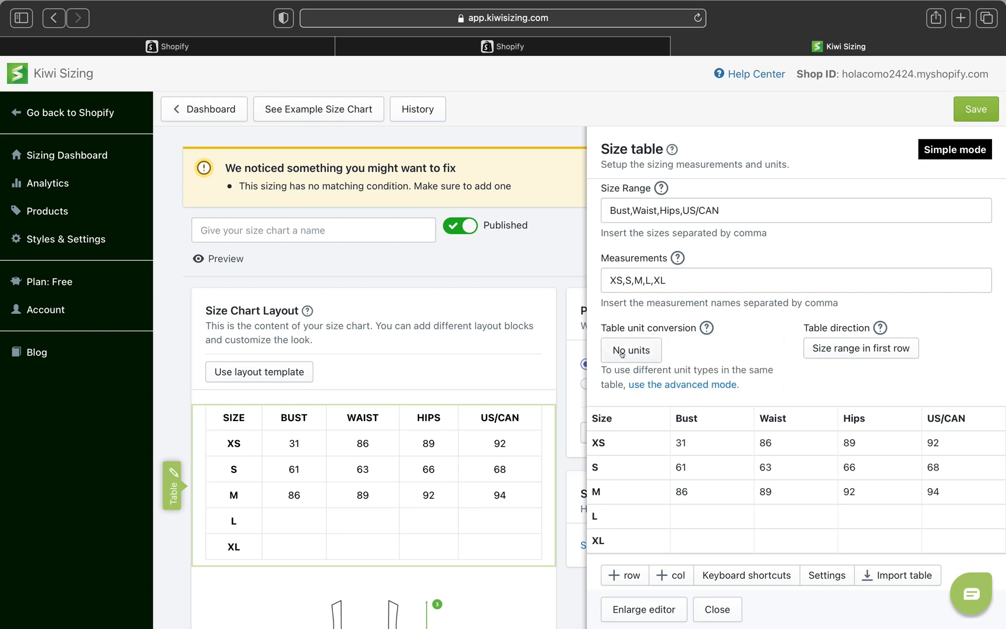
click(629, 350)
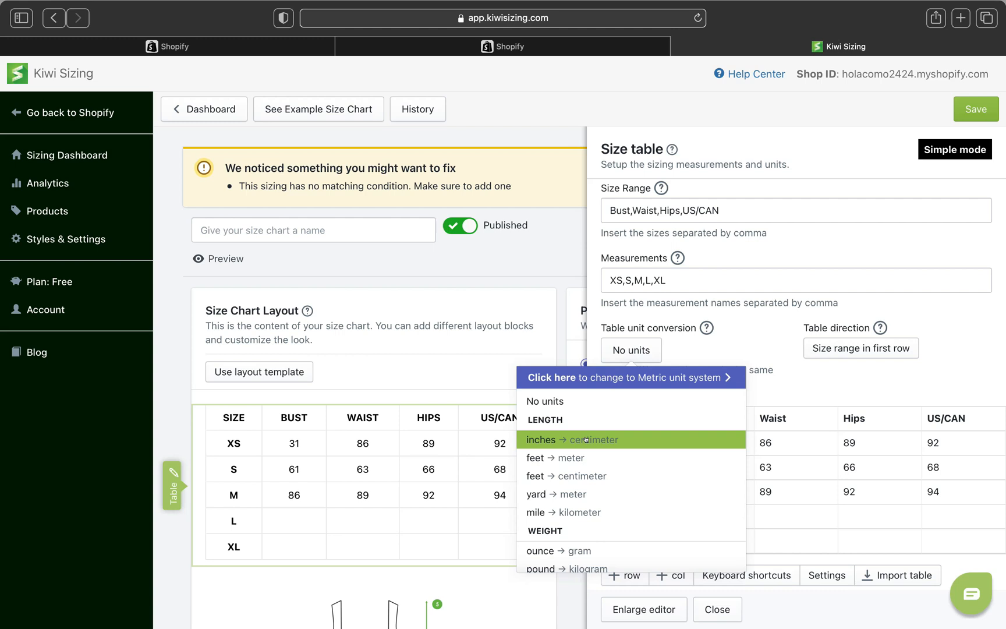
click(570, 440)
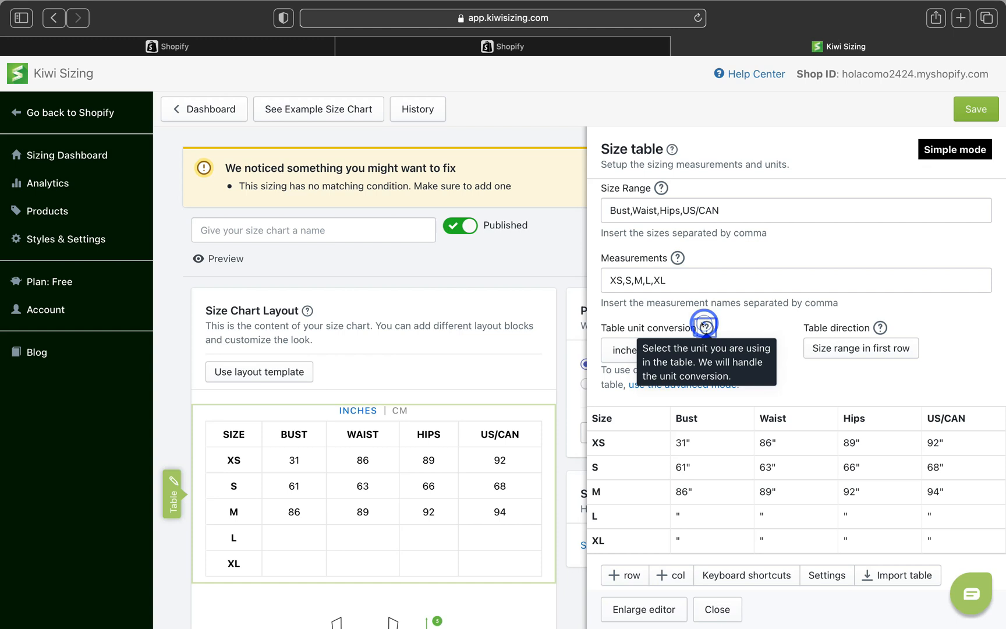
click(656, 350)
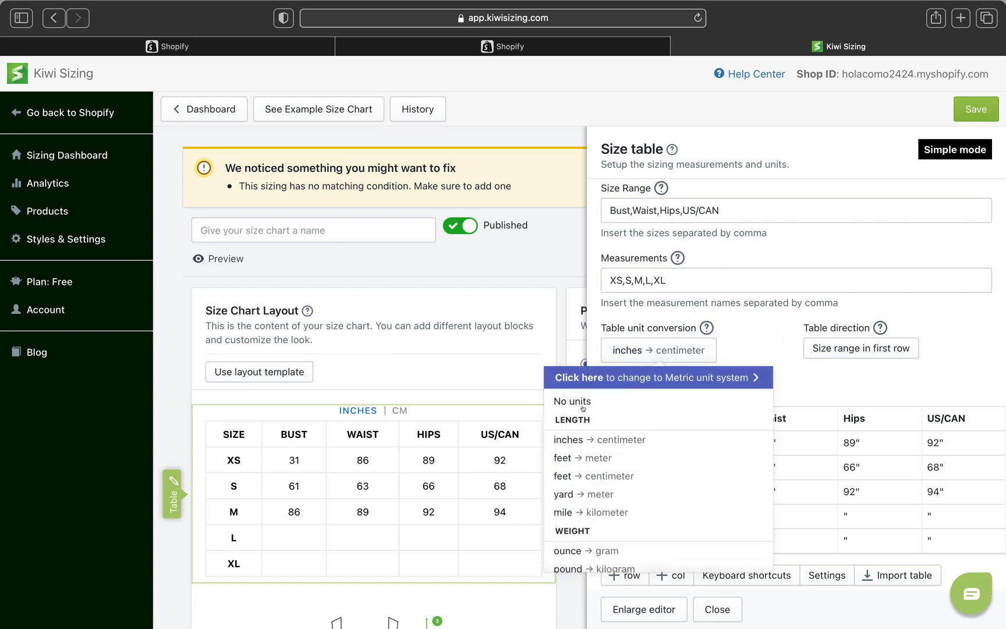
mouse_move(599, 440)
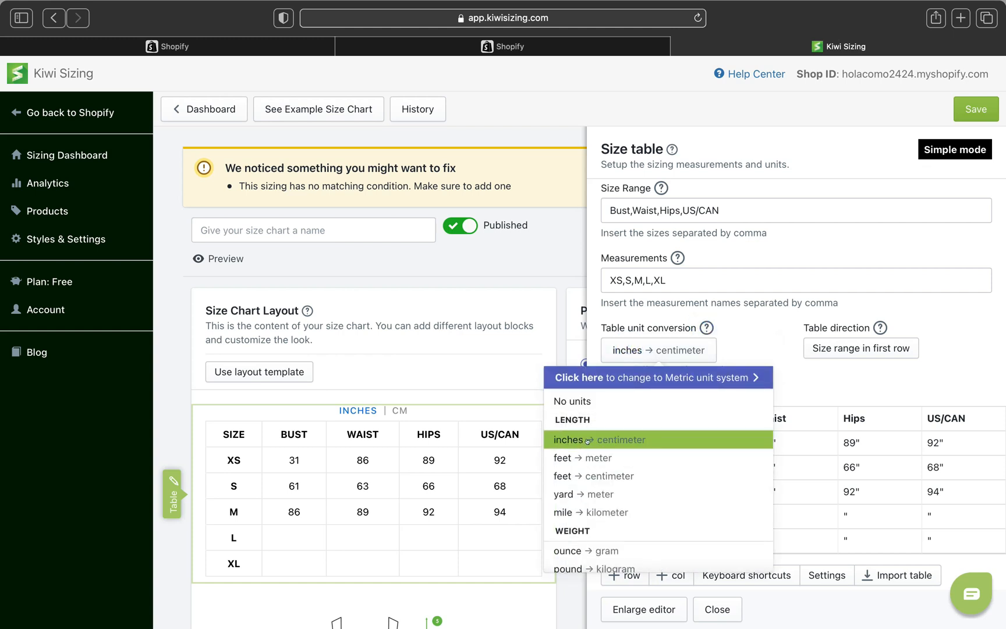
mouse_move(581, 493)
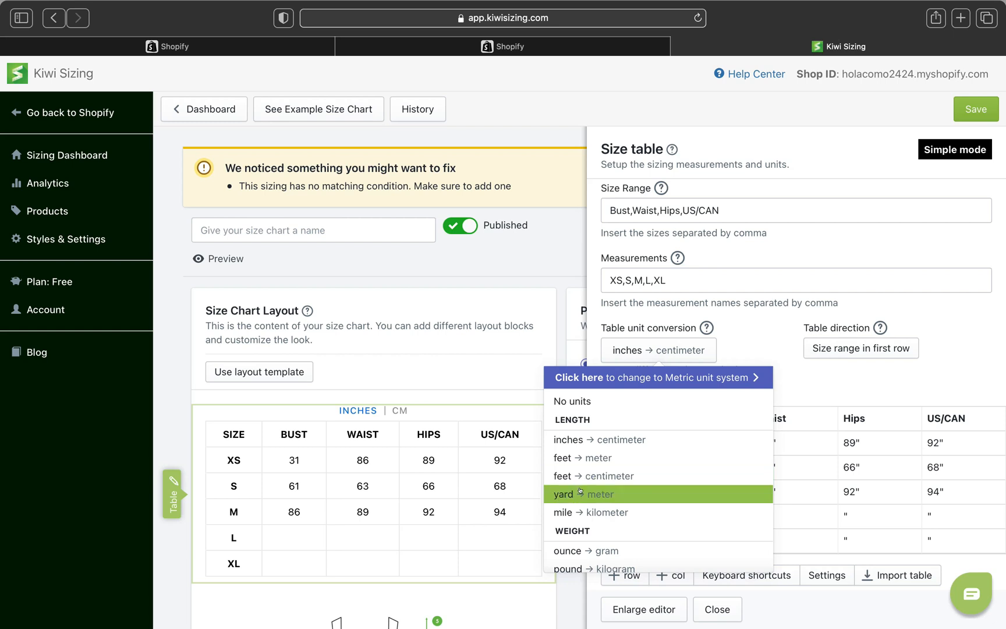
mouse_move(639, 476)
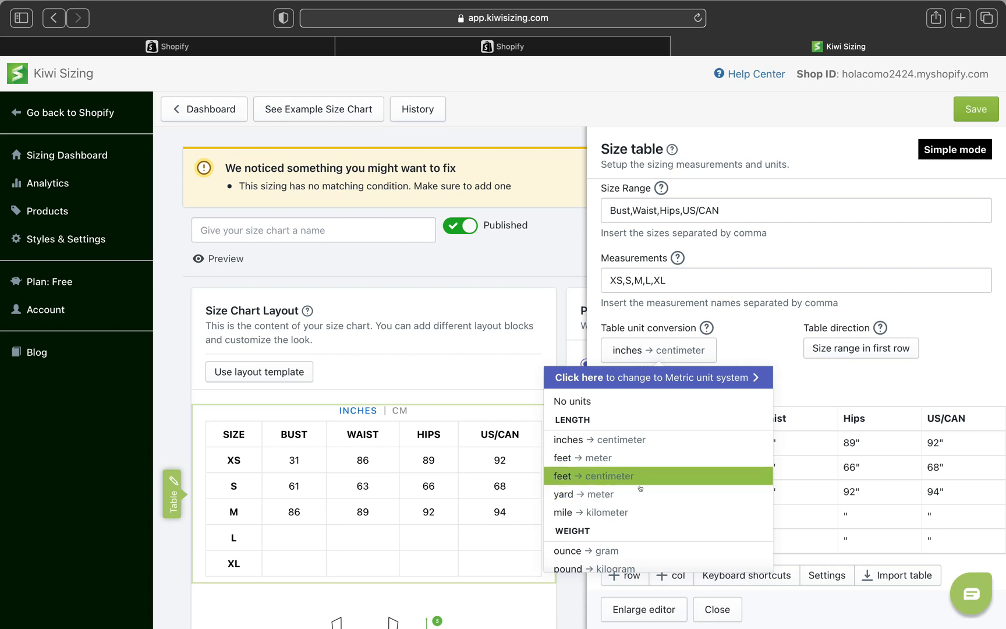
scroll(down, 3)
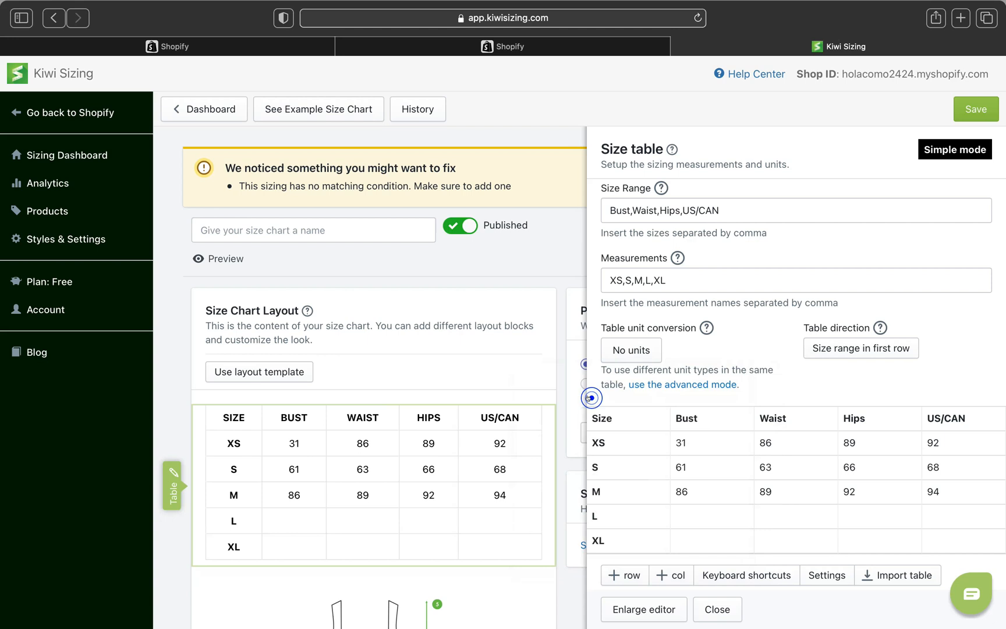
click(711, 443)
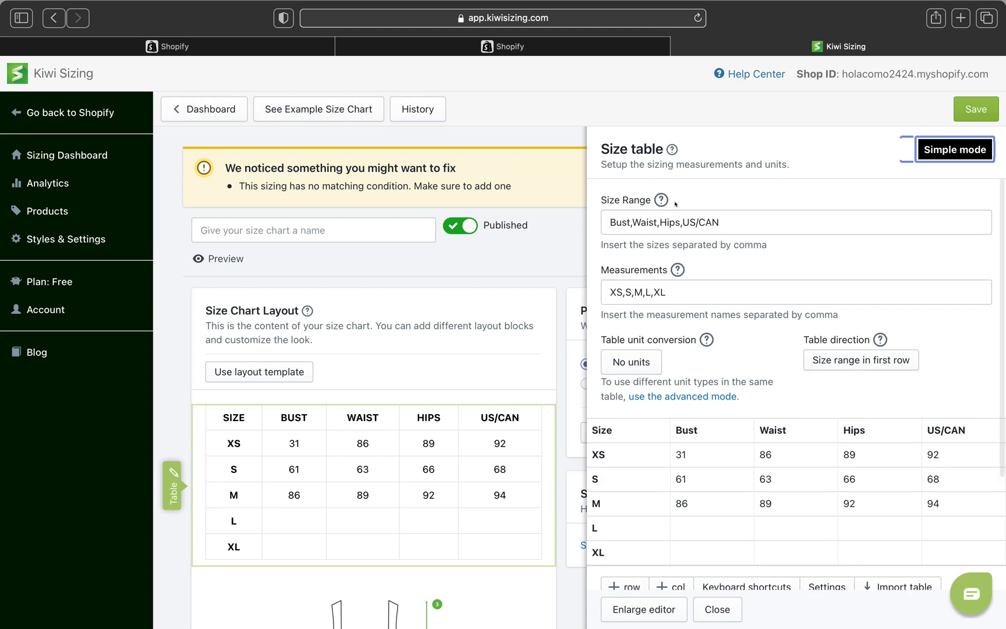
mouse_move(933, 138)
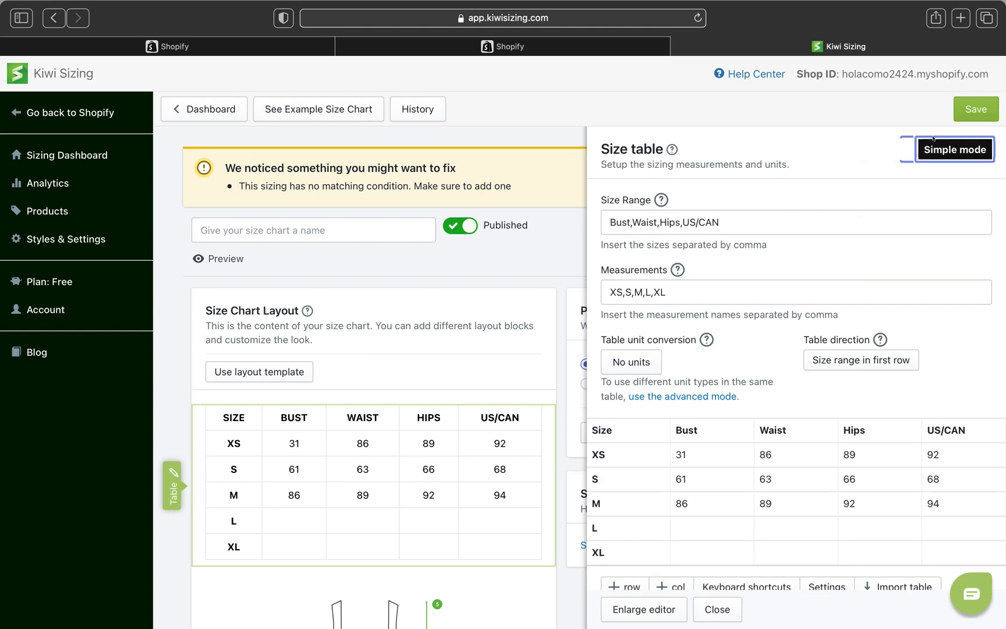
mouse_move(839, 248)
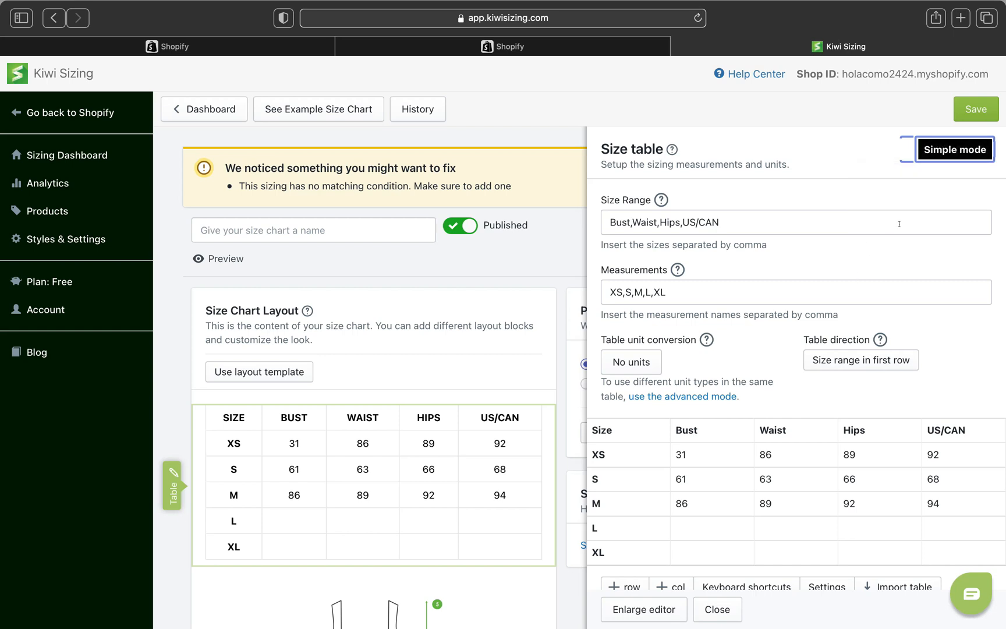
mouse_move(955, 150)
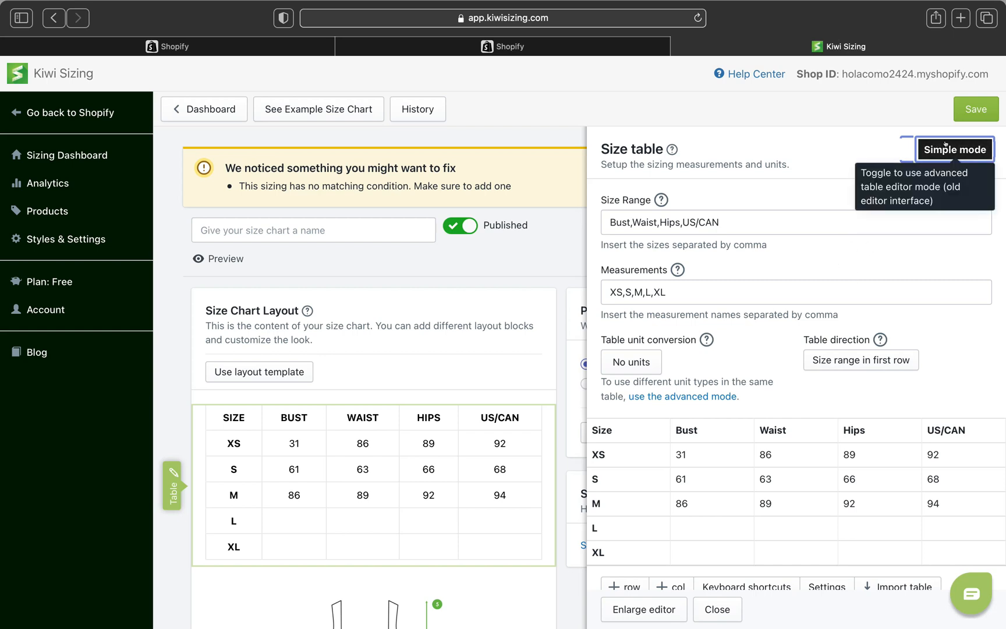
Toggle the table editor between Simple and Advanced, leaving Advanced mode on, with XS bust 31-33.
click(954, 149)
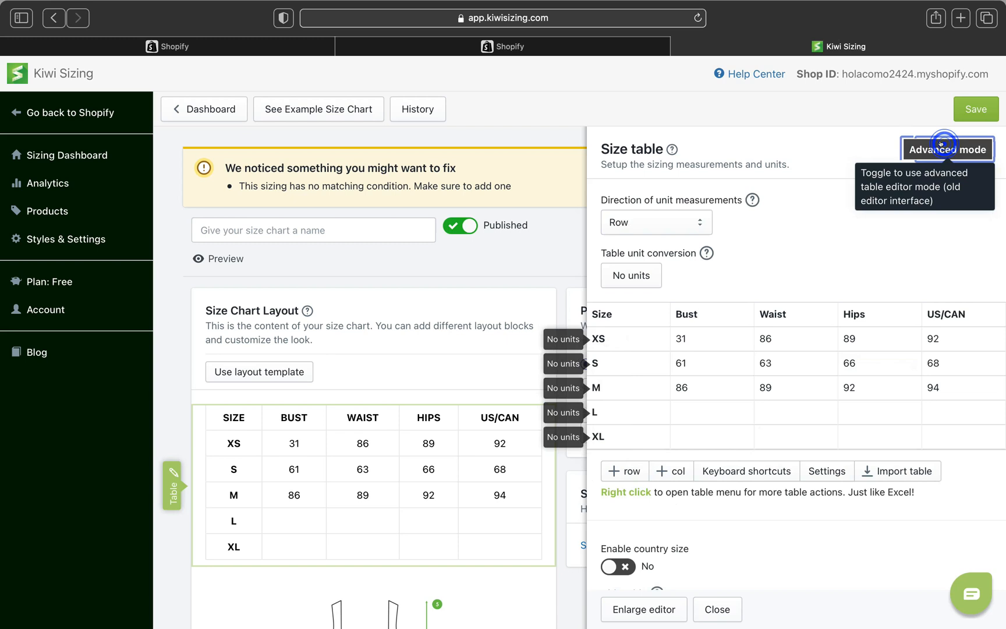
click(947, 150)
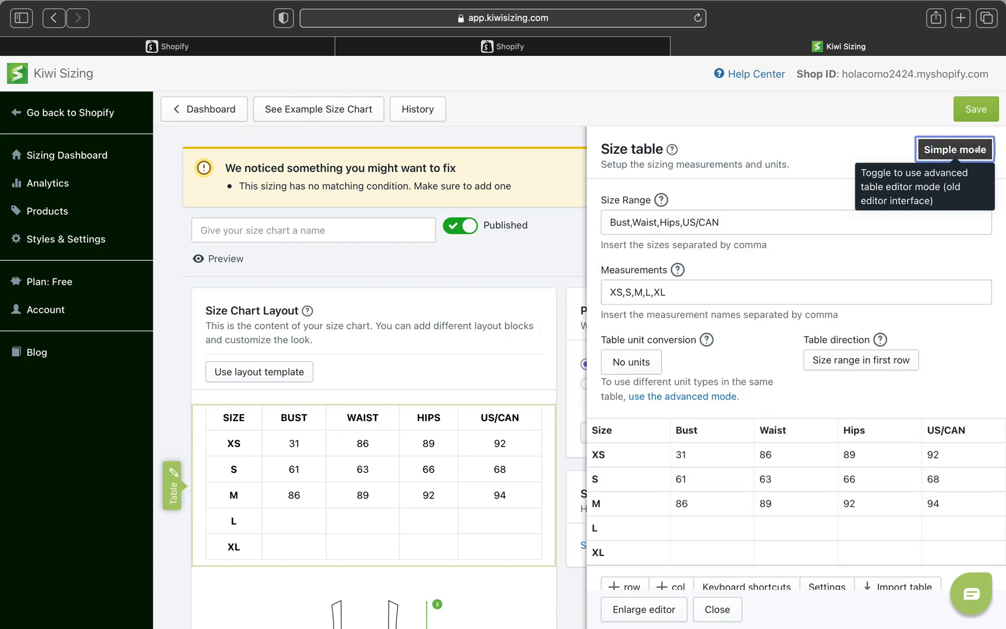
click(954, 150)
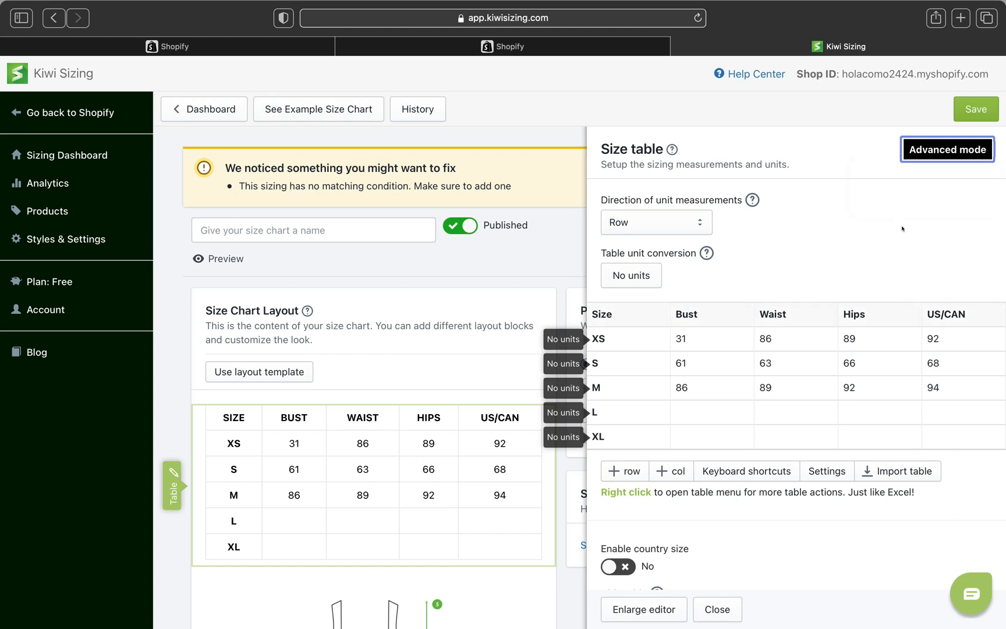
click(704, 339)
text(-33)
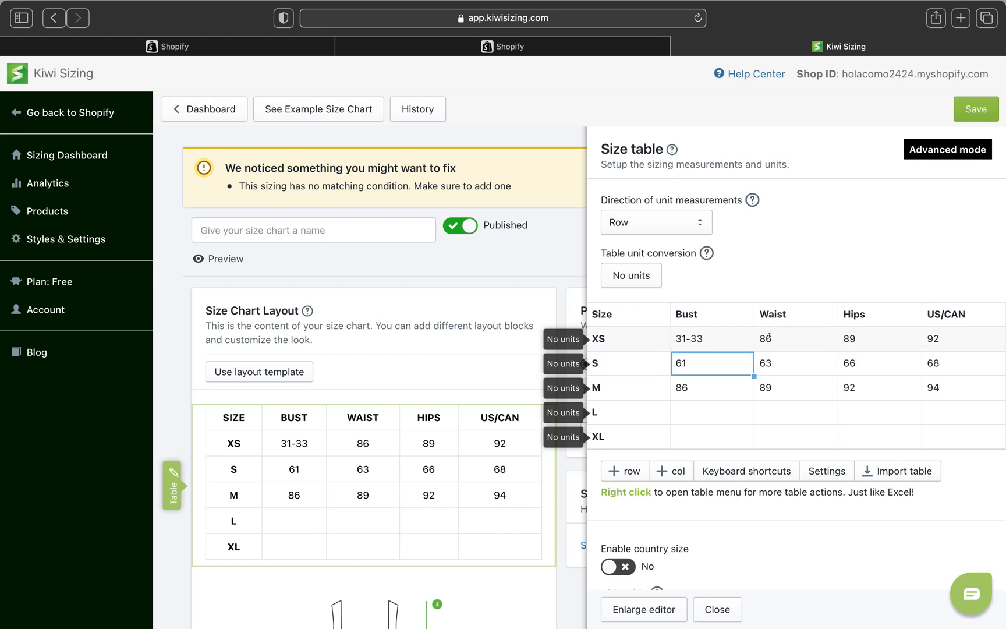
Fill the XS waist range and the size S bust and waist ranges (e.g. 33-..., 26-27).
click(796, 339)
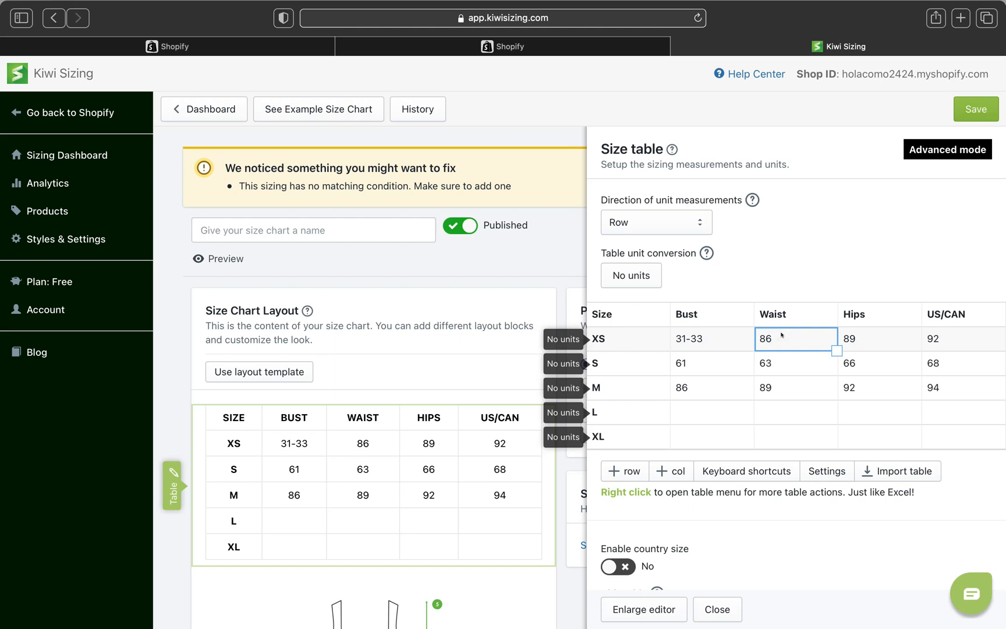
text(24-25)
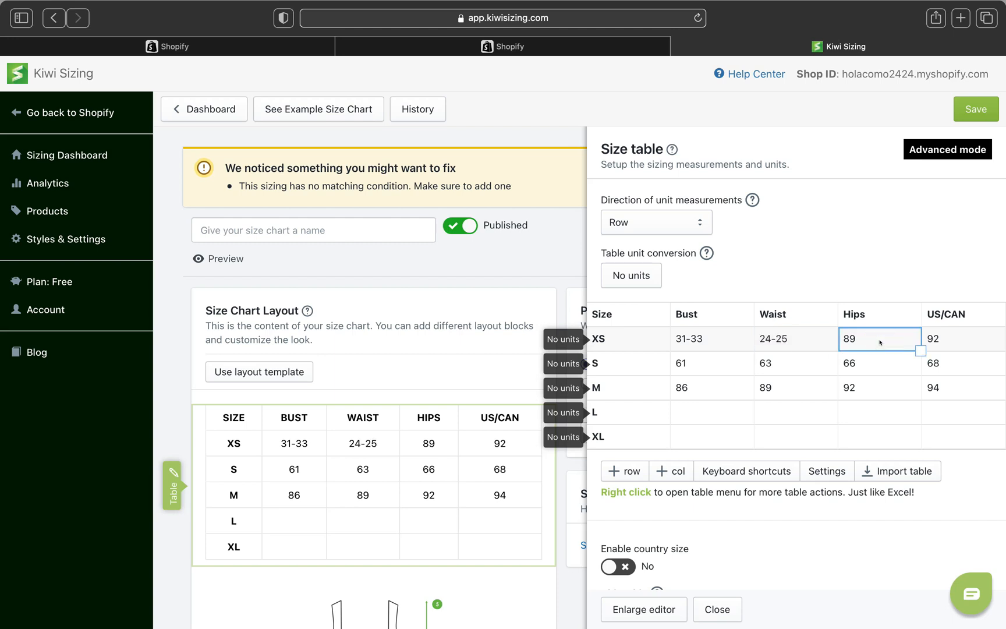
text(33-34)
click(712, 363)
text(33-35)
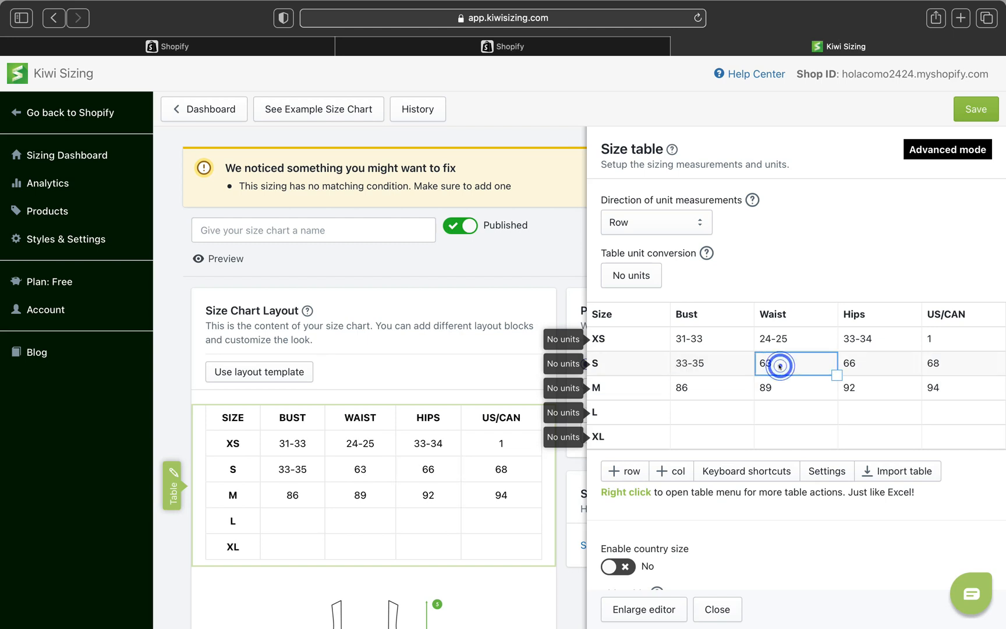
text(2)
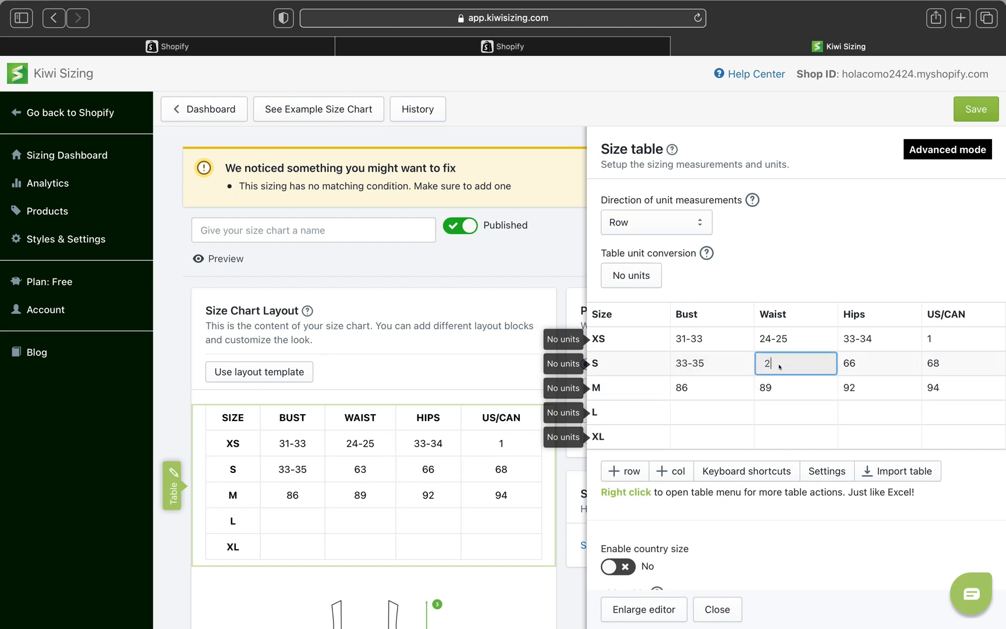
text(6)
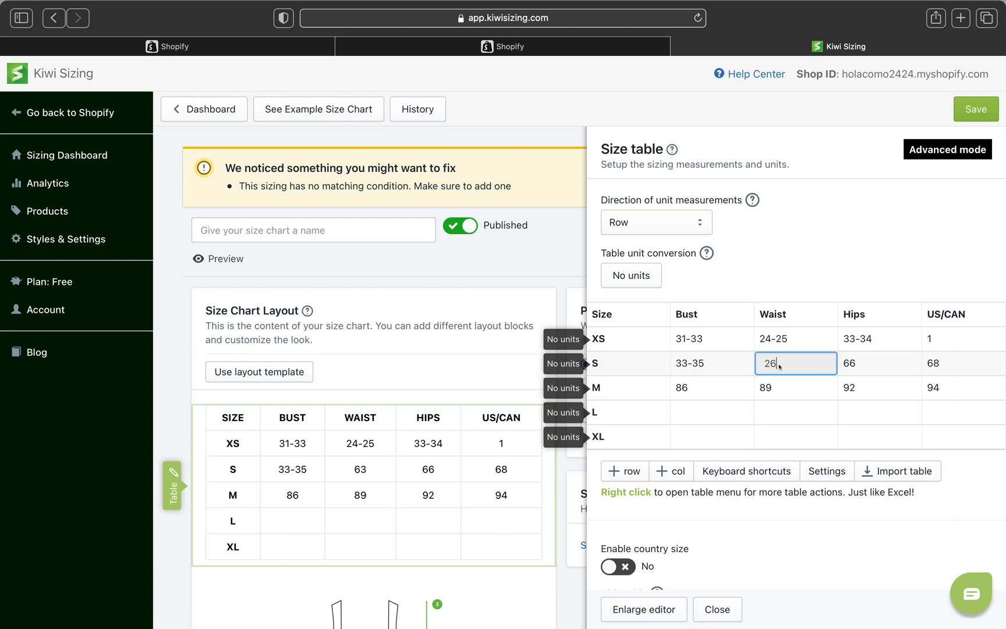
text(-27)
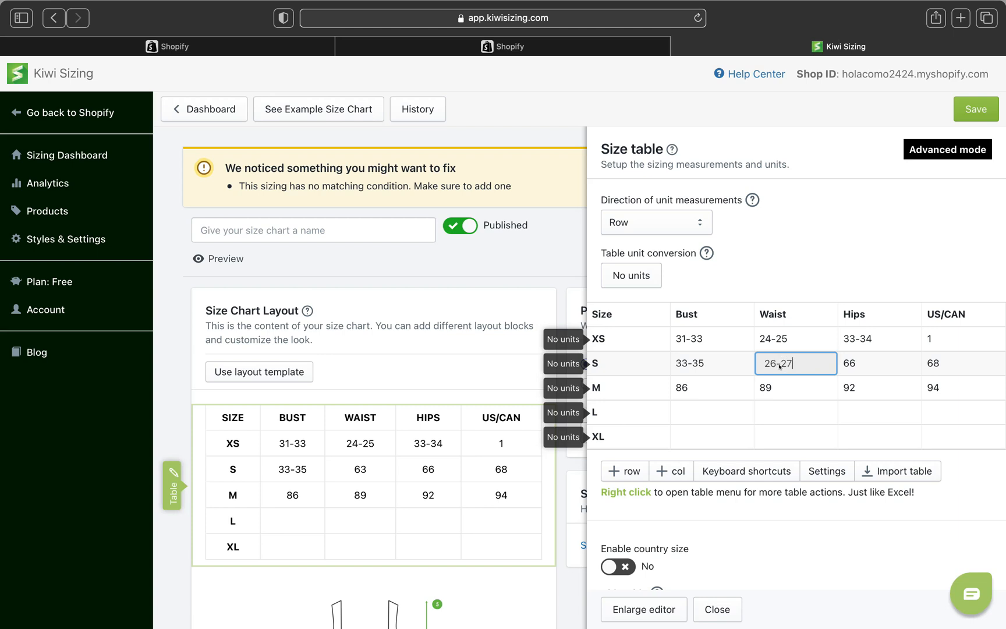
Fill the size S hips and US/CAN values and the size M bust range 35-37.
click(879, 363)
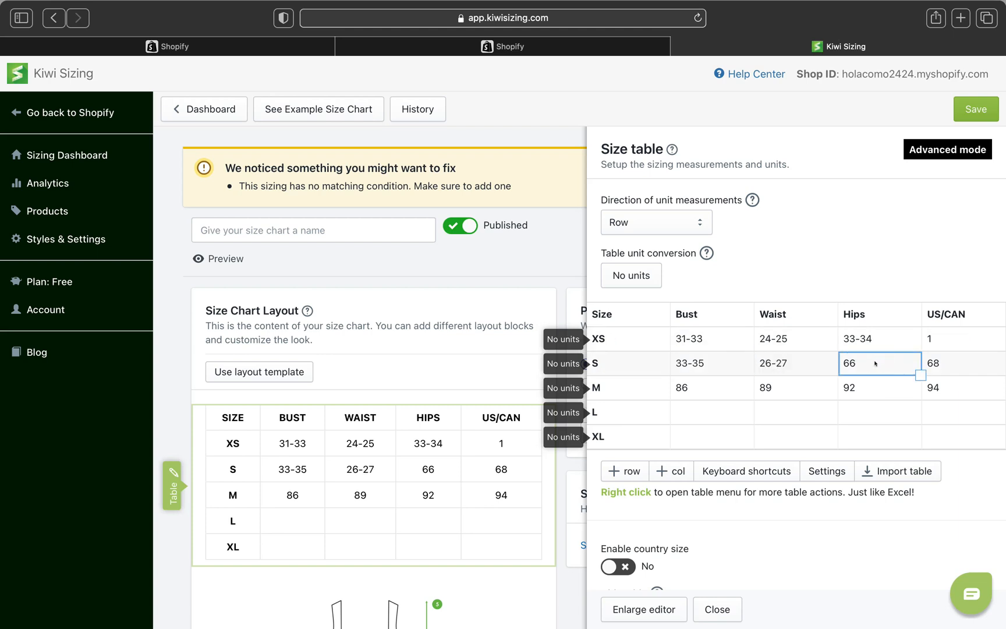
text(35)
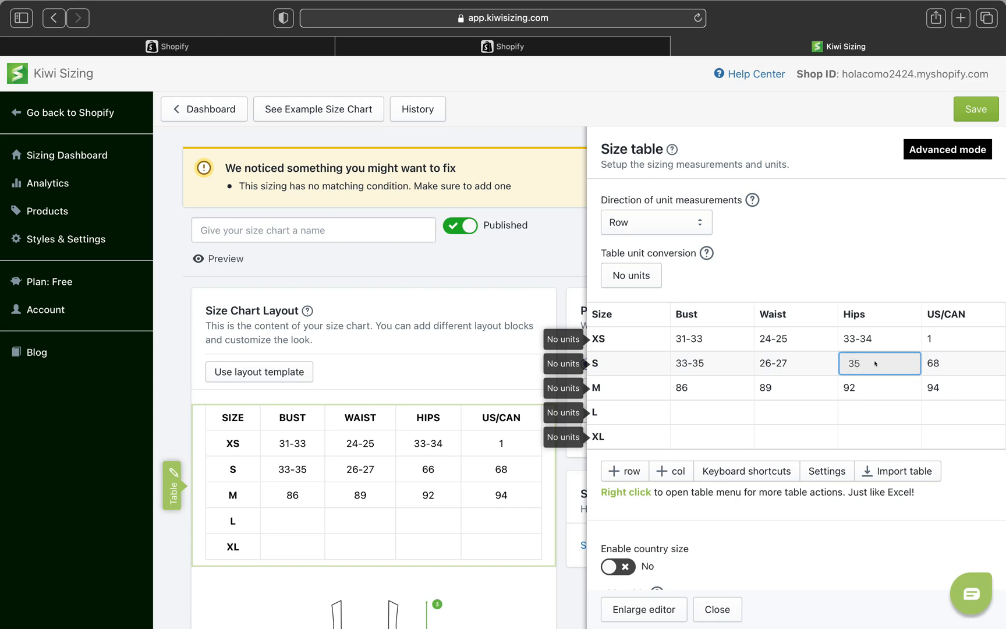
text(-36)
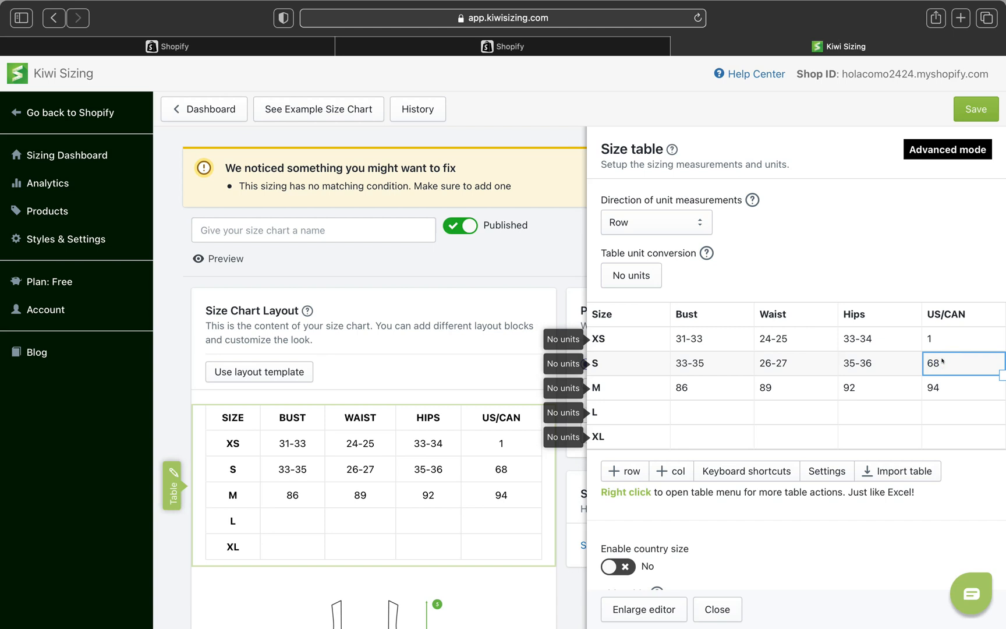
text(3)
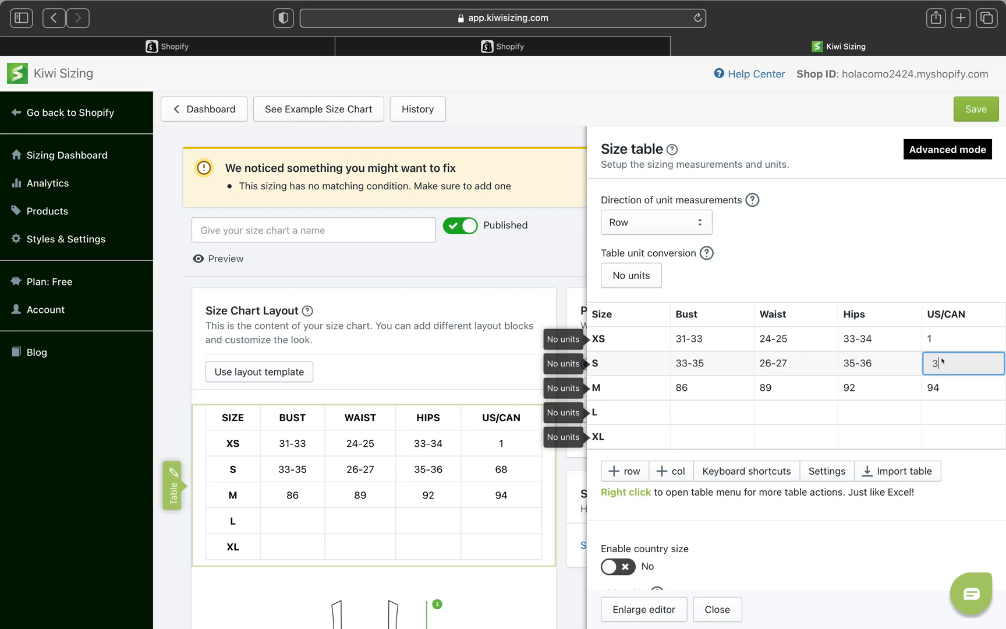
text(,5)
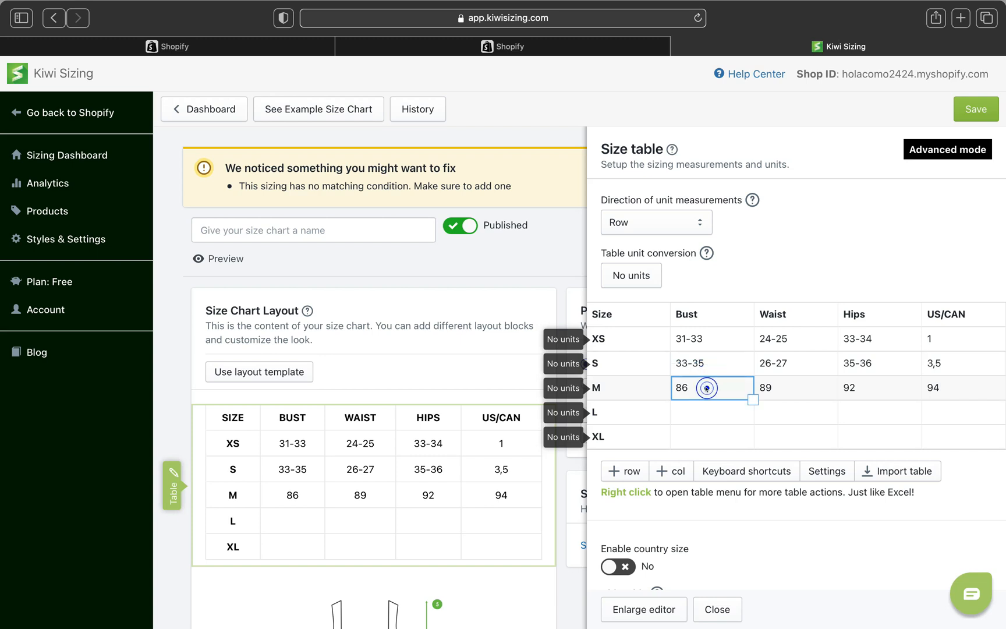
text(35)
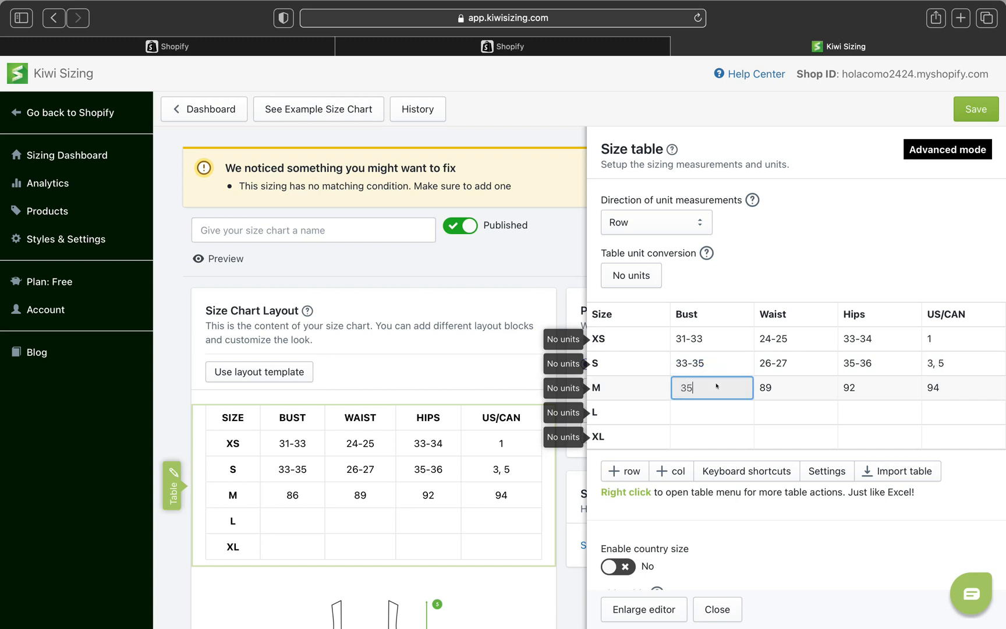
text(-37)
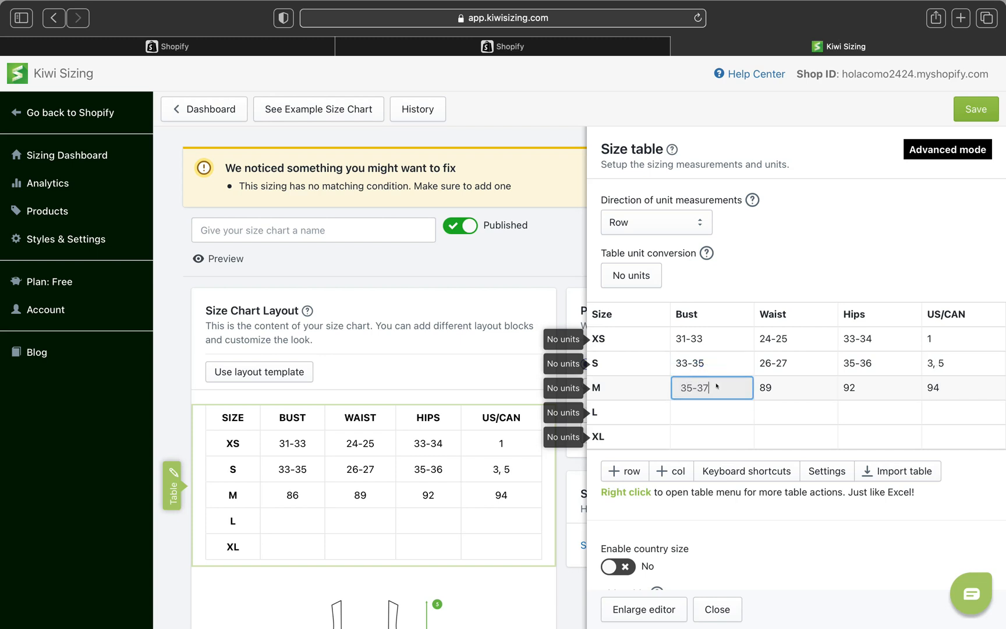
Fill the size M waist range as 28-29.
click(795, 388)
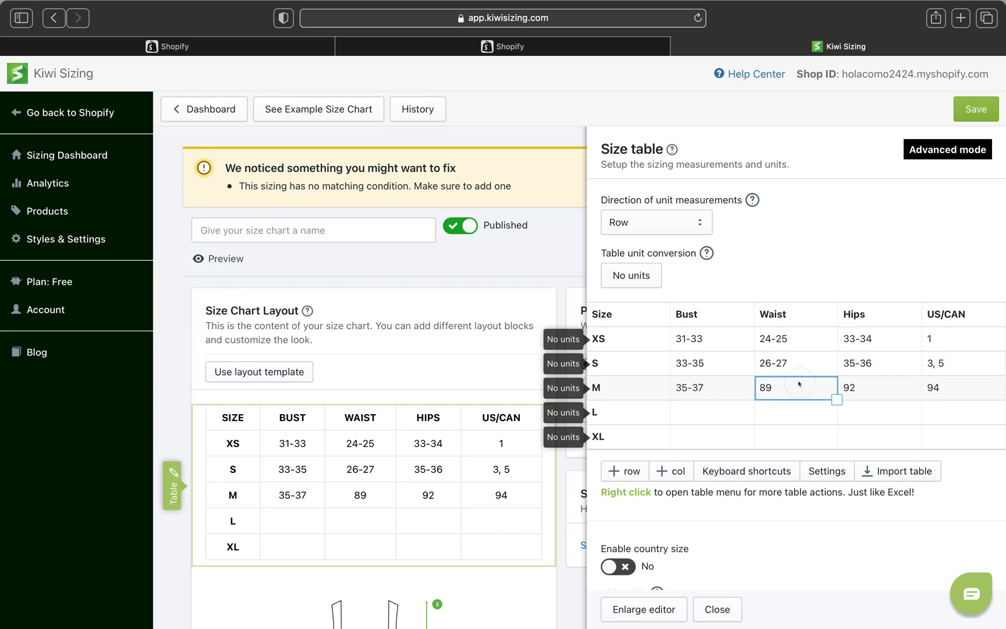
text(2)
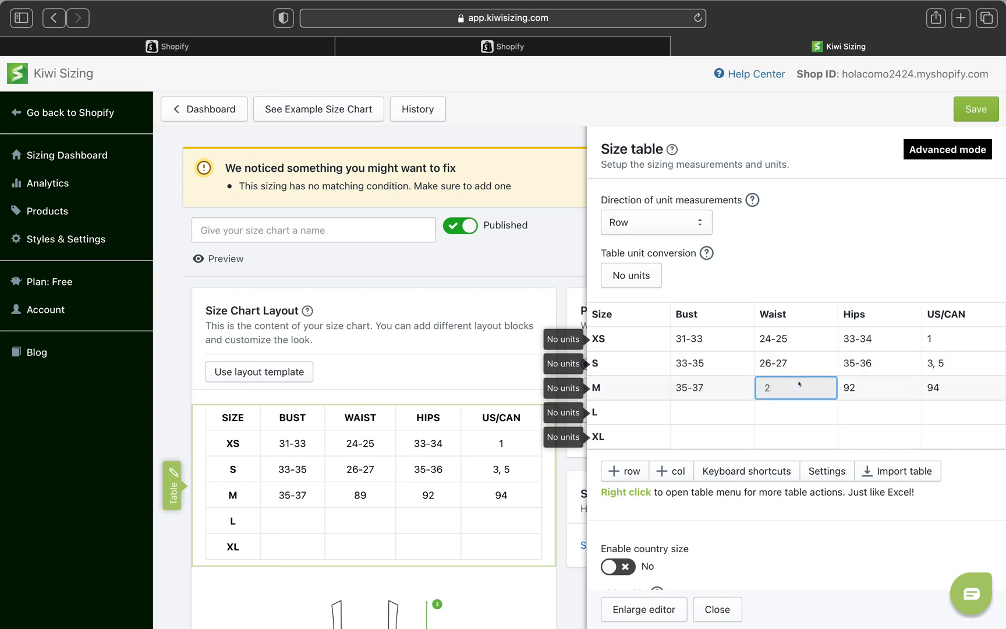
text(28.)
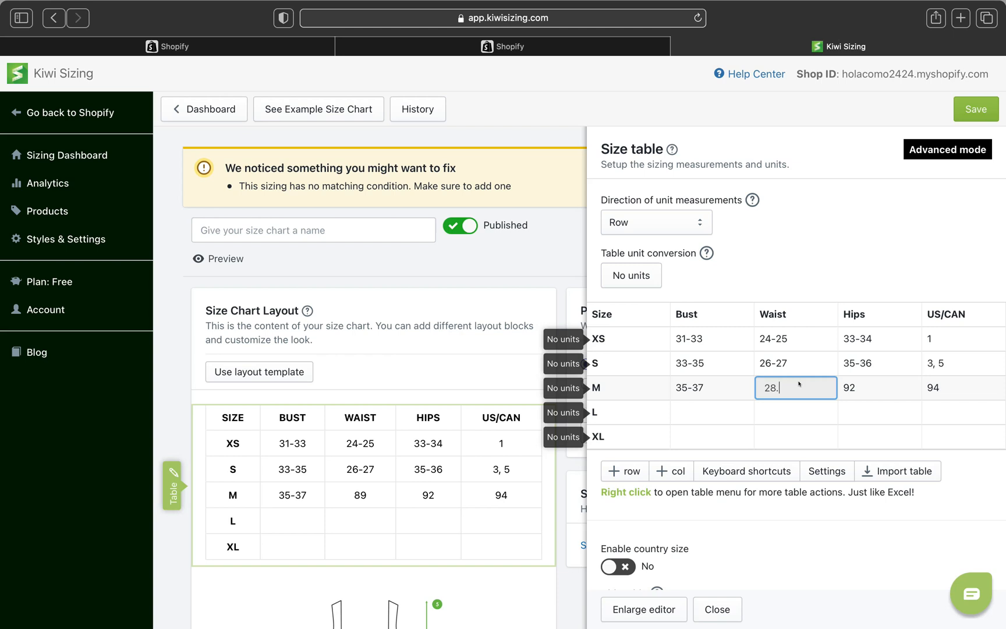
text(28-29)
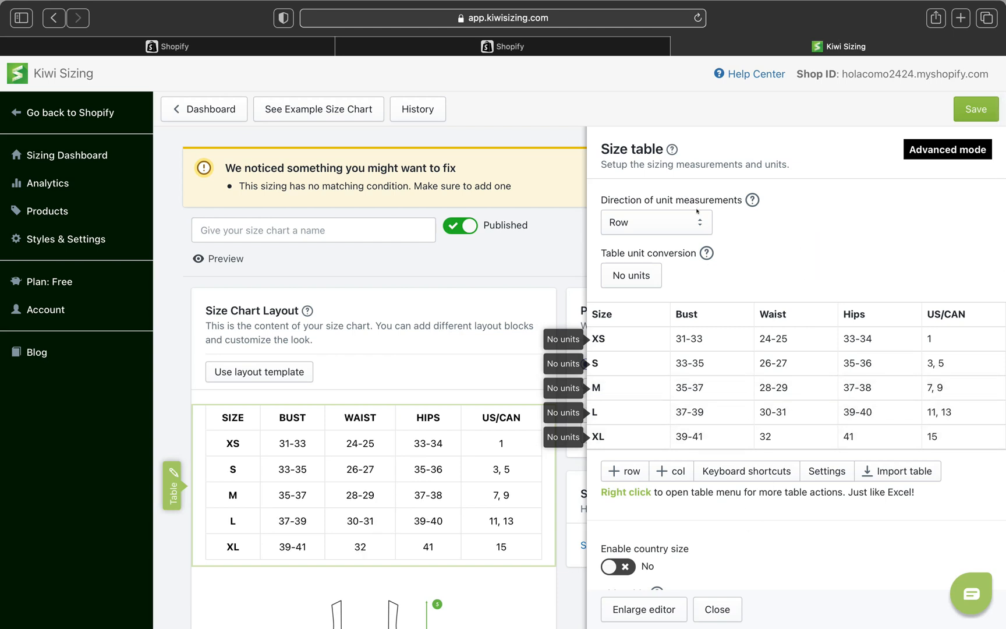
mouse_move(666, 232)
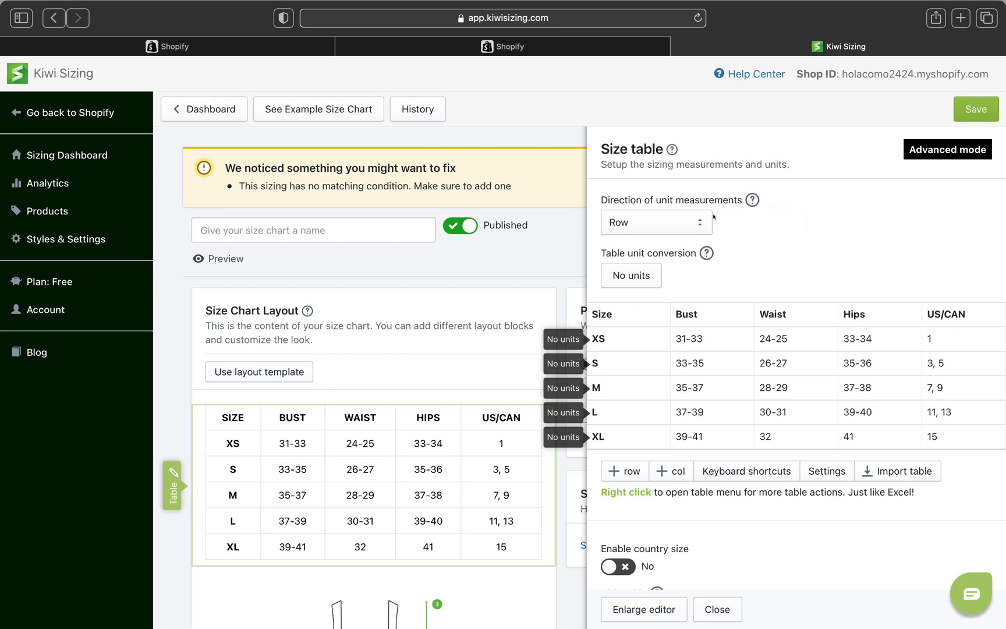
click(655, 222)
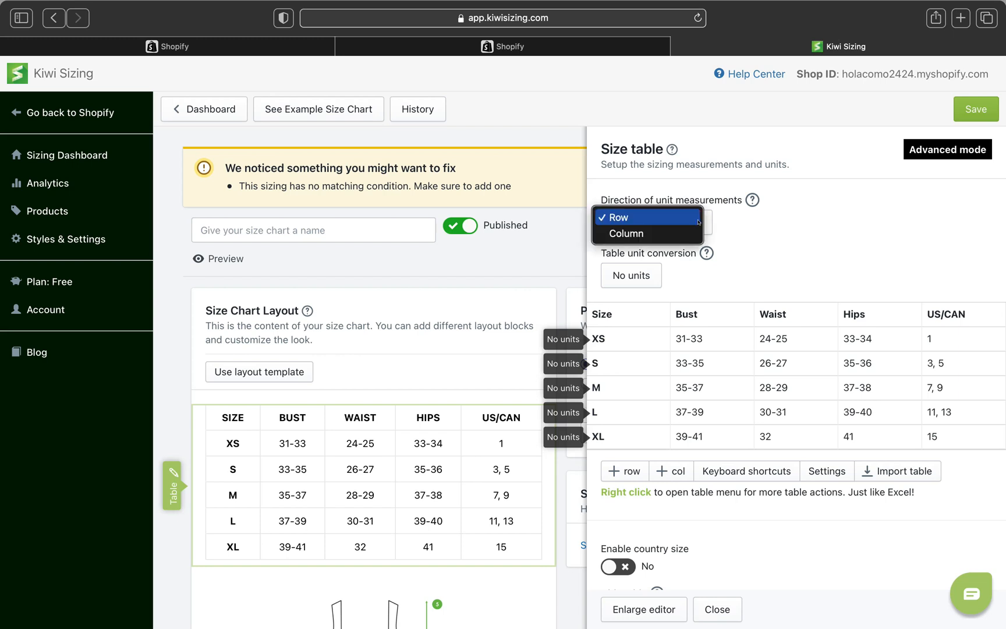
mouse_move(625, 232)
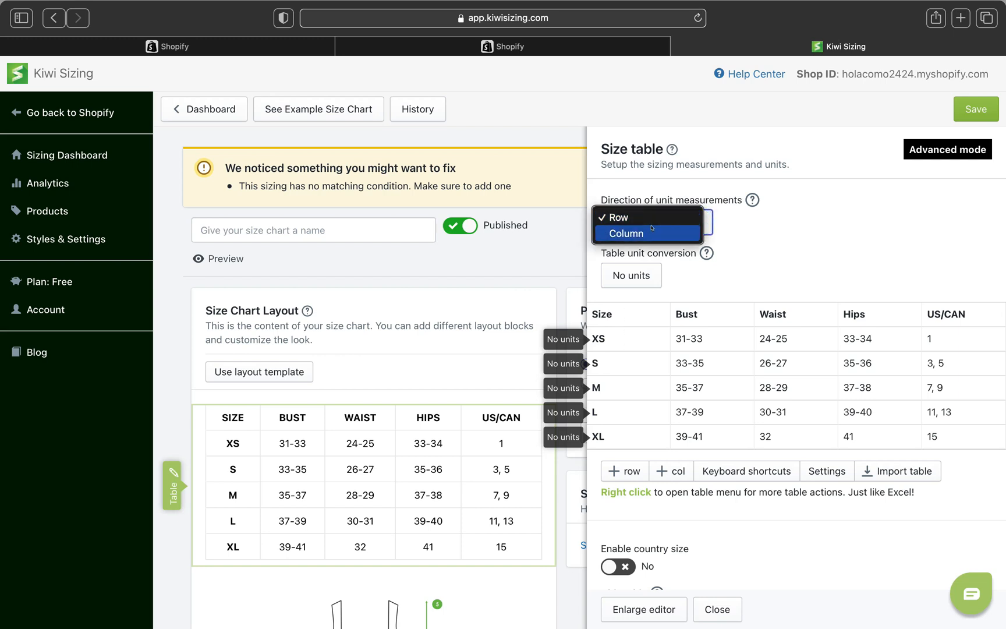
mouse_move(649, 231)
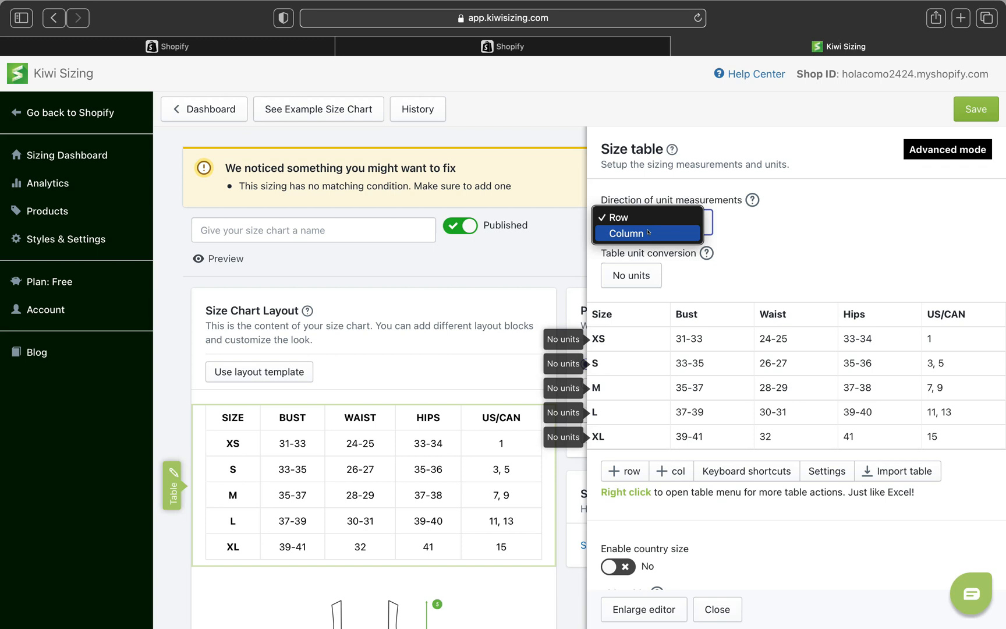
click(622, 229)
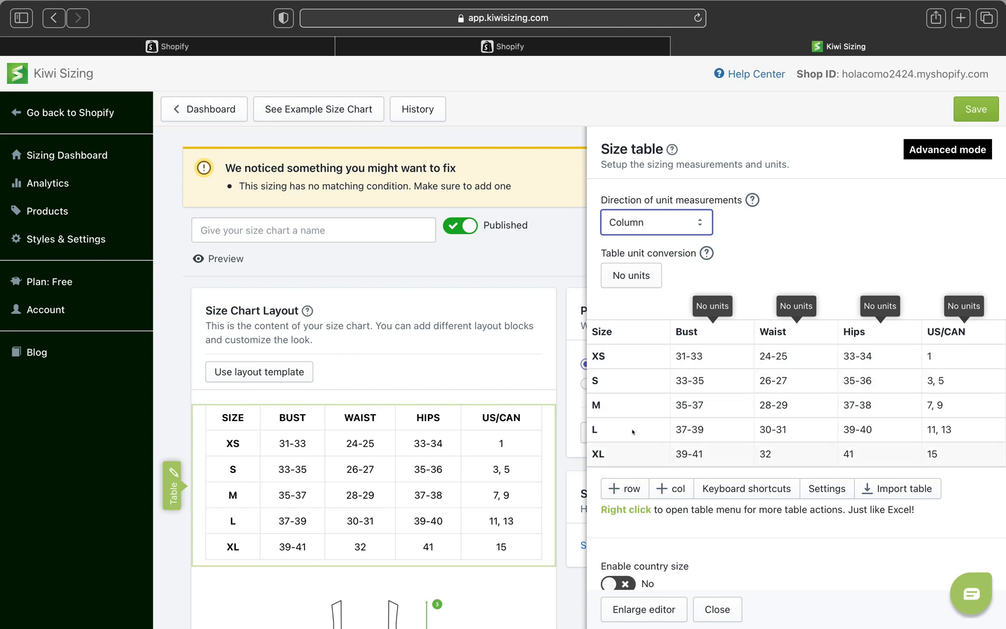
mouse_move(640, 354)
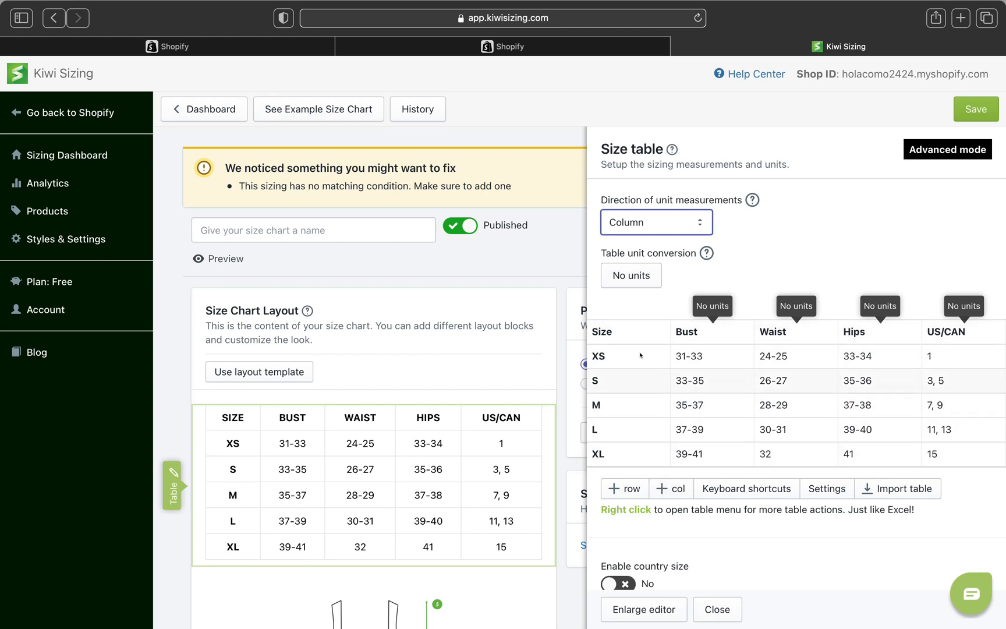
mouse_move(654, 384)
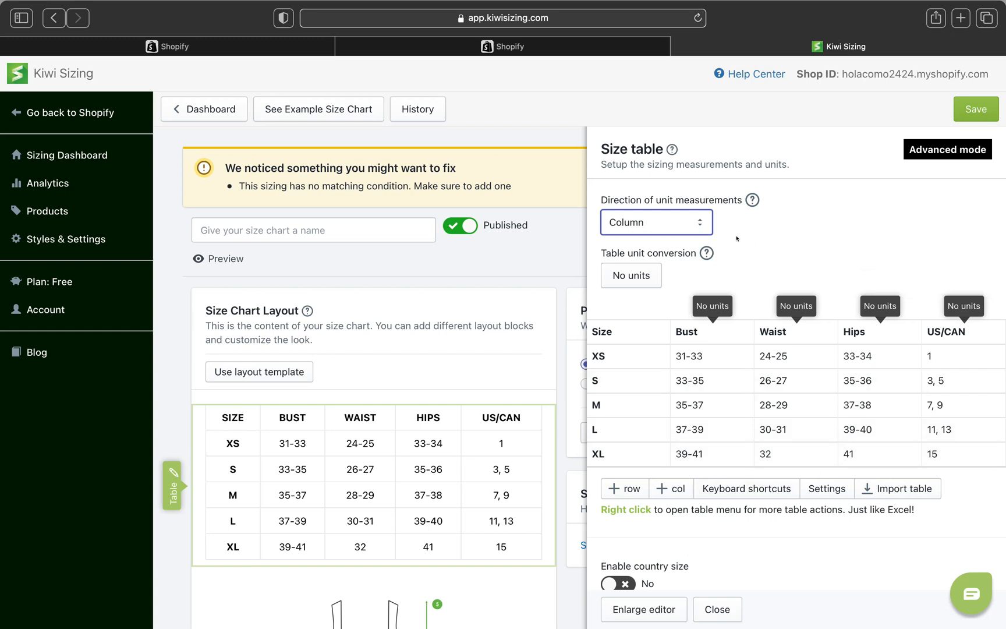
click(655, 222)
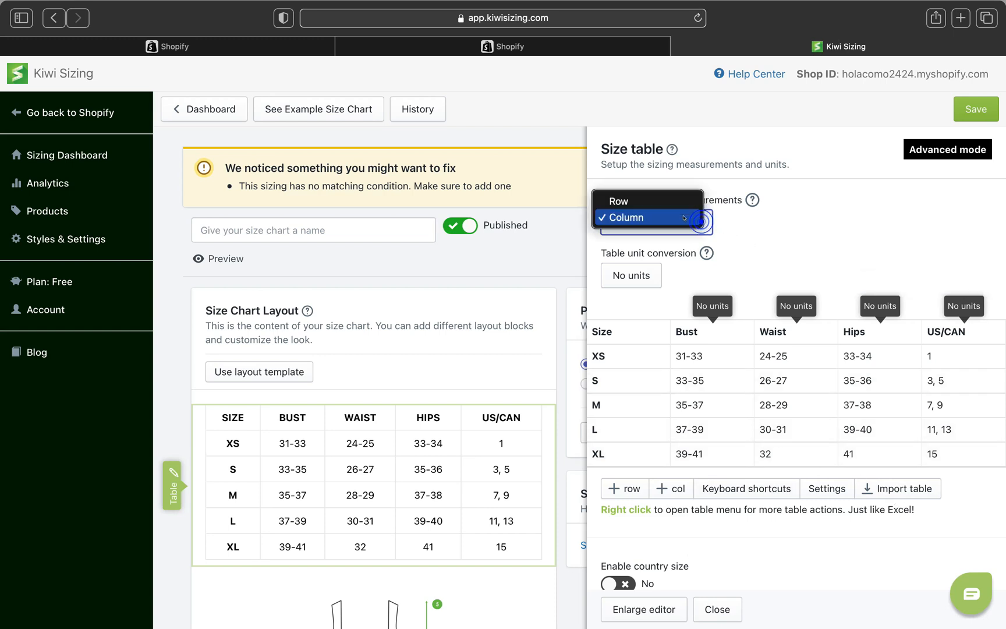
click(627, 217)
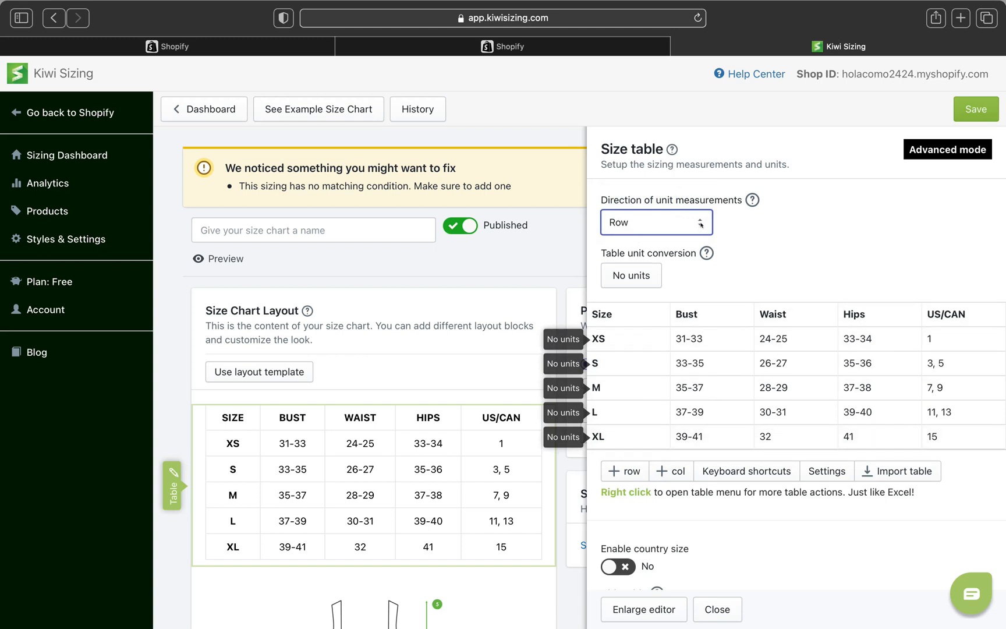
click(655, 221)
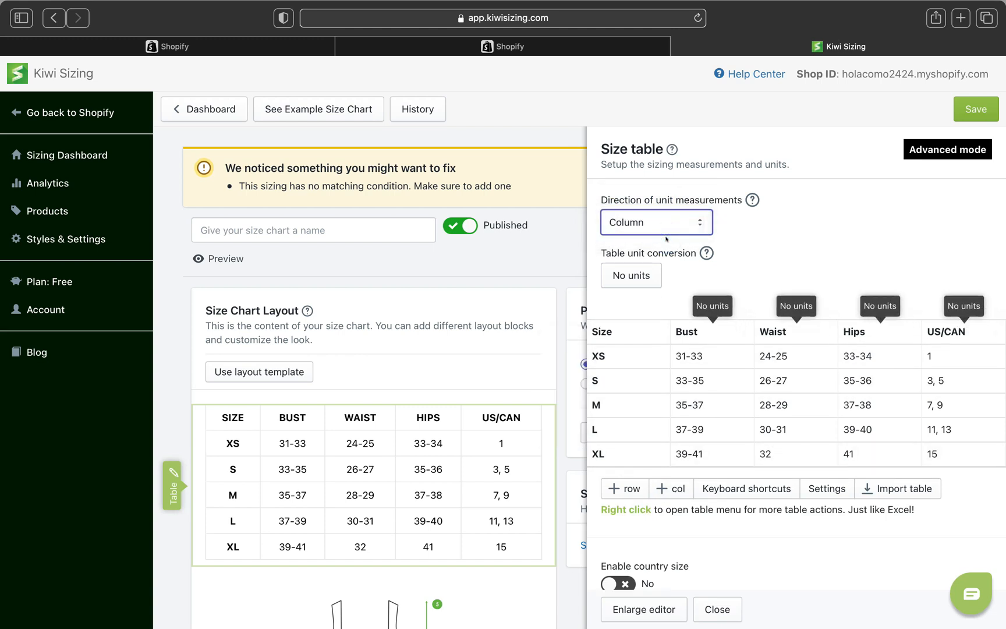
click(655, 221)
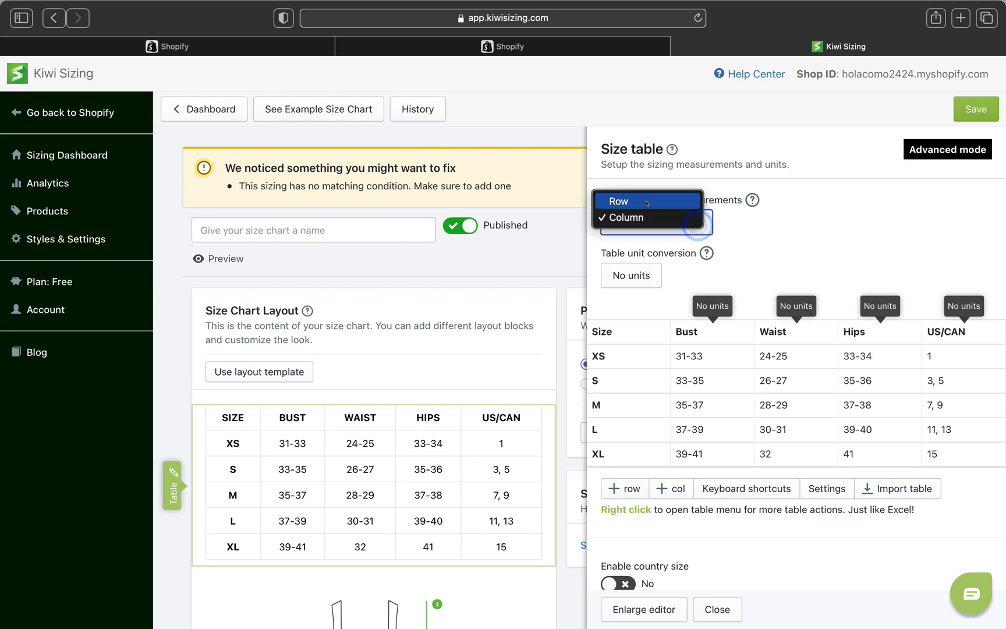
click(617, 200)
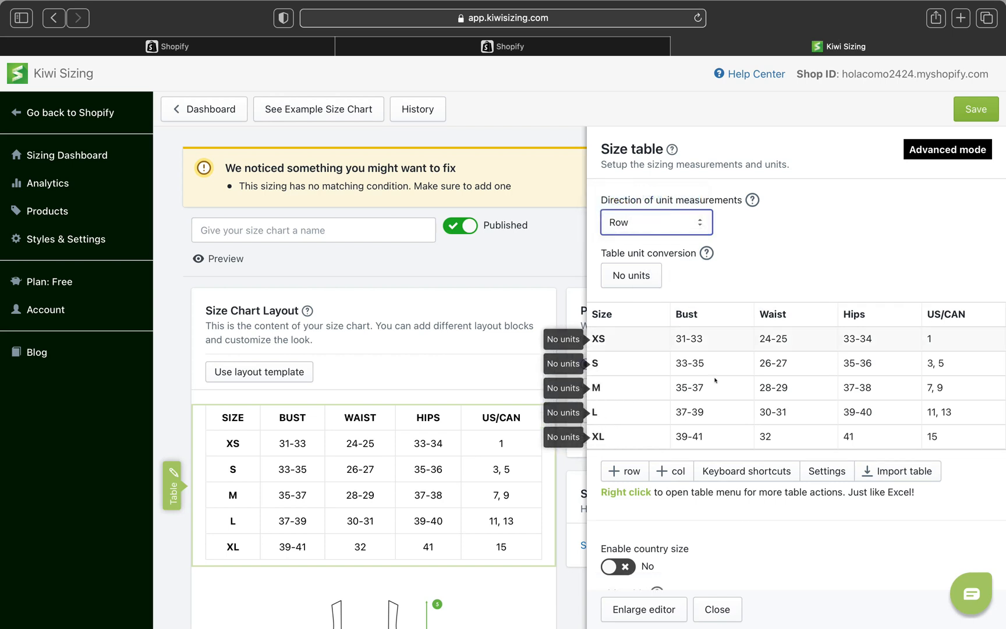
mouse_move(948, 150)
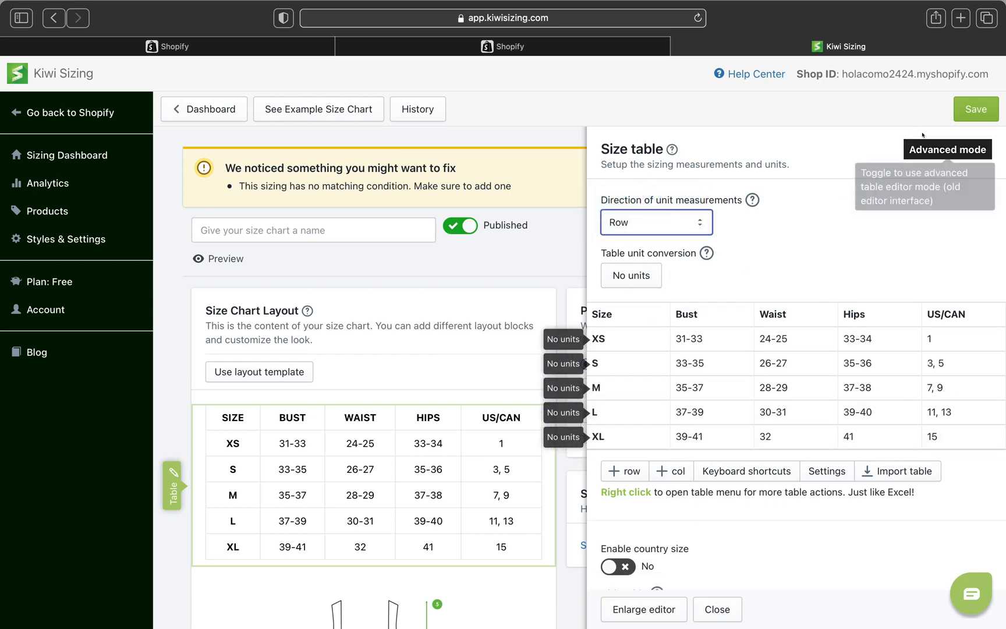
Save the size chart and scroll the Size table panel to review the saved settings.
click(975, 109)
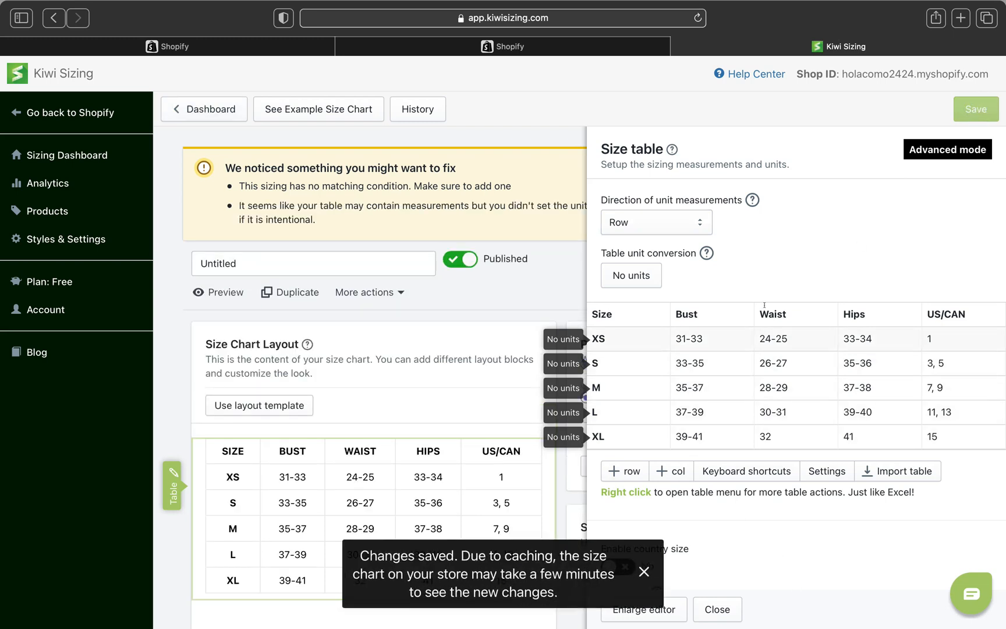
scroll(down, 3)
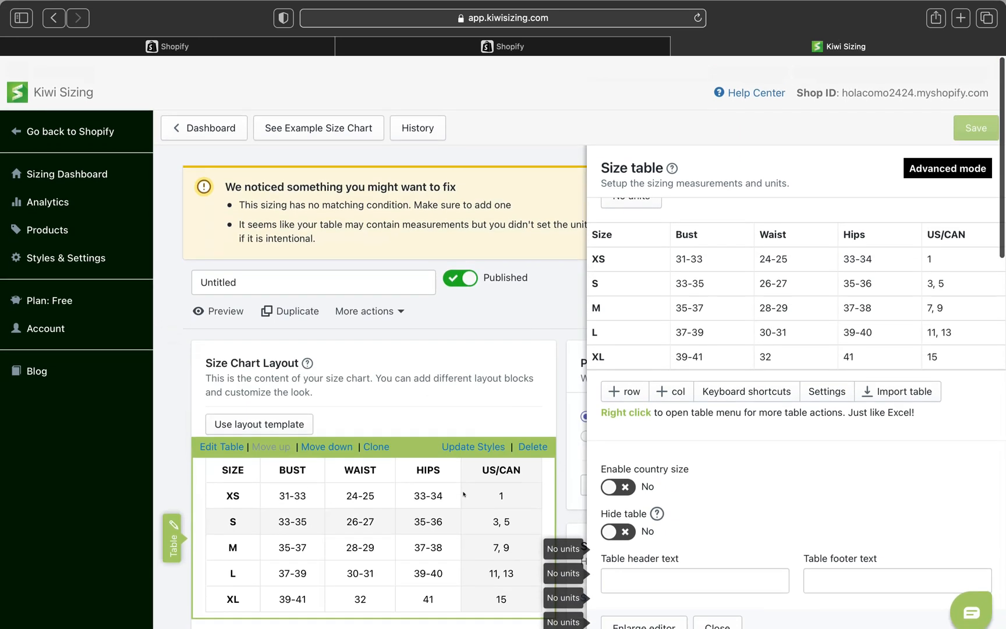
scroll(down, 3)
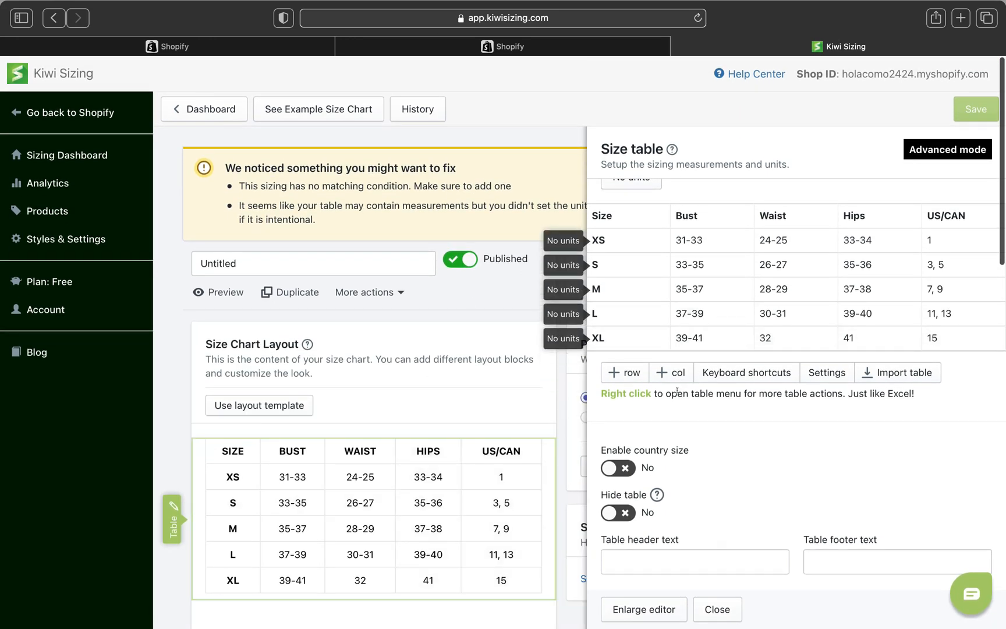
scroll(down, 3)
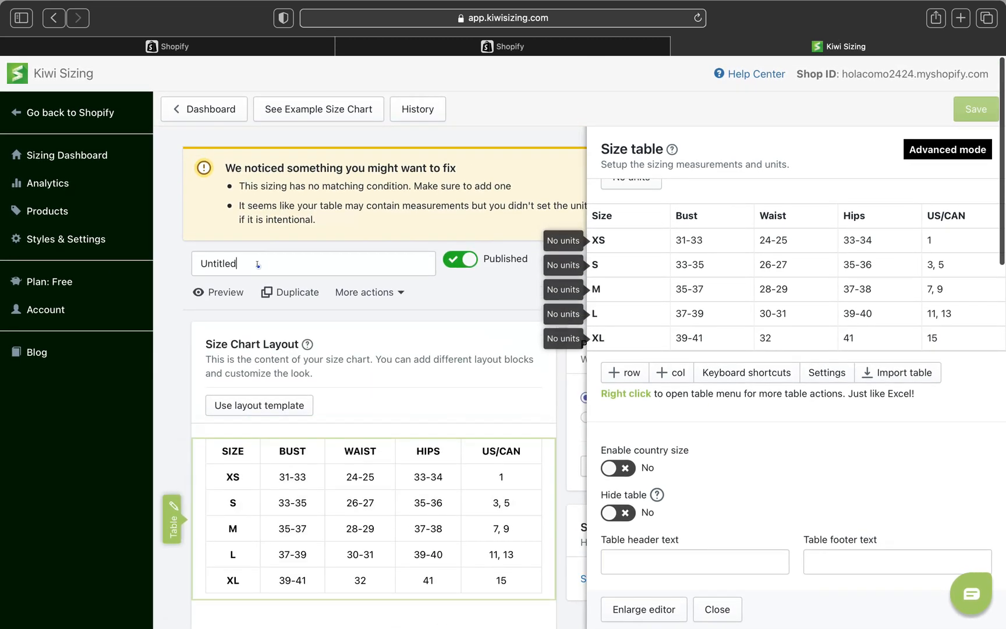
Replace the chart name Untitled with 'TOPS & DRESSES SIZE GUIDE'.
text(D)
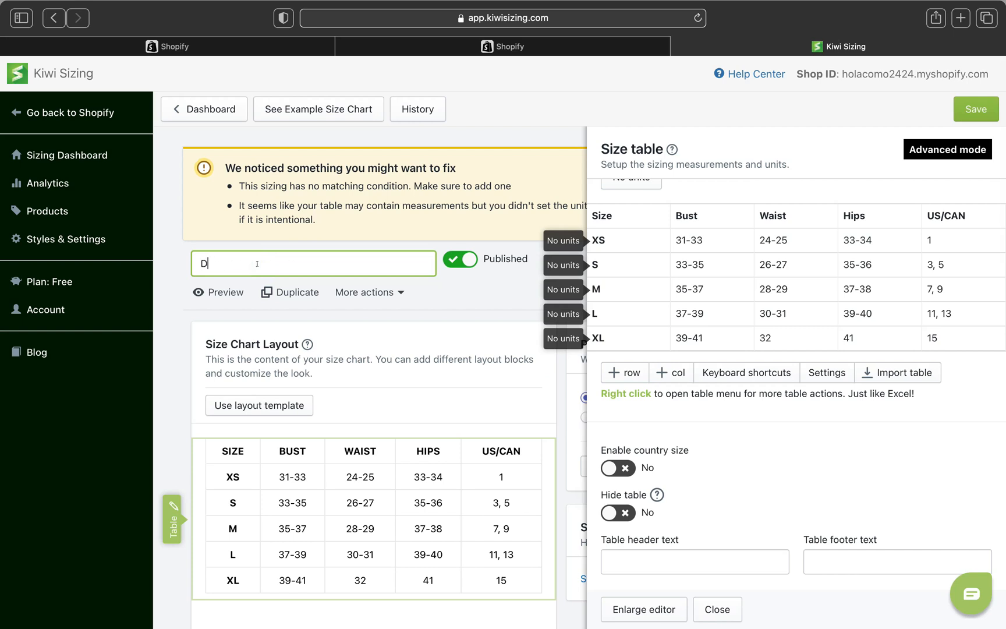
text(RES)
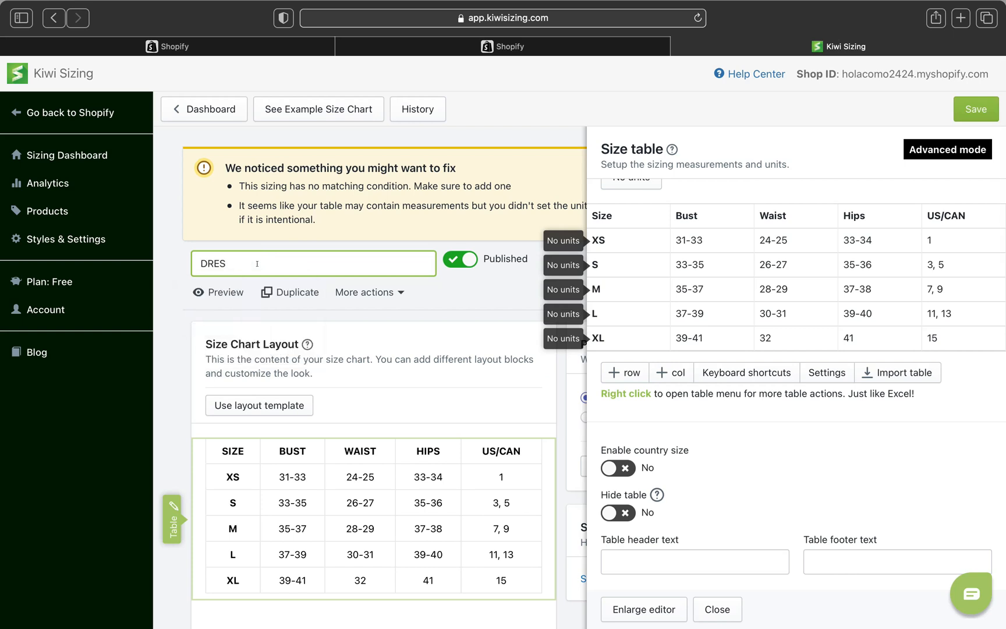
text(SES)
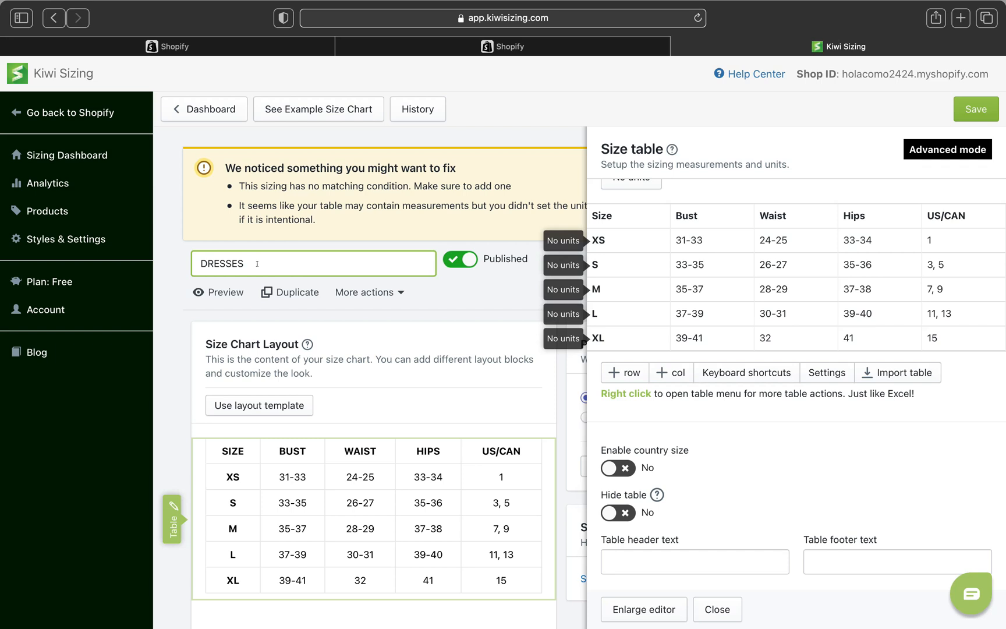
text(AND)
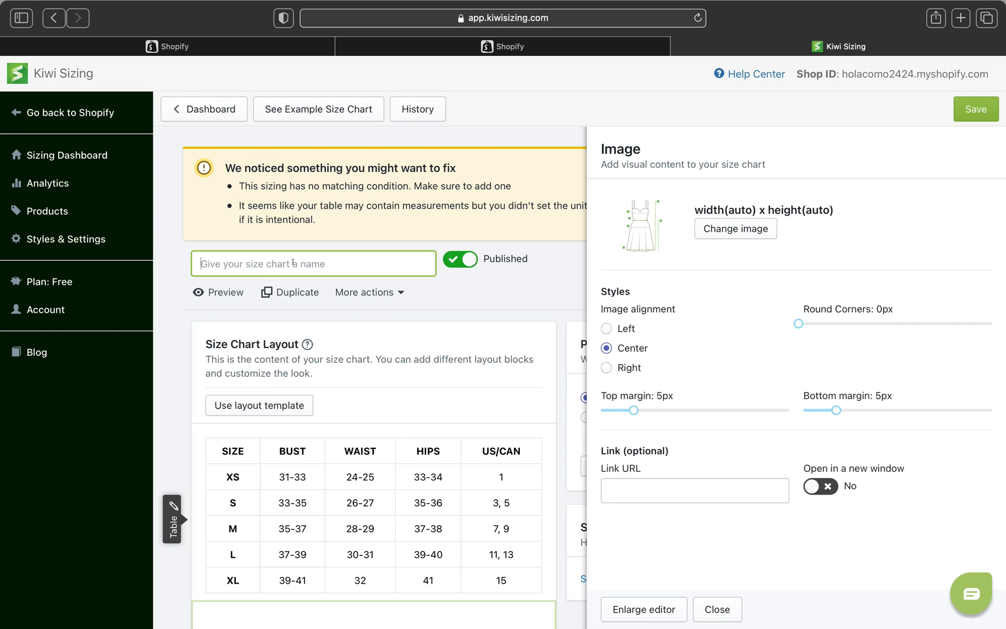
text(TOPS & DR)
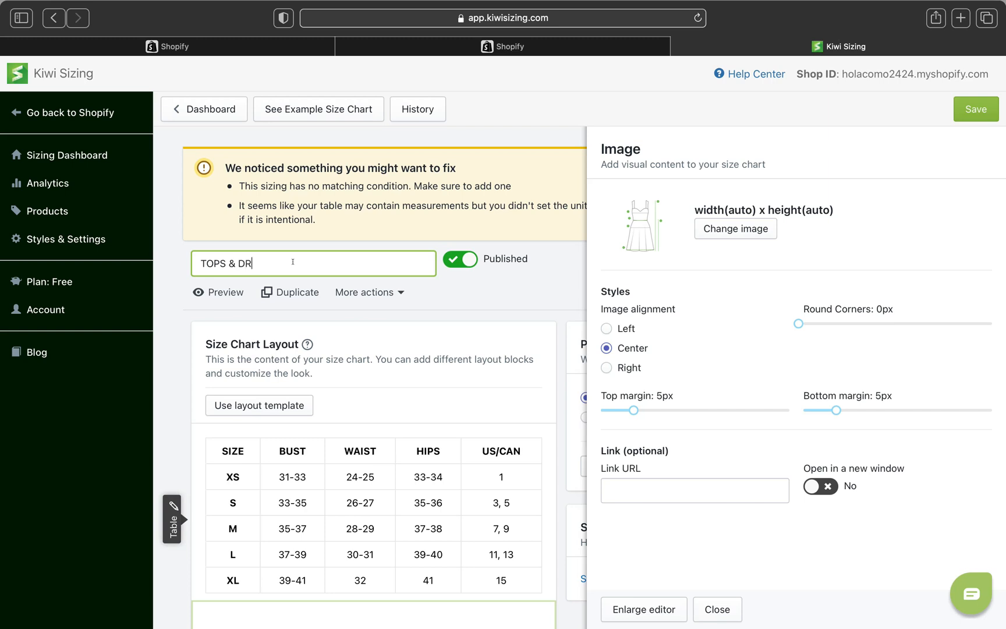
text(ESSES)
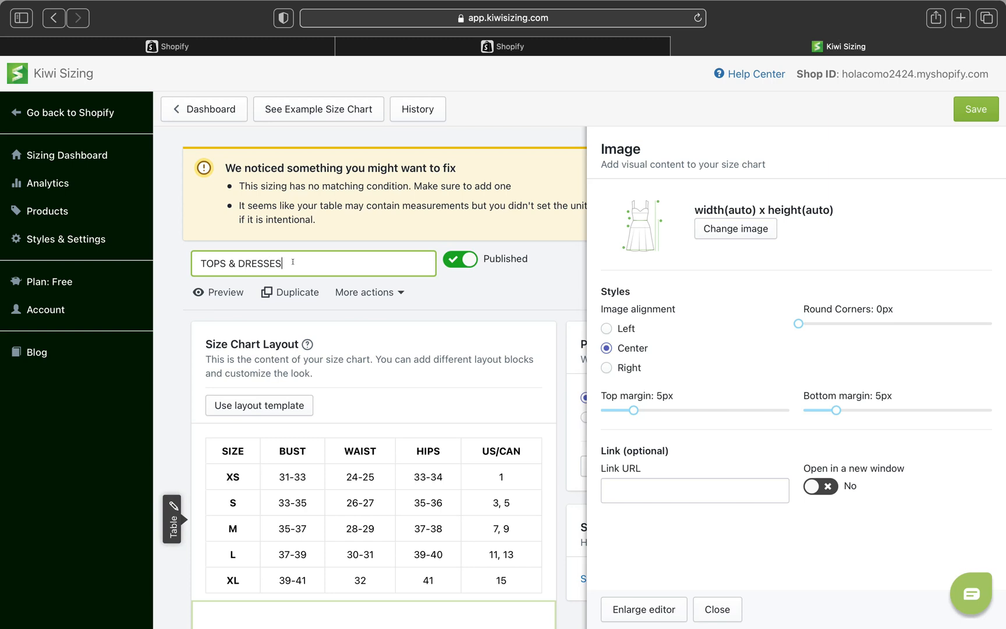
text(SIZE)
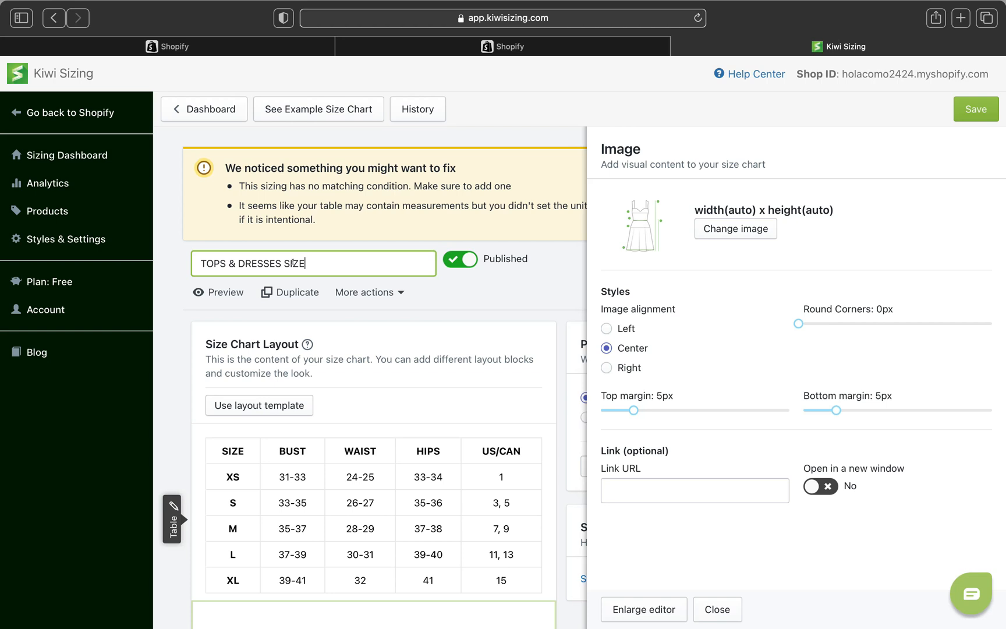
text(GUIDE)
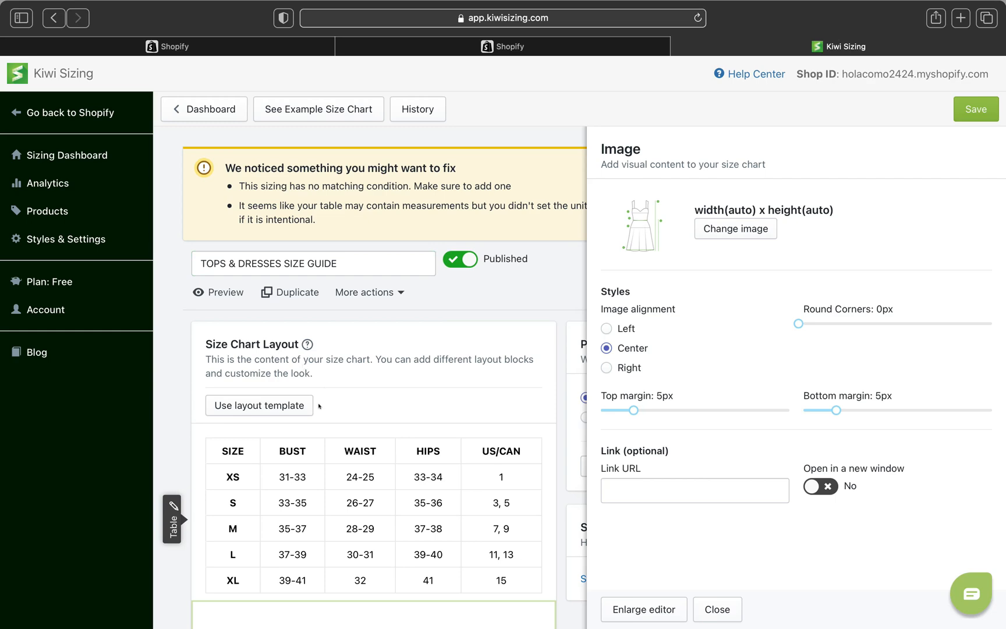
scroll(down, 3)
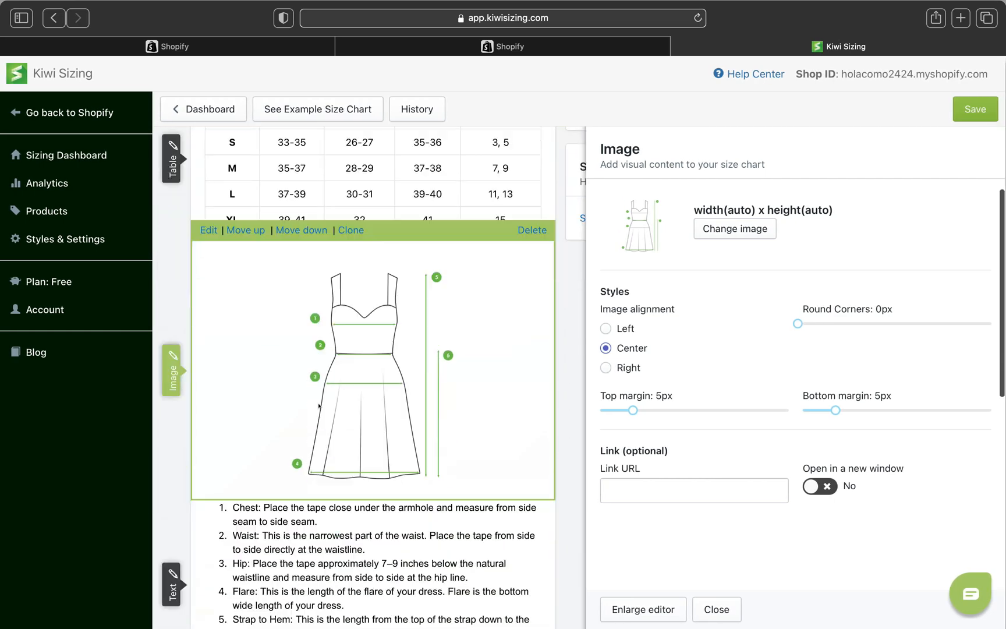
scroll(down, 3)
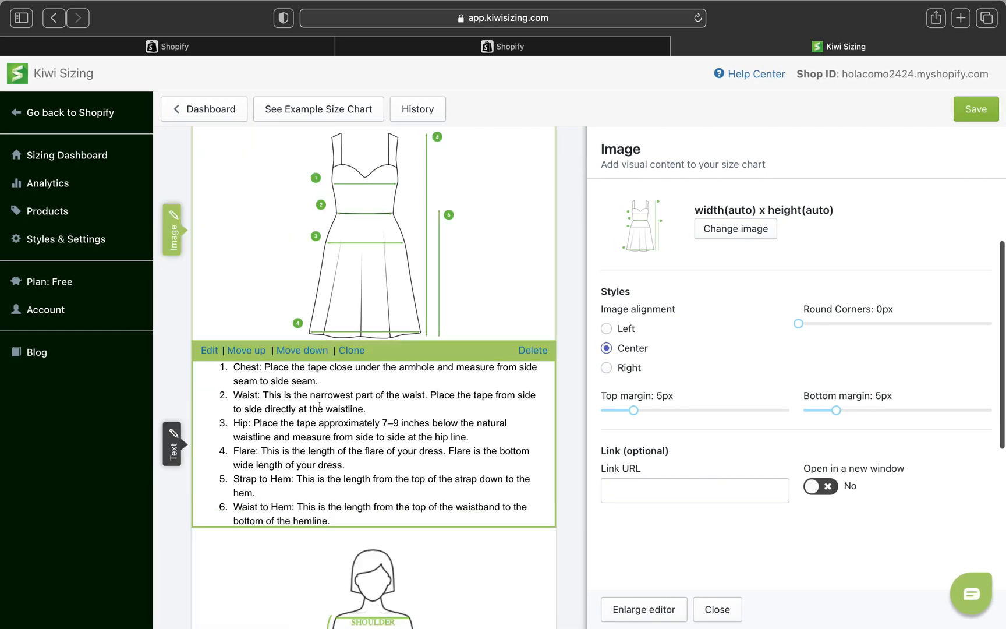
scroll(down, 3)
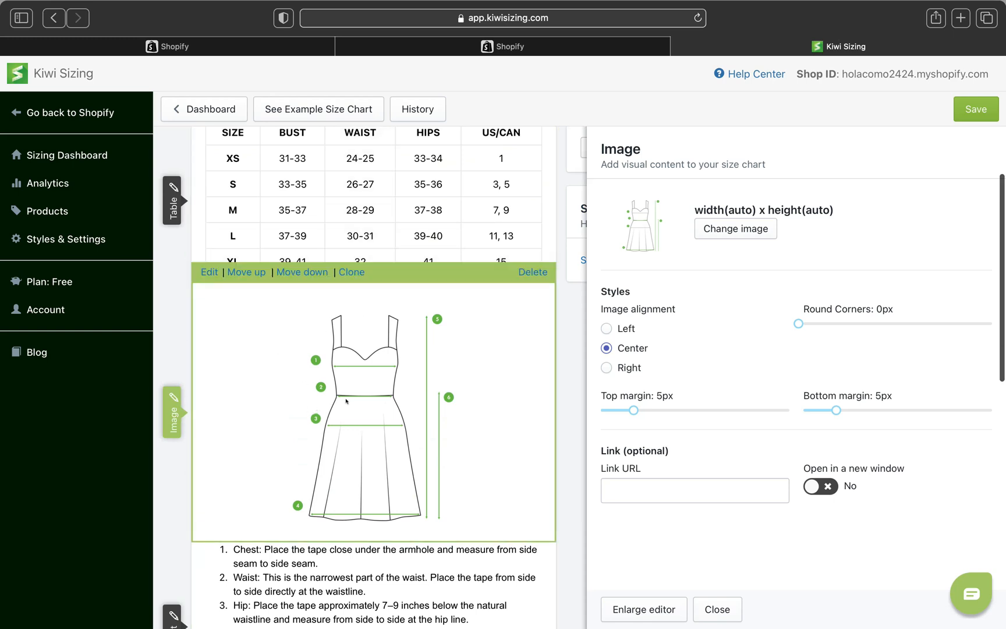
scroll(down, 3)
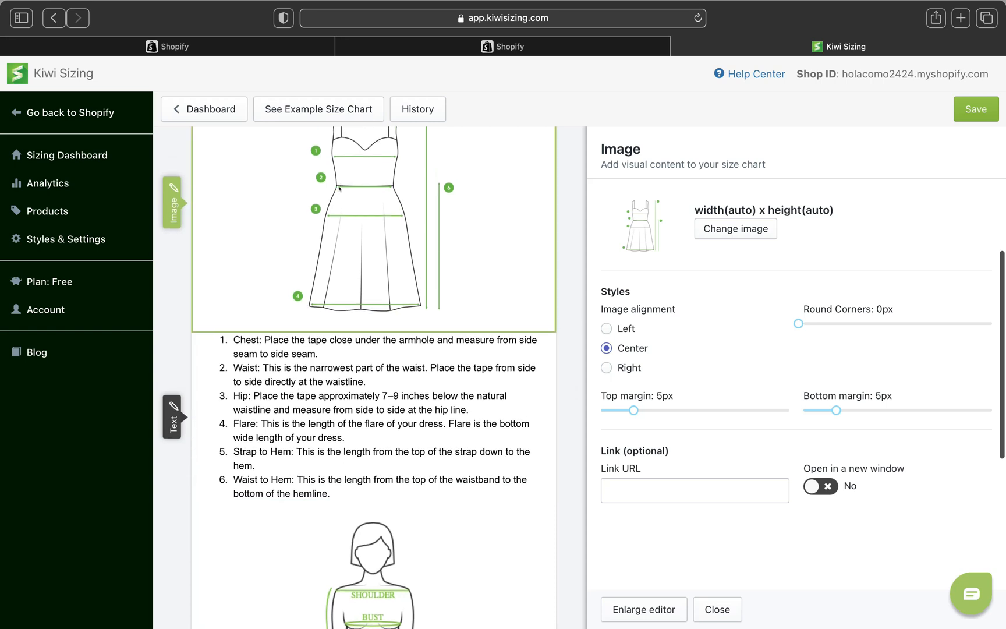
scroll(down, 3)
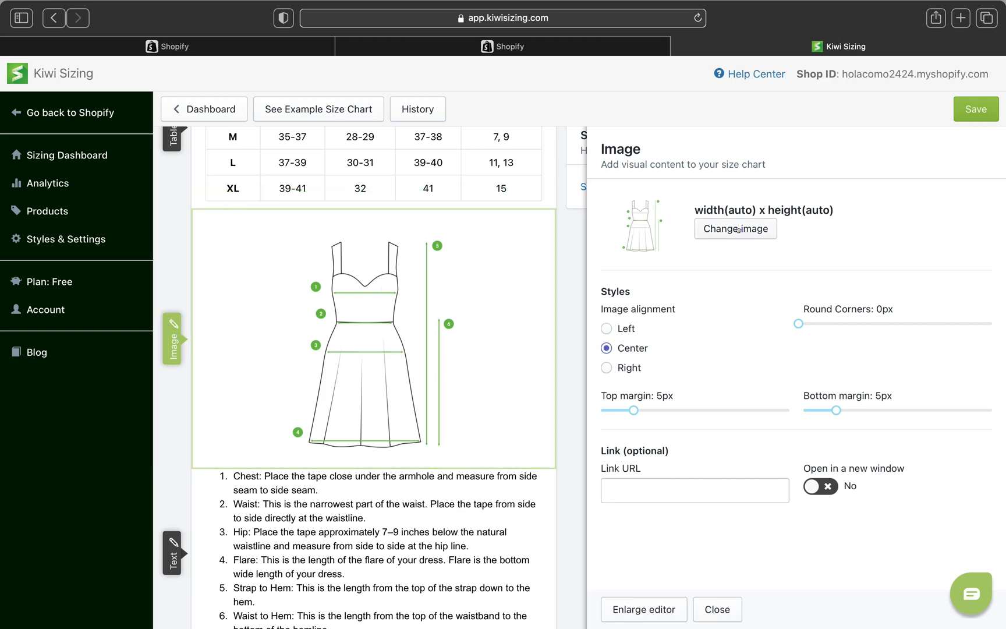
Start Change image, dismiss the upload dialog and keep the original dress diagram.
click(735, 228)
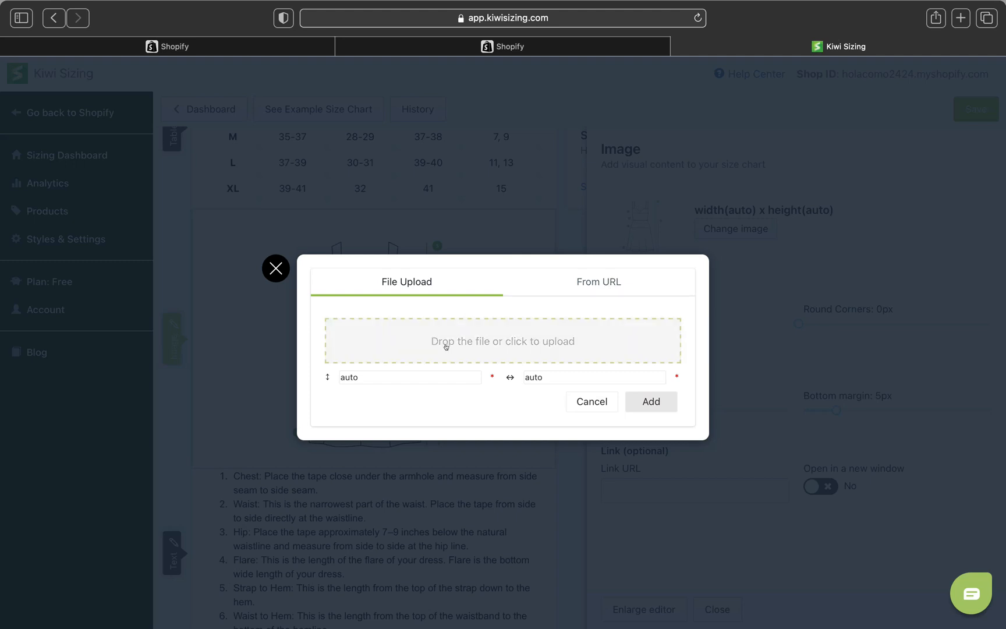
click(597, 282)
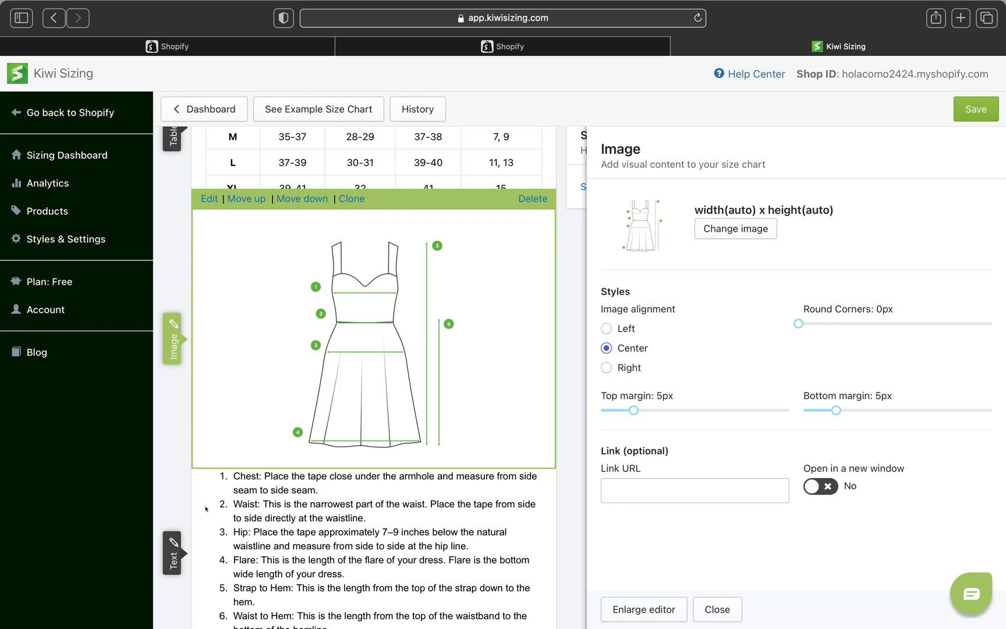
mouse_move(414, 450)
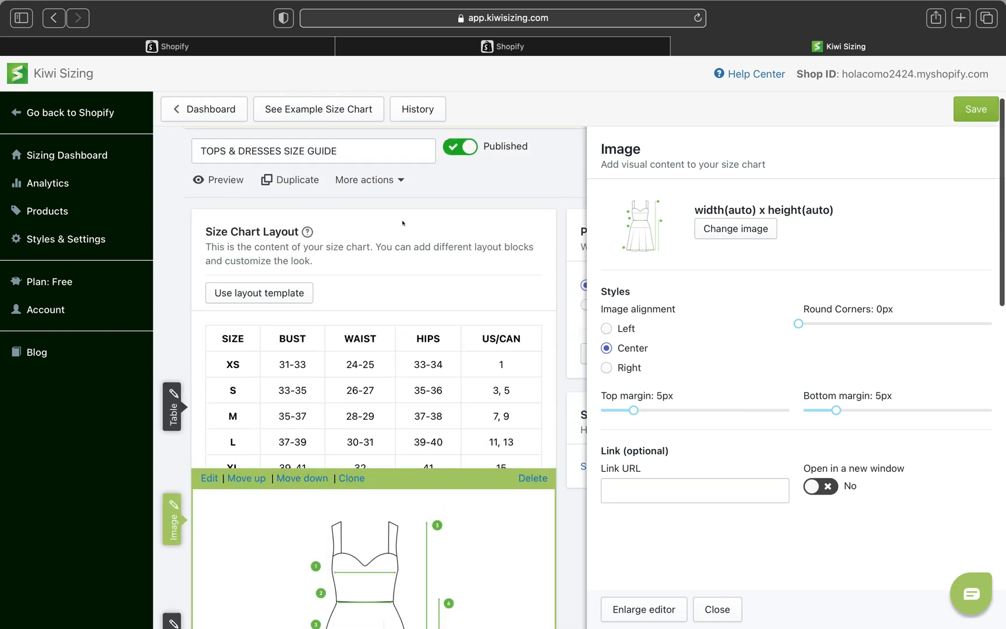
scroll(down, 3)
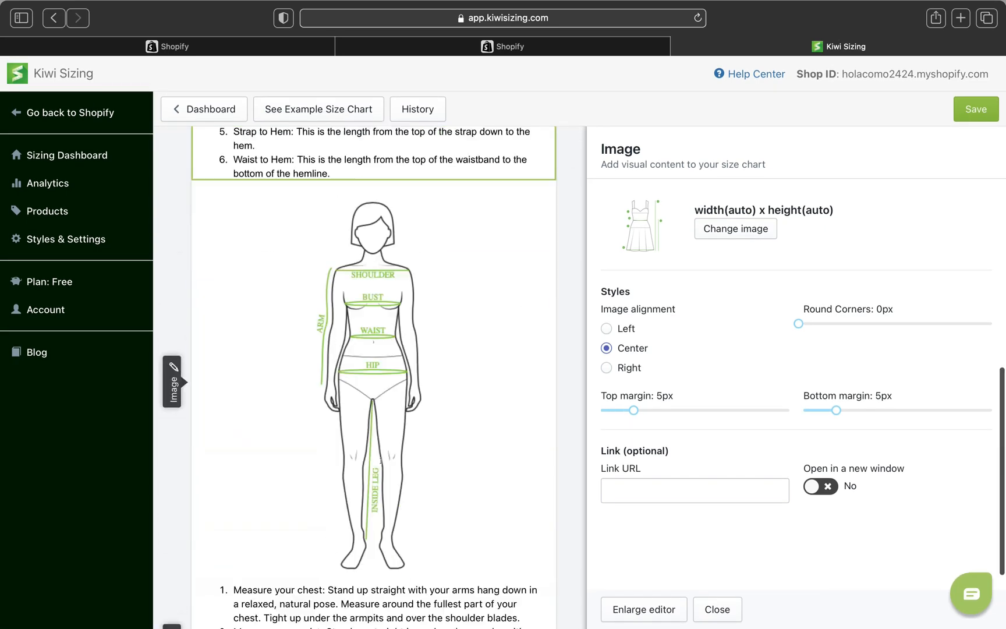
scroll(down, 3)
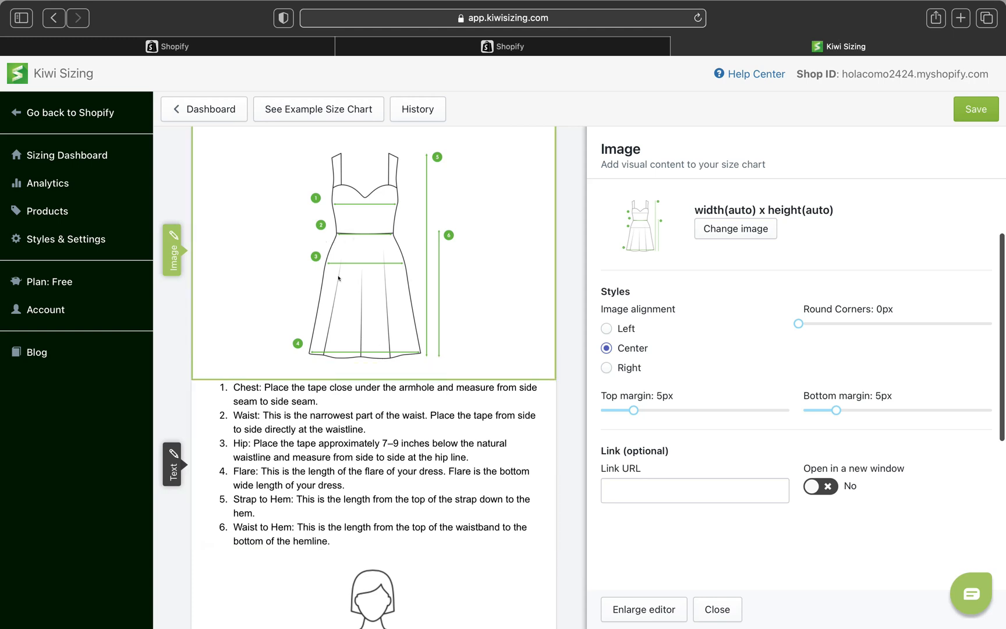
mouse_move(365, 271)
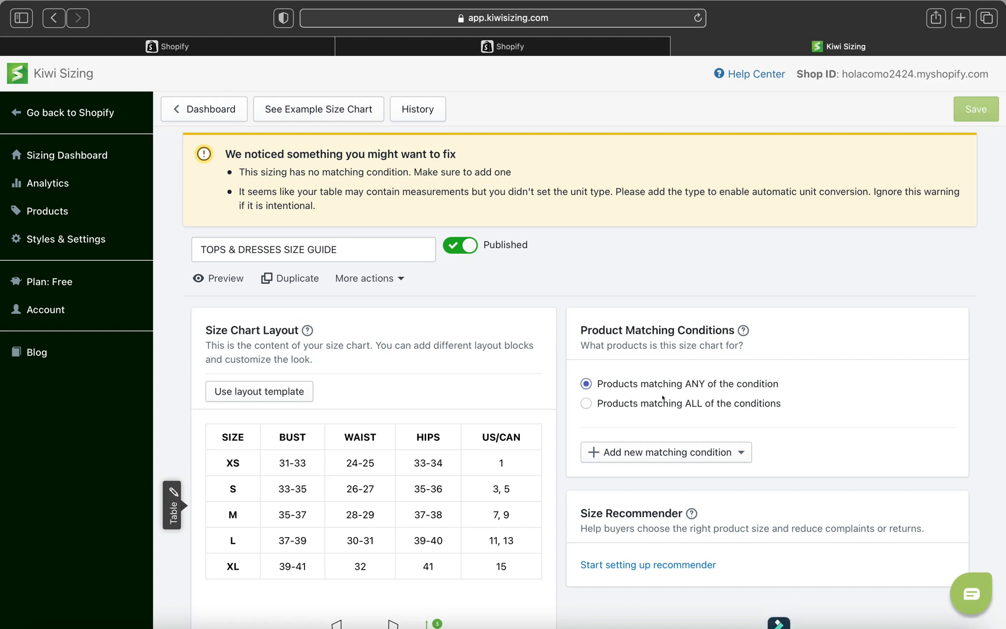
mouse_move(657, 385)
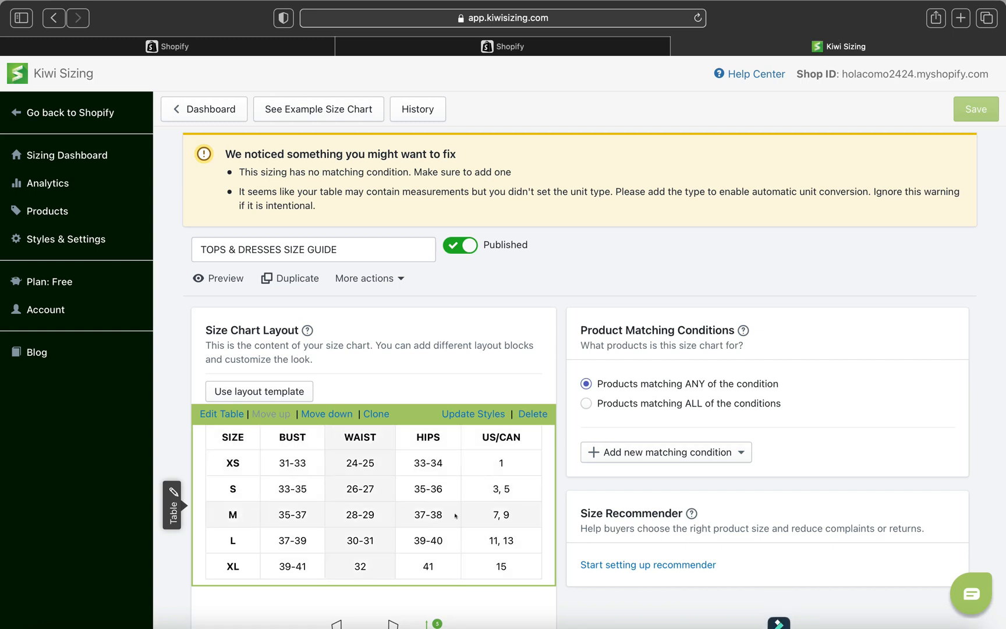
Add a new matching condition of type Collections, opening the collection picker.
scroll(down, 3)
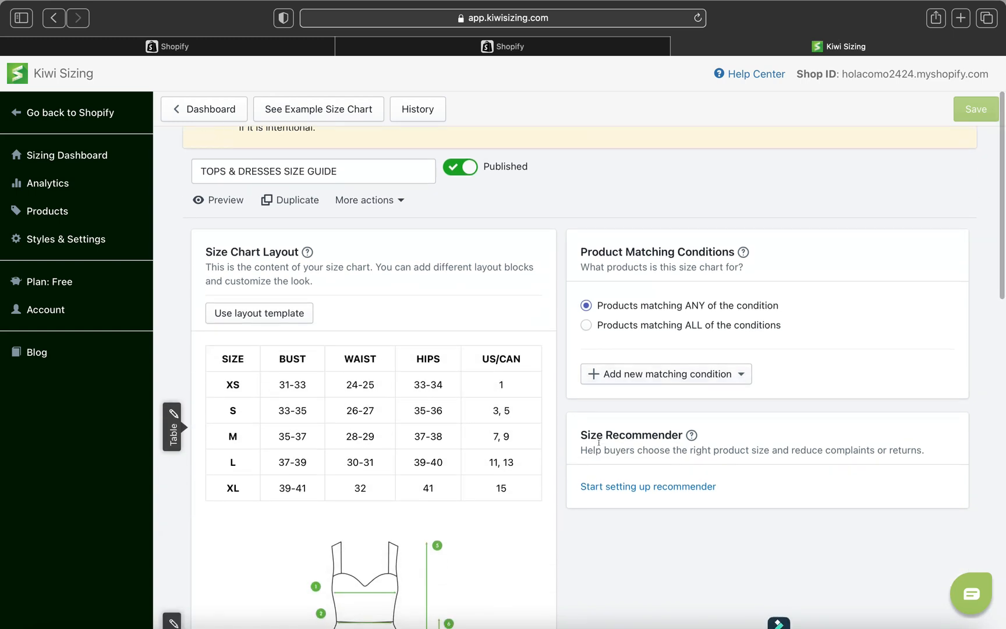
click(666, 374)
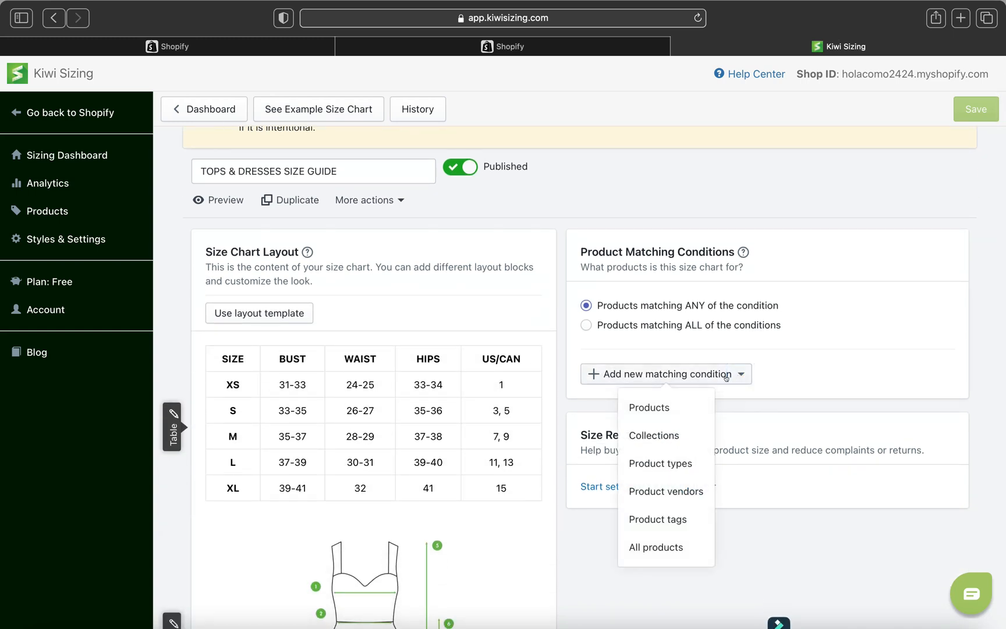
mouse_move(660, 462)
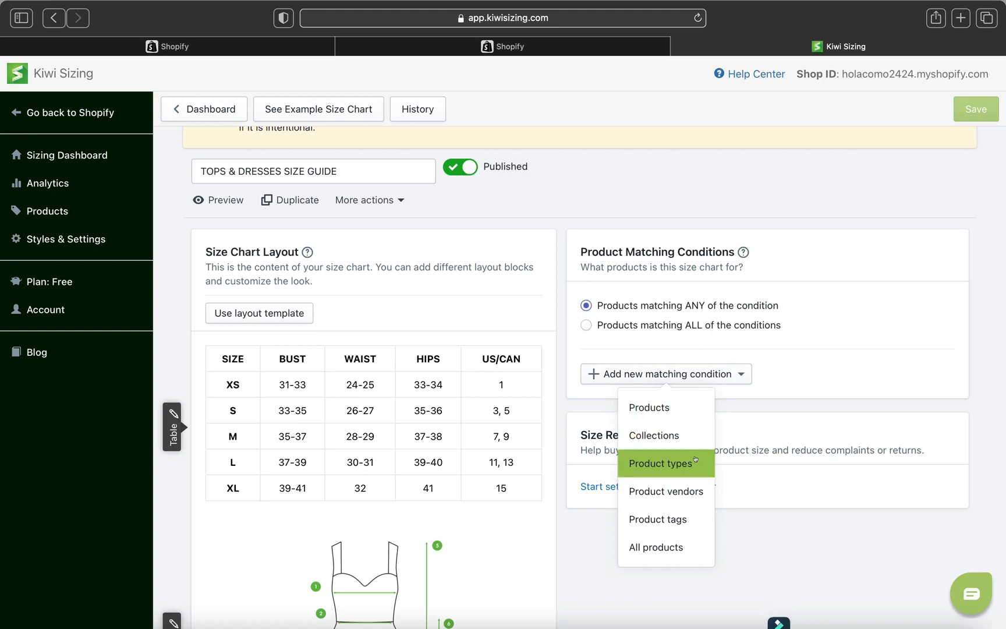
mouse_move(655, 546)
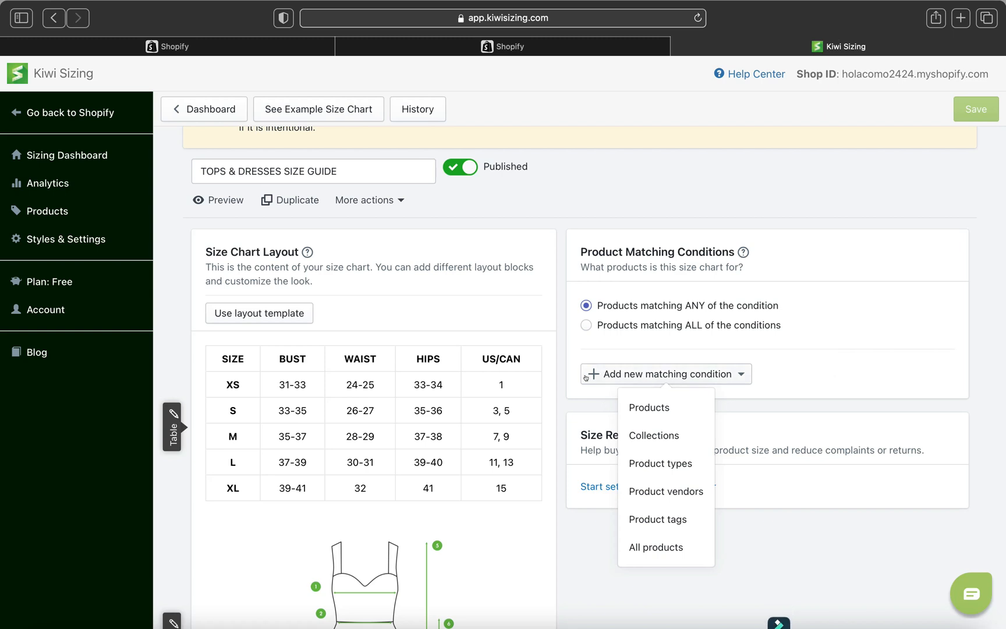
mouse_move(648, 408)
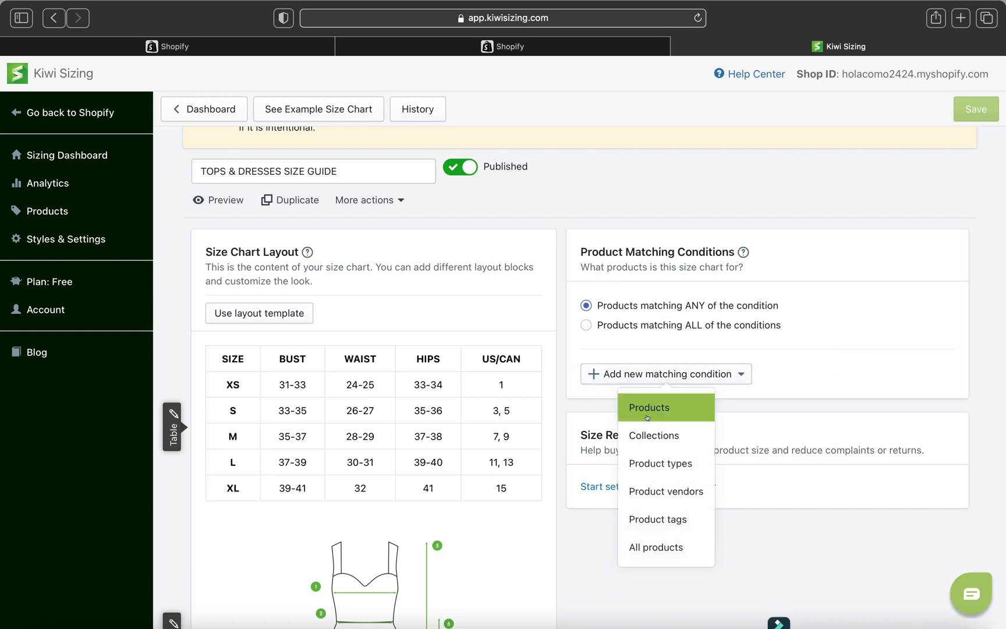
click(654, 435)
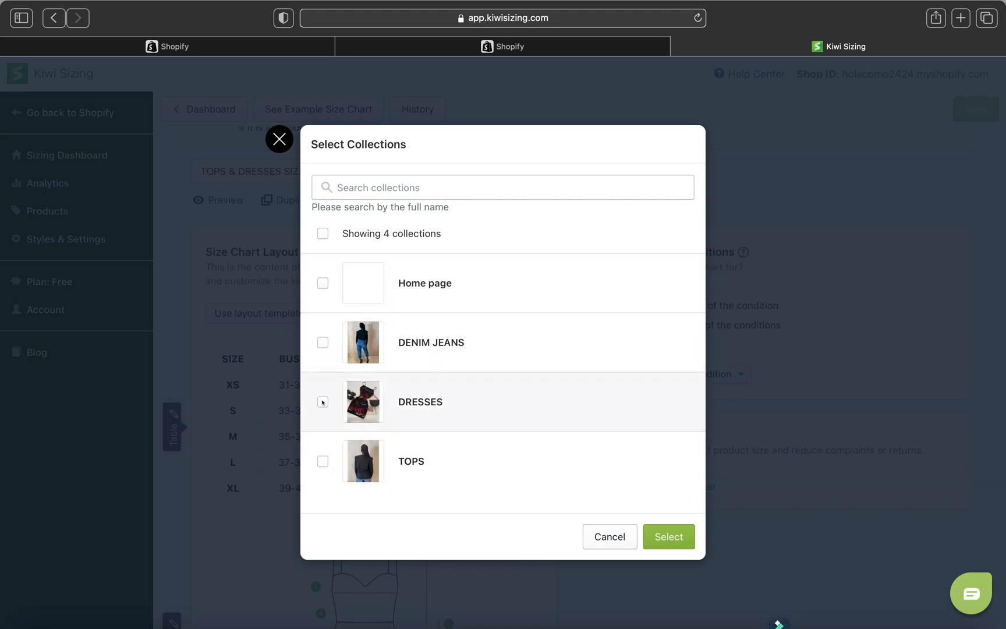
Select the DRESSES and TOPS collections so the chart matches 2 products.
click(322, 402)
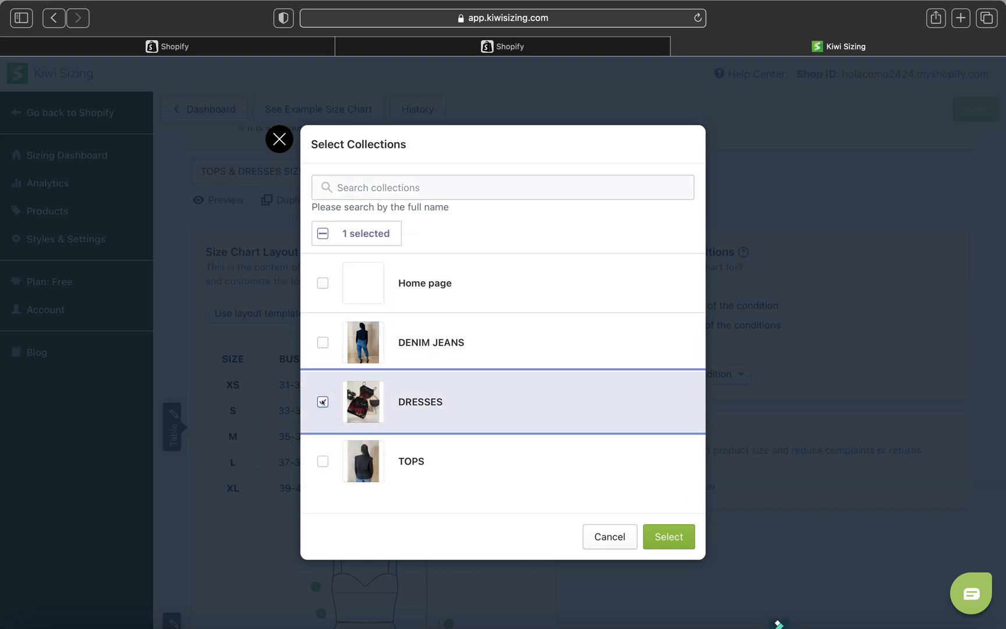
click(322, 460)
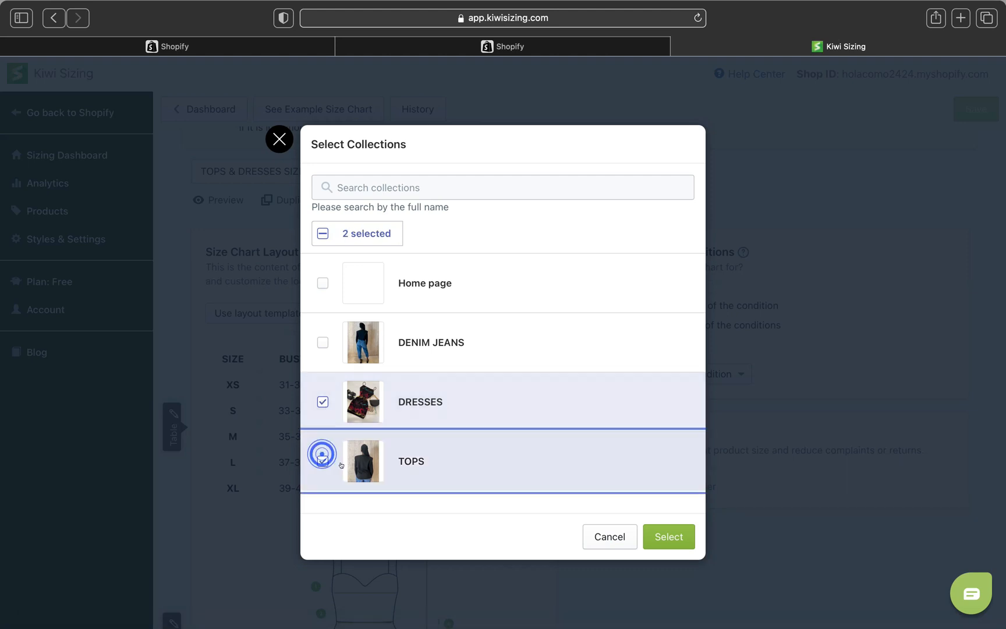
click(322, 461)
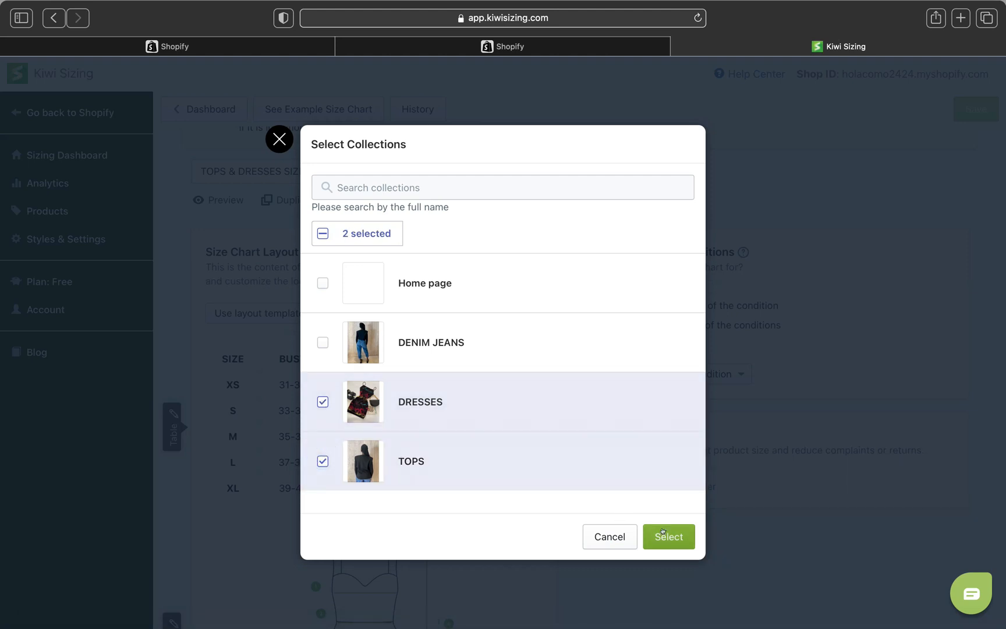
click(668, 536)
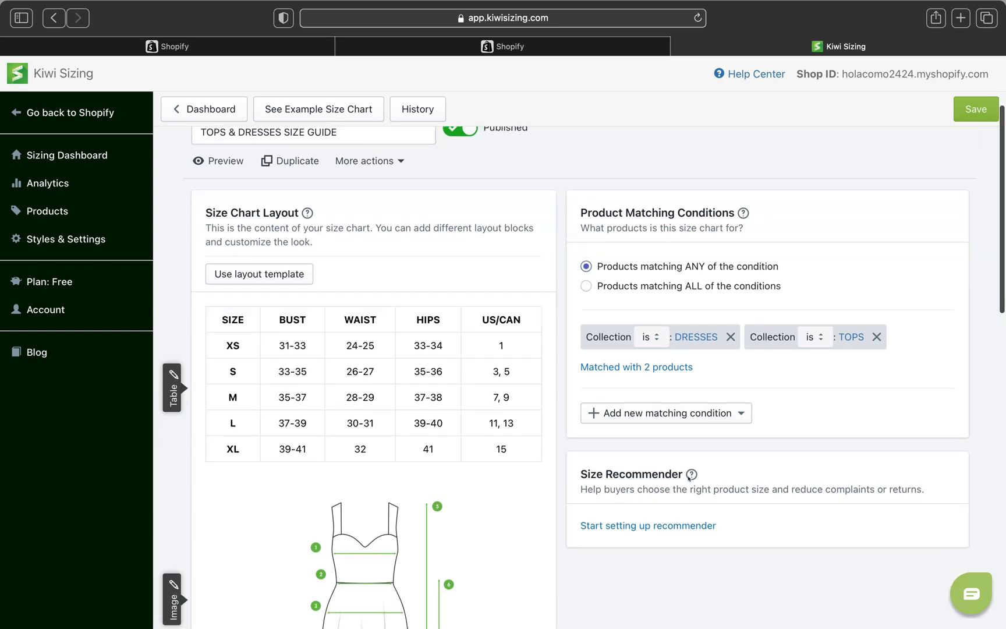
scroll(down, 3)
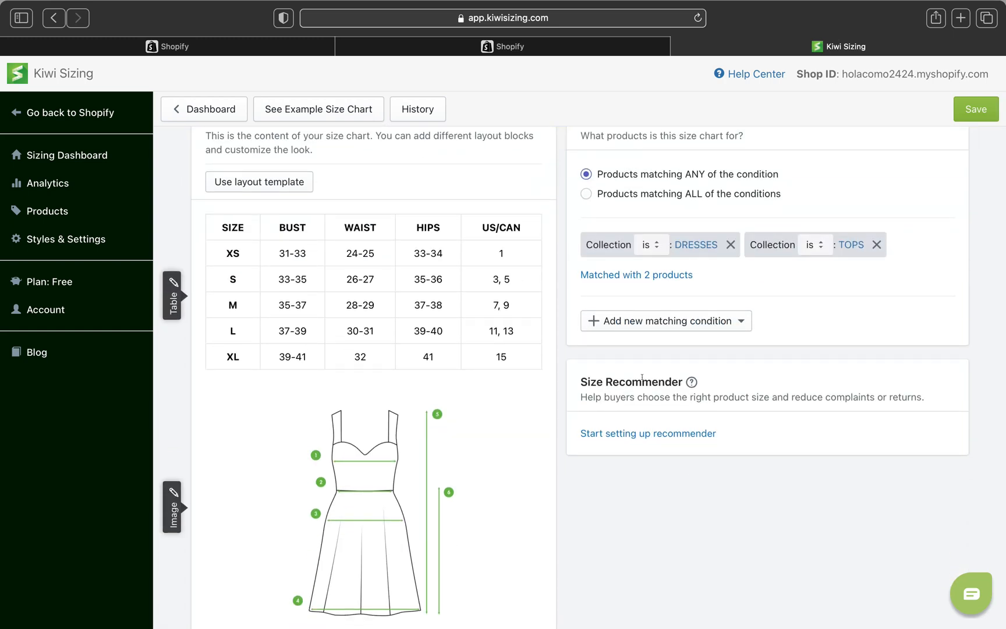
mouse_move(628, 418)
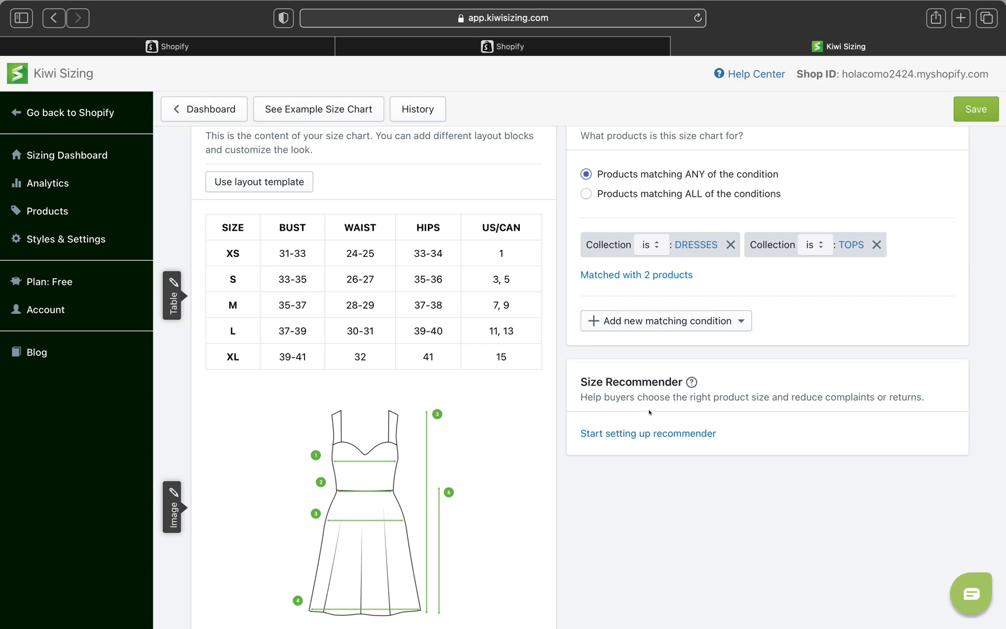
mouse_move(562, 454)
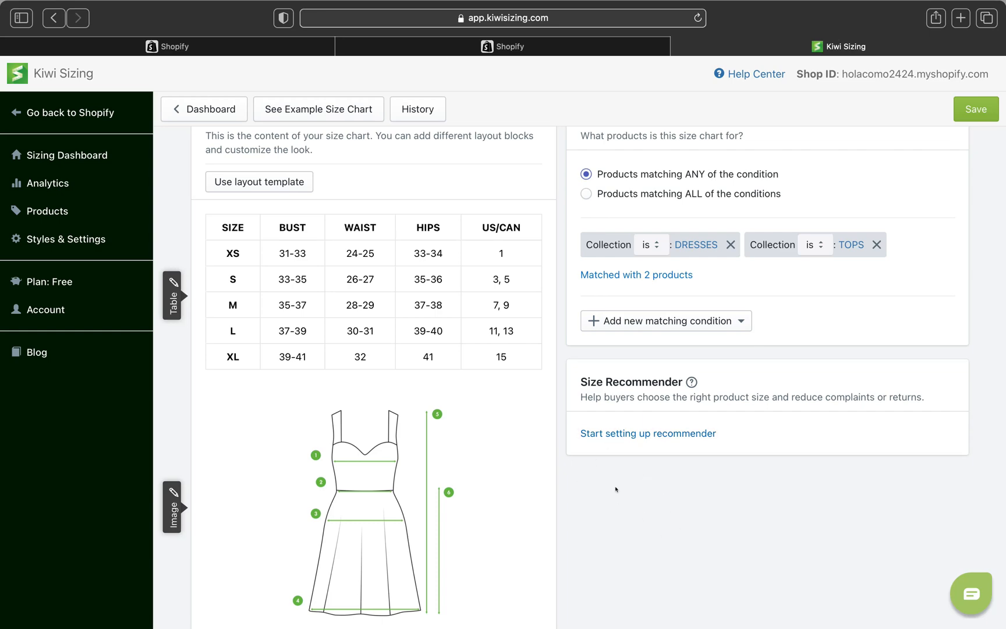
scroll(down, 3)
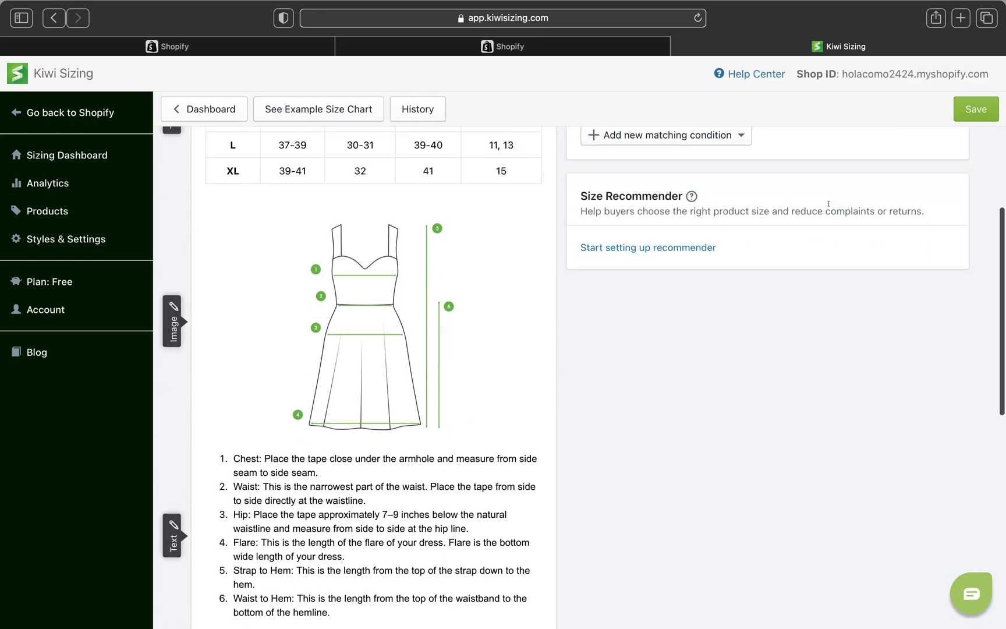
click(975, 108)
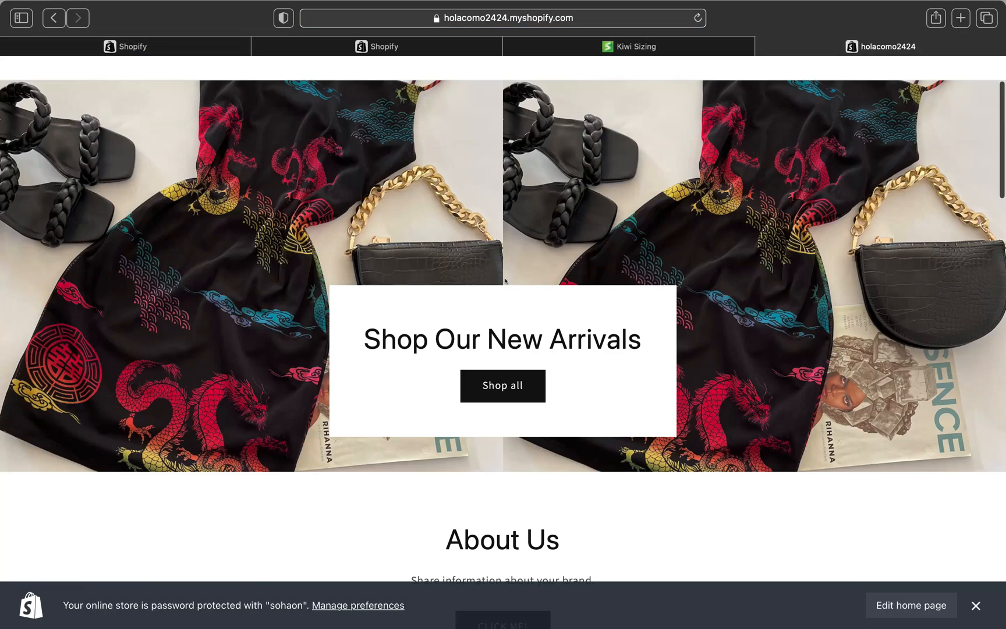
Go to the DIVINE MINI DRESS product page and show its Size Chart popup.
scroll(down, 3)
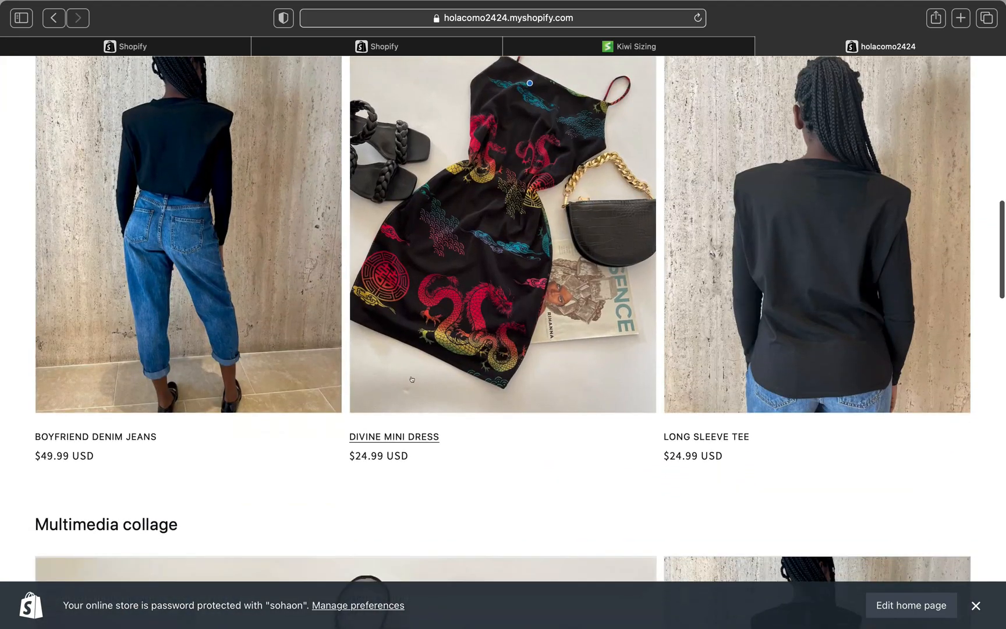
click(394, 436)
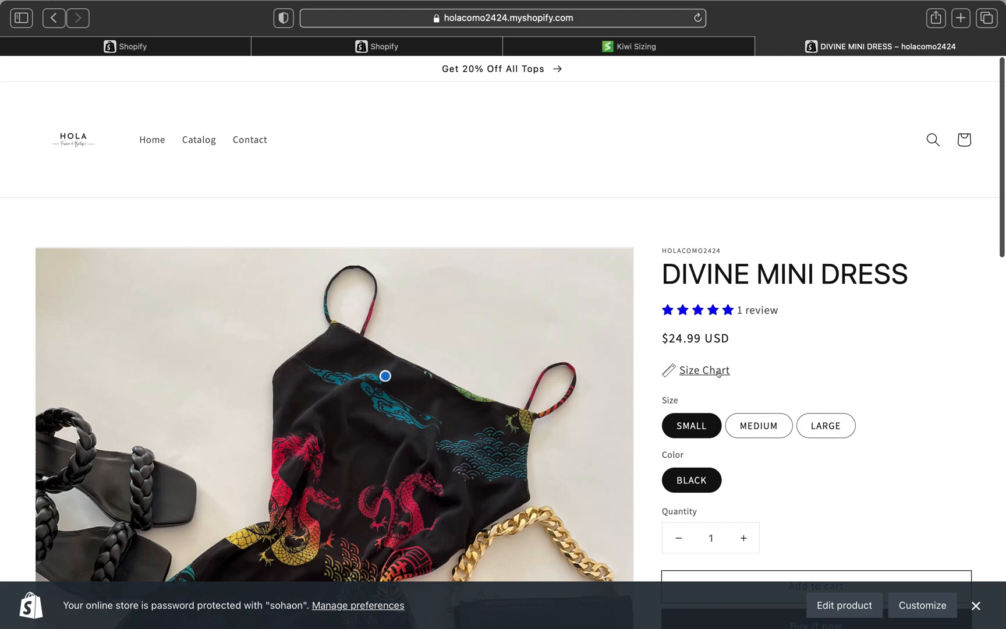
mouse_move(747, 293)
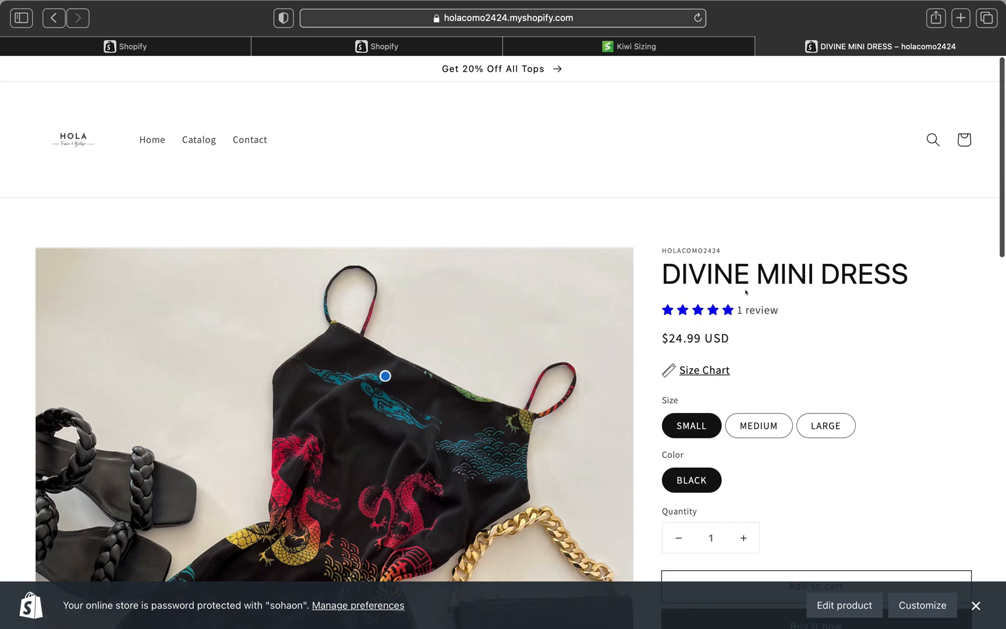
scroll(down, 3)
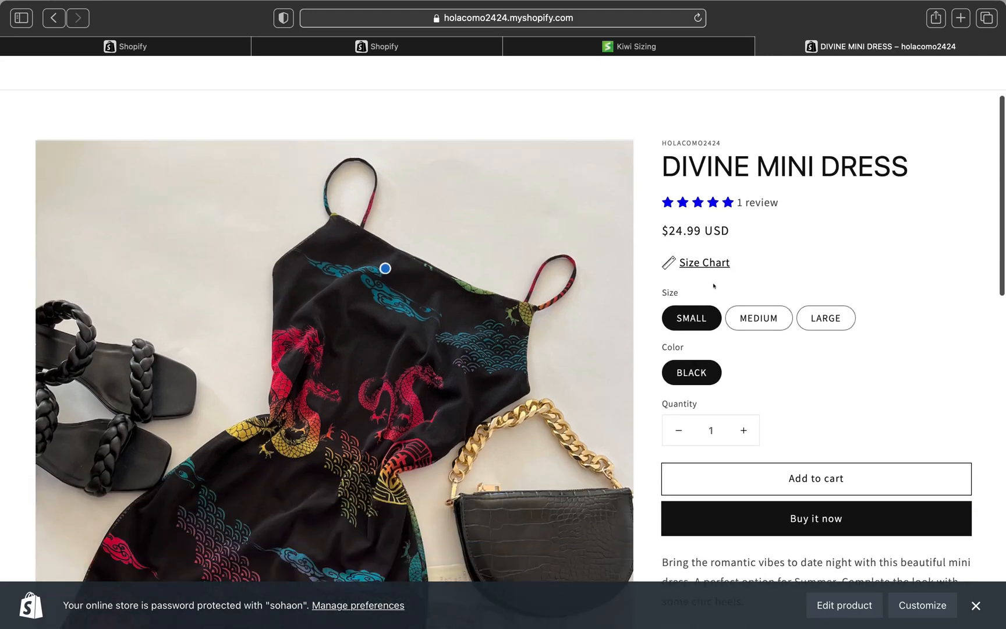
click(704, 262)
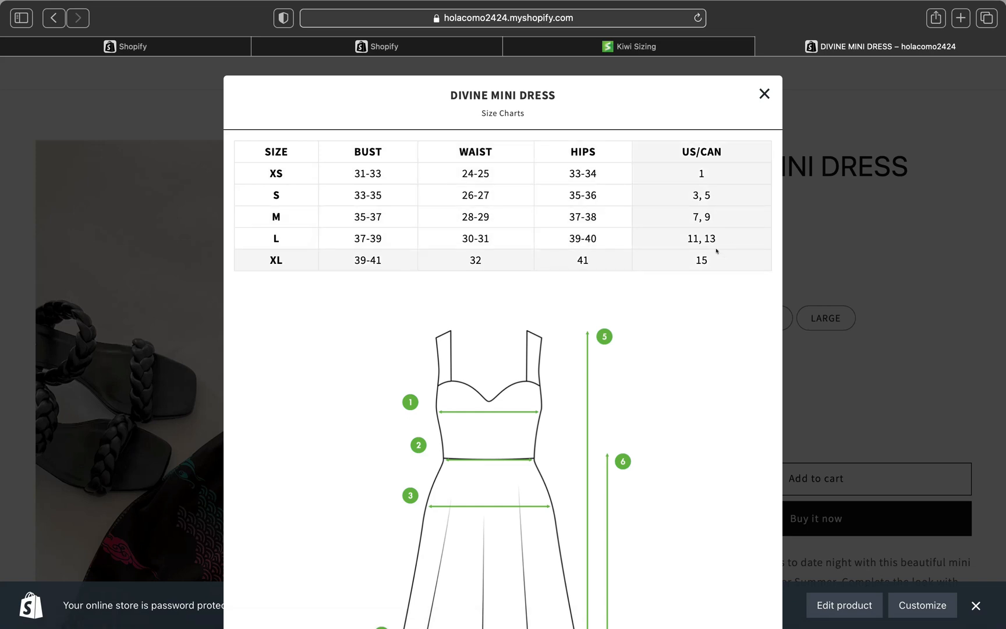
Scroll through the size chart popup's table and guides, then close it.
scroll(down, 3)
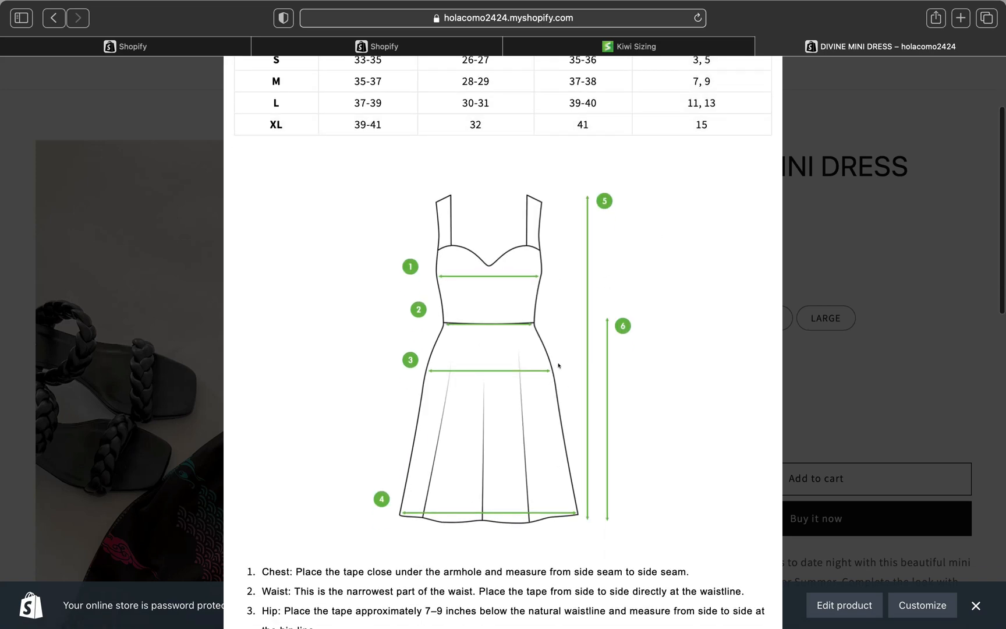
scroll(down, 3)
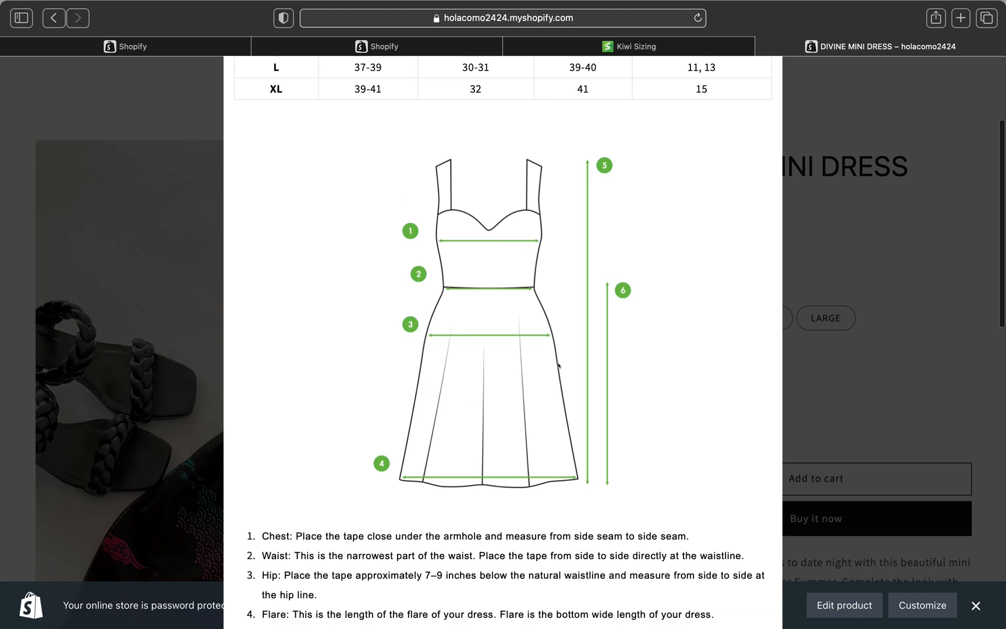
scroll(down, 3)
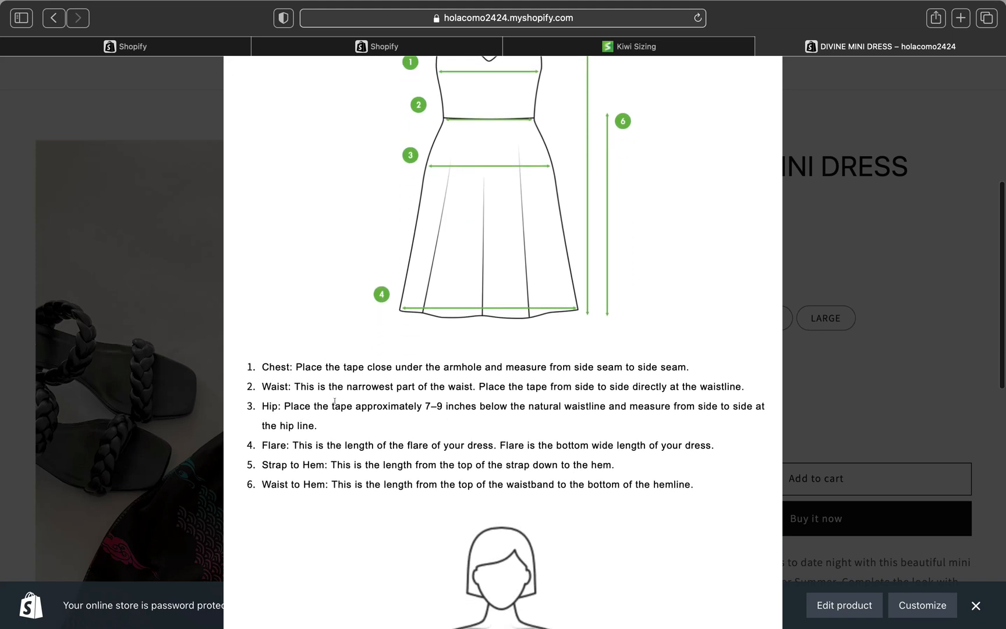
scroll(down, 3)
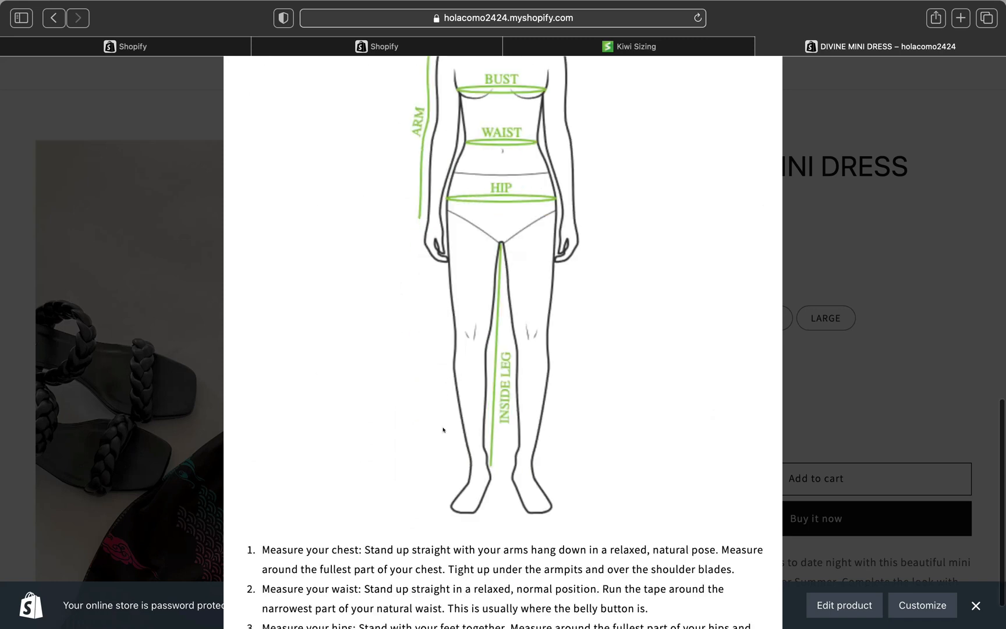
scroll(down, 3)
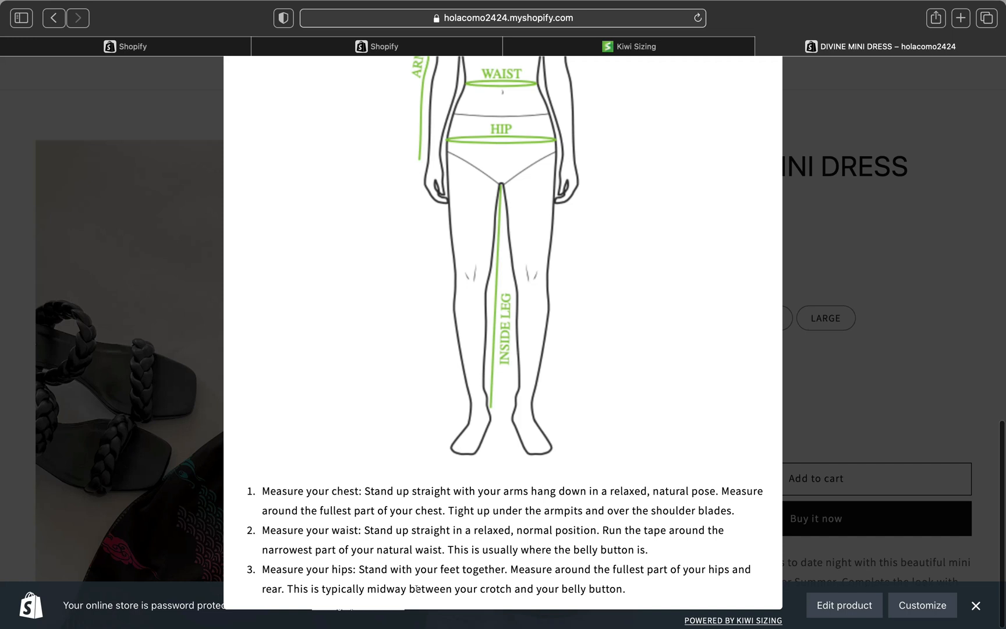
mouse_move(730, 580)
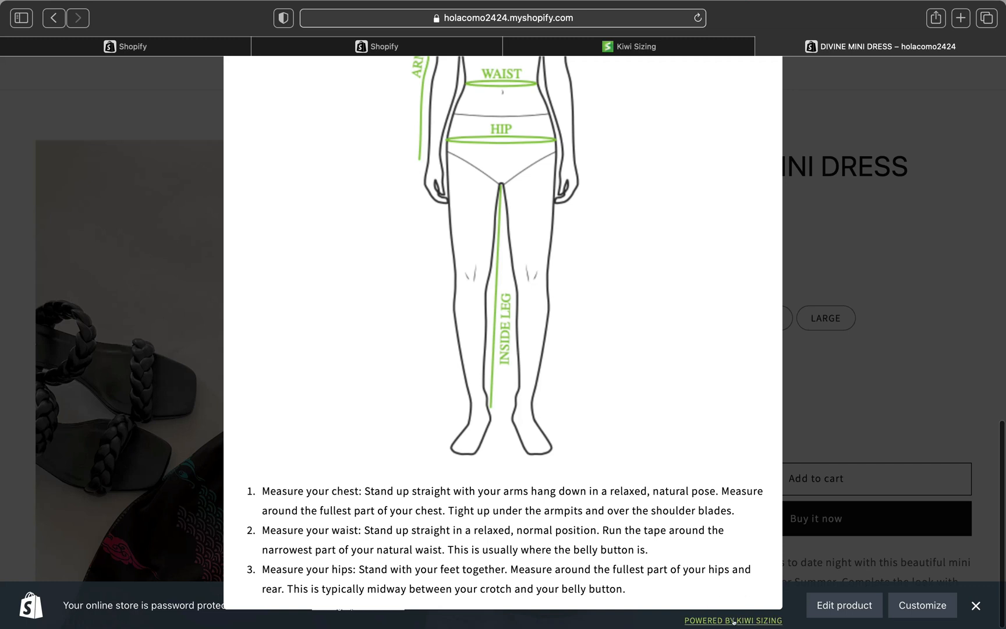
mouse_move(639, 371)
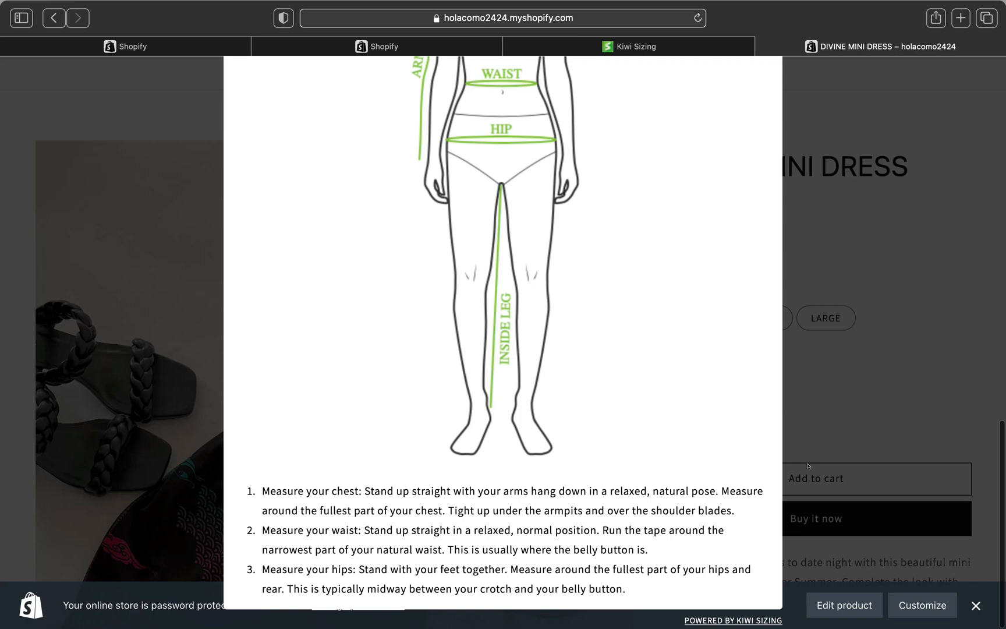
mouse_move(744, 621)
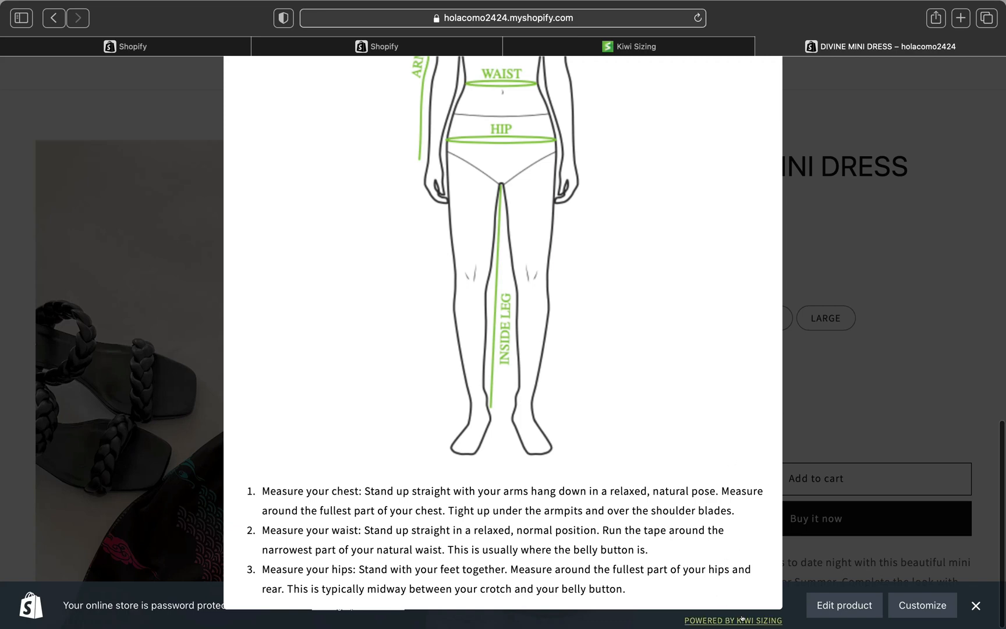
mouse_move(835, 239)
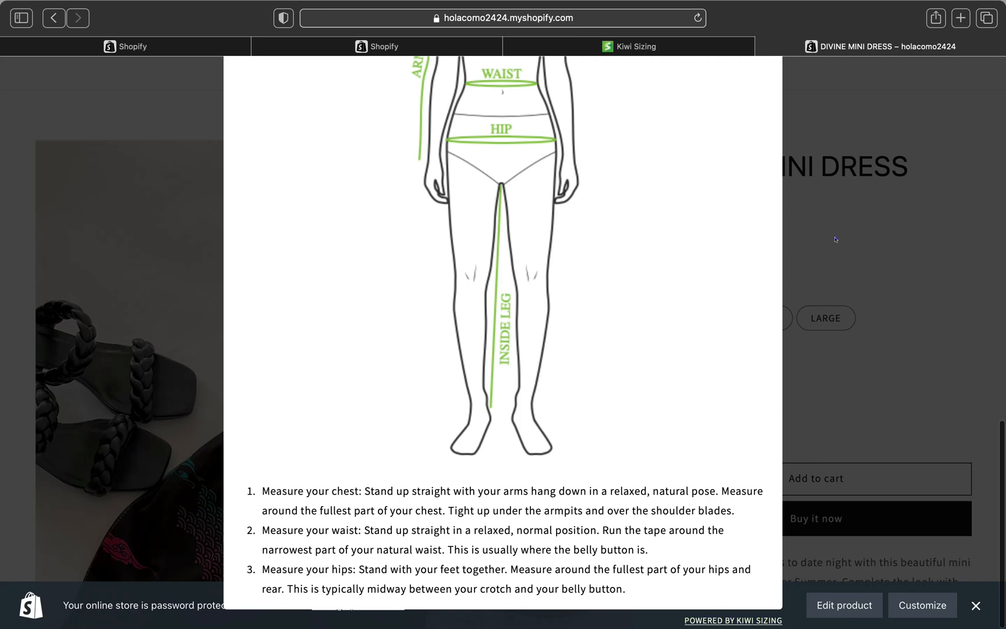
click(974, 605)
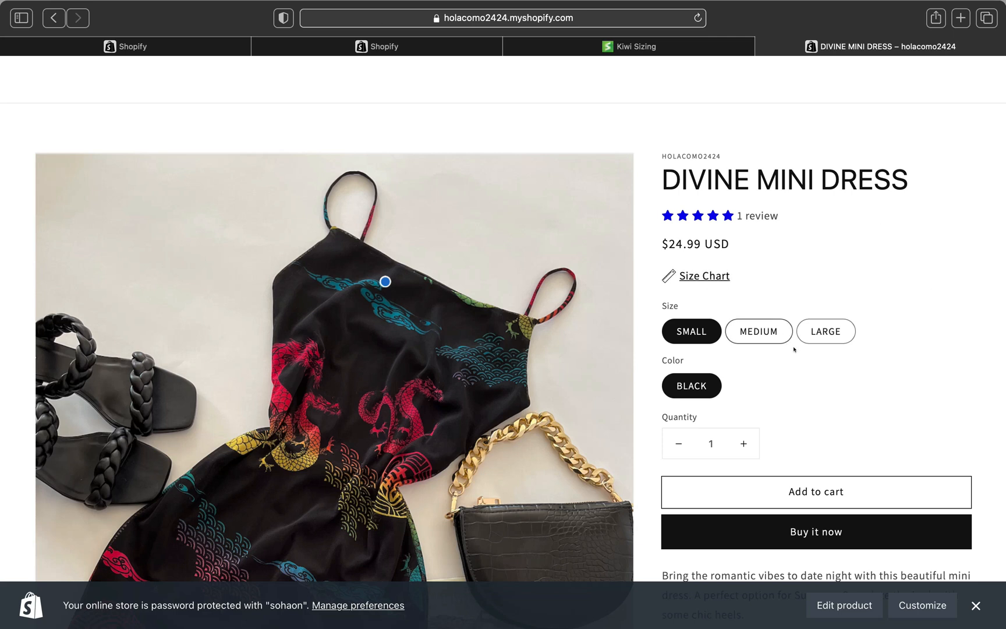
mouse_move(666, 292)
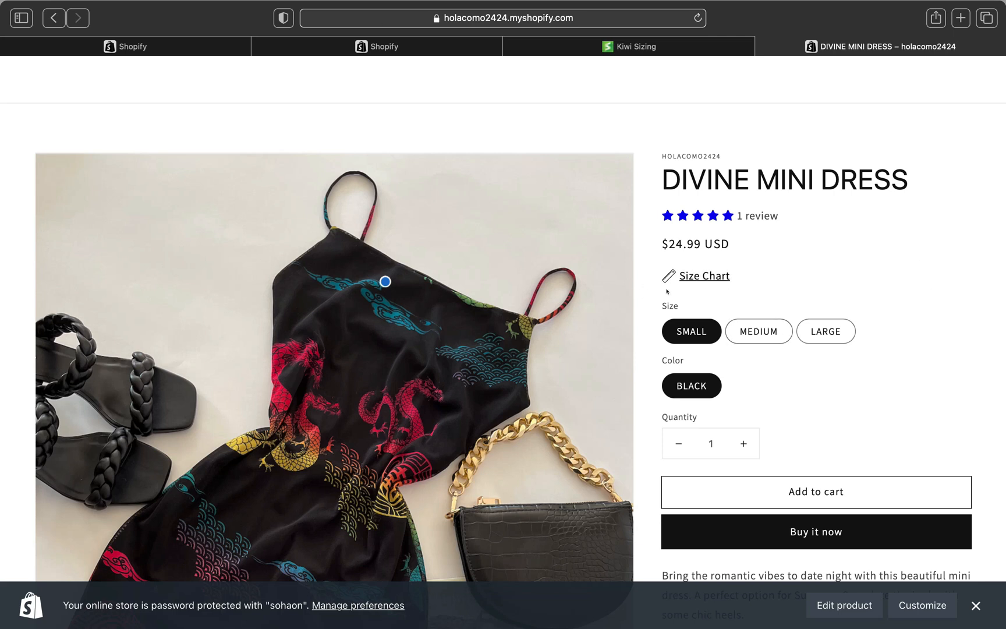
scroll(down, 3)
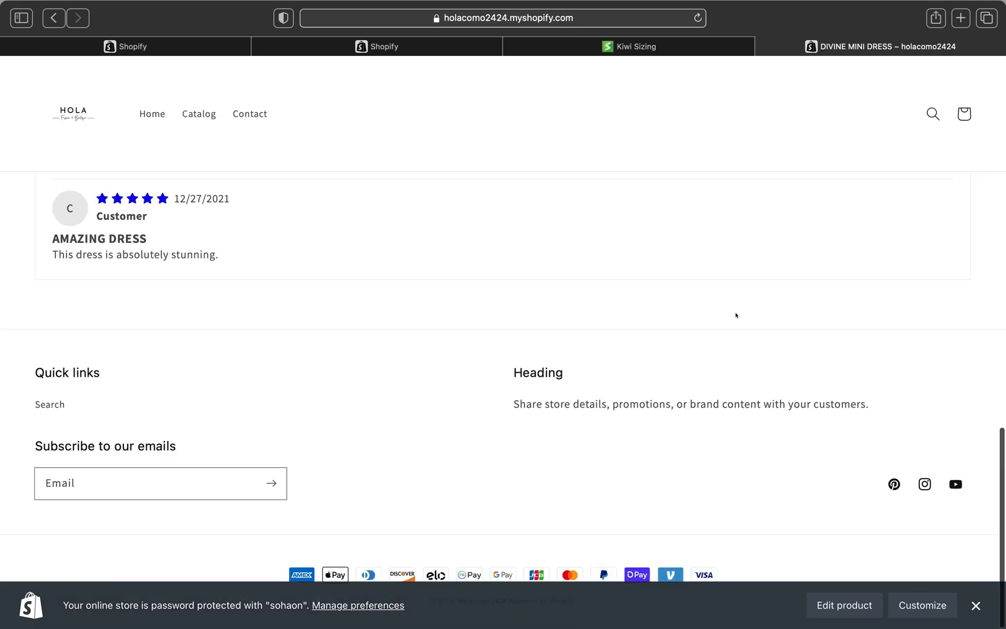